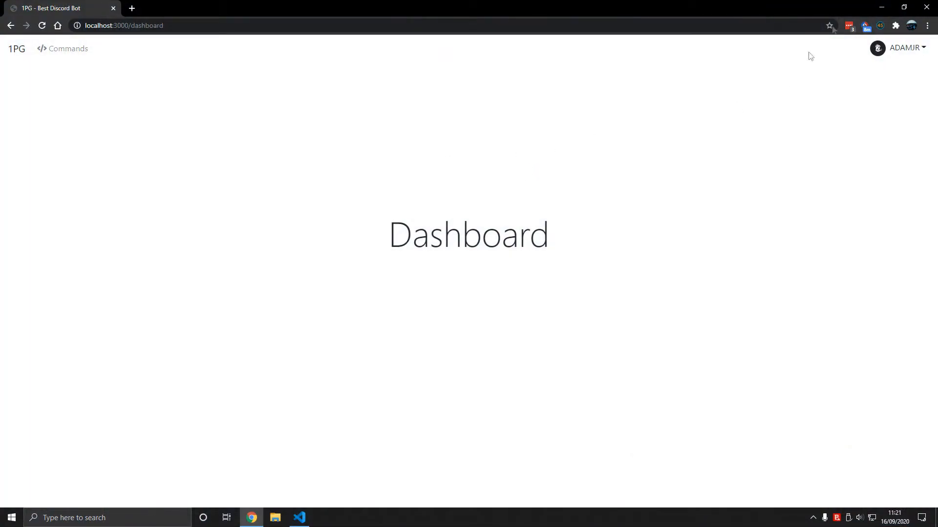
{"action": "mouse_move", "coordinate": [891, 56]}
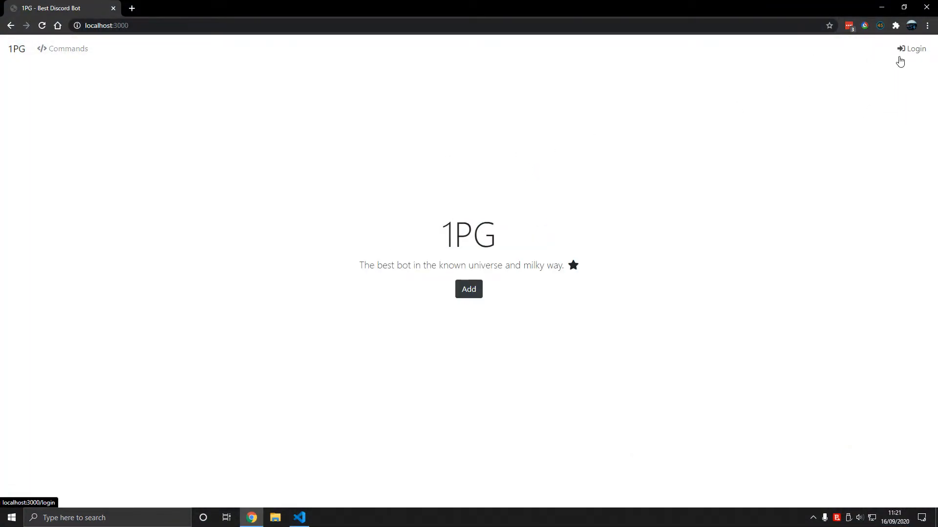
- Log in to the bot site, return to the home page and switch to the editor
{"action": "left_click", "coordinate": [915, 49]}
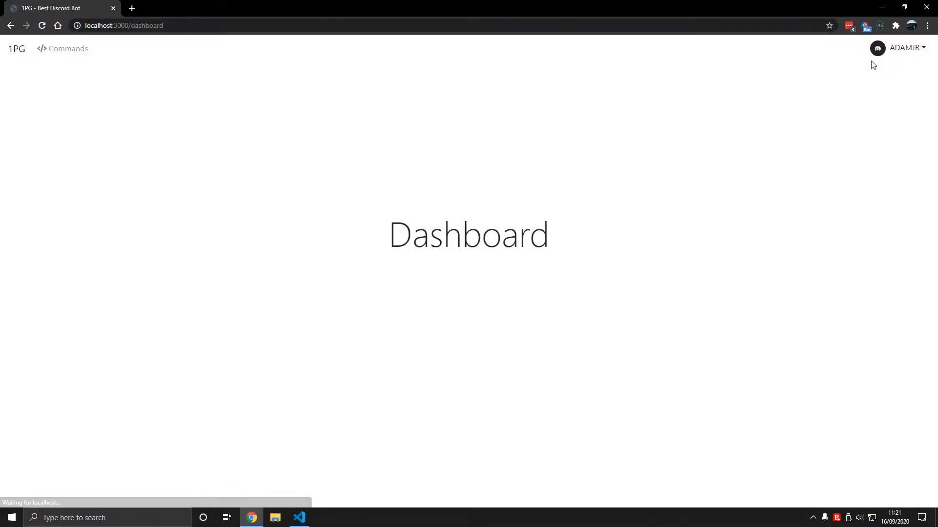
{"action": "left_click", "coordinate": [17, 48]}
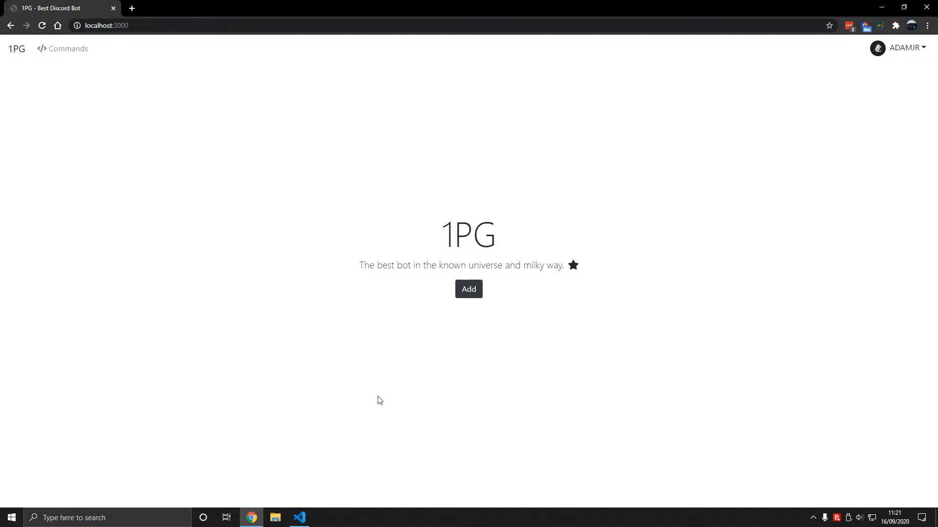
{"action": "left_click", "coordinate": [299, 518]}
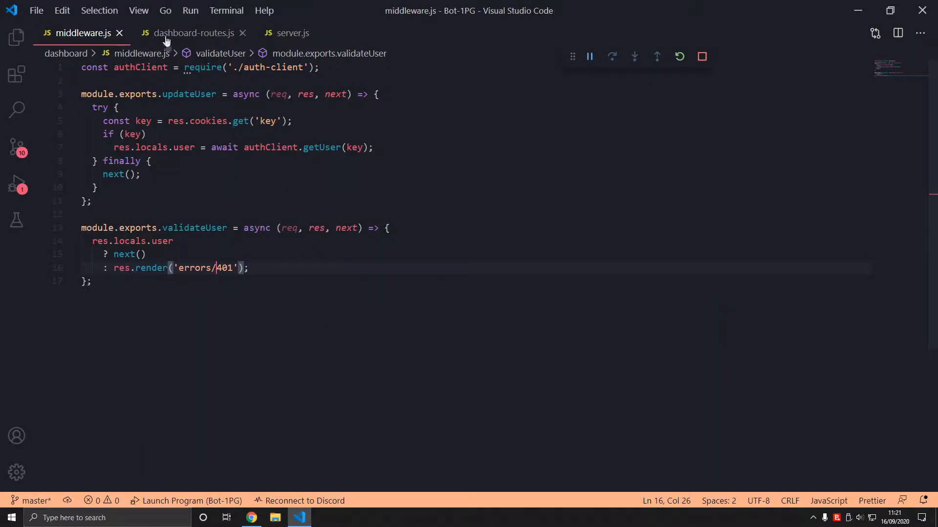
- Visit localhost:3000/dashboard while logged out to see the 401 page, then Return Home
{"action": "left_click", "coordinate": [144, 134]}
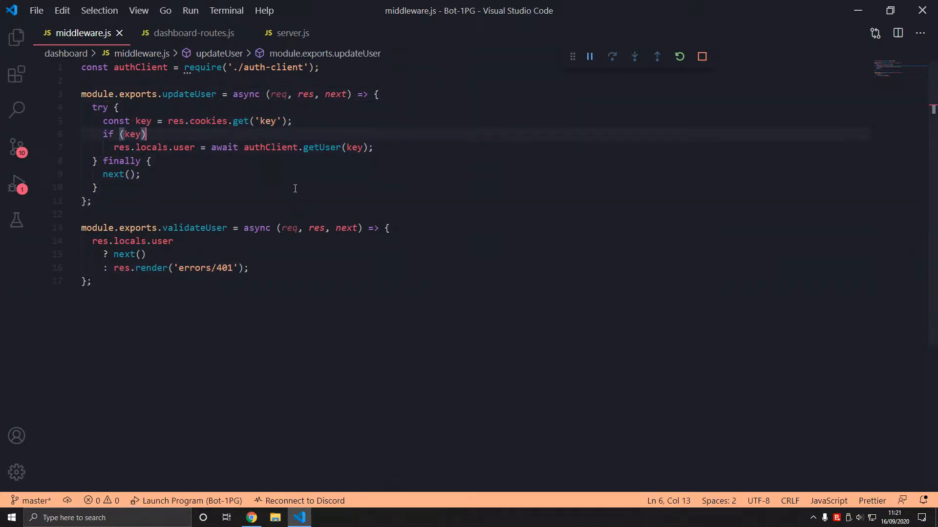
{"action": "left_click", "coordinate": [251, 517]}
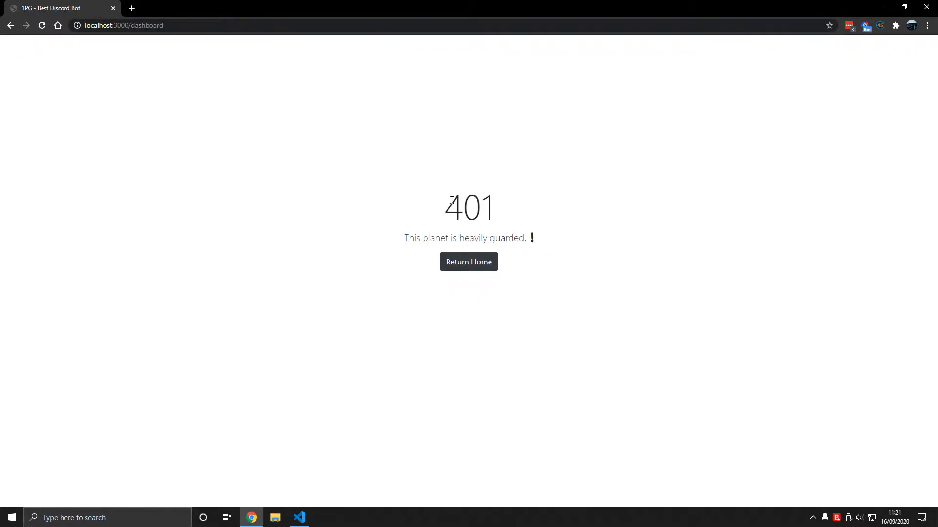
{"action": "mouse_move", "coordinate": [468, 262]}
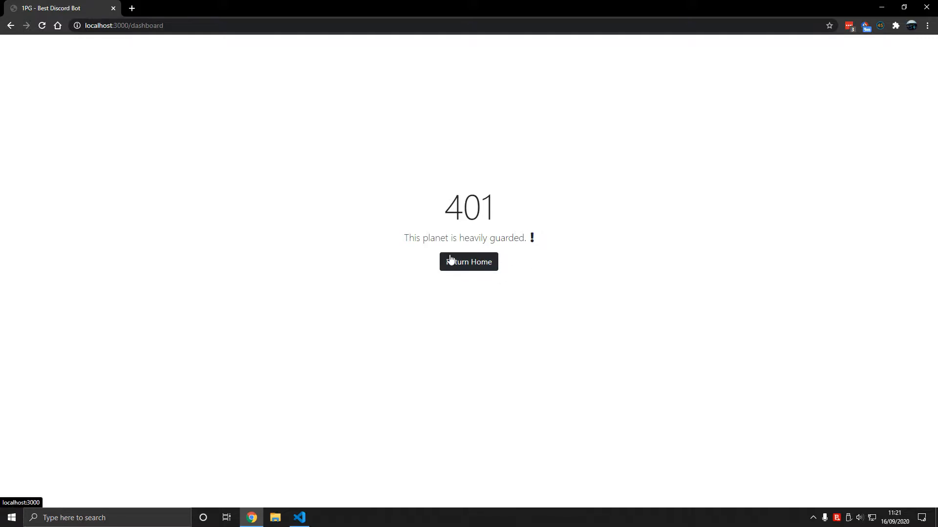
{"action": "left_click", "coordinate": [468, 262]}
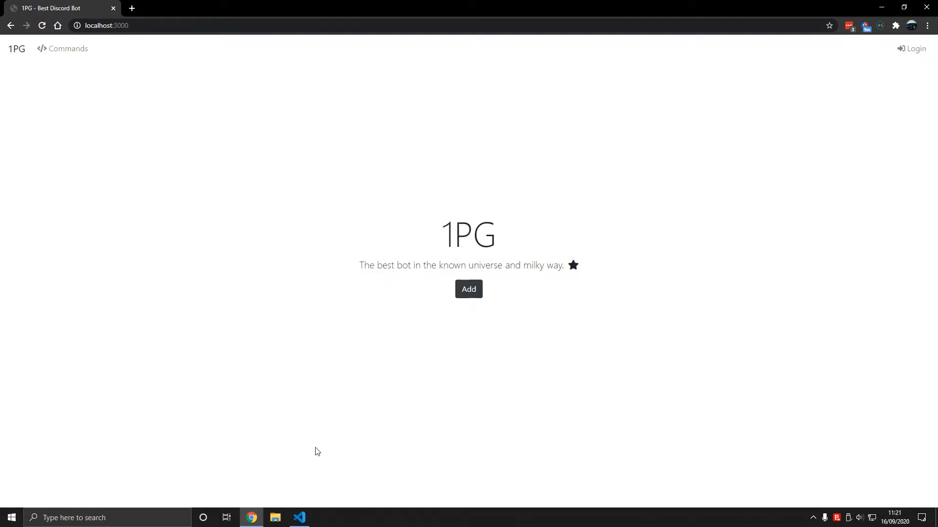
- Log in from the browser to reach the dashboard and check the resulting errors in the editor
{"action": "left_click", "coordinate": [299, 518]}
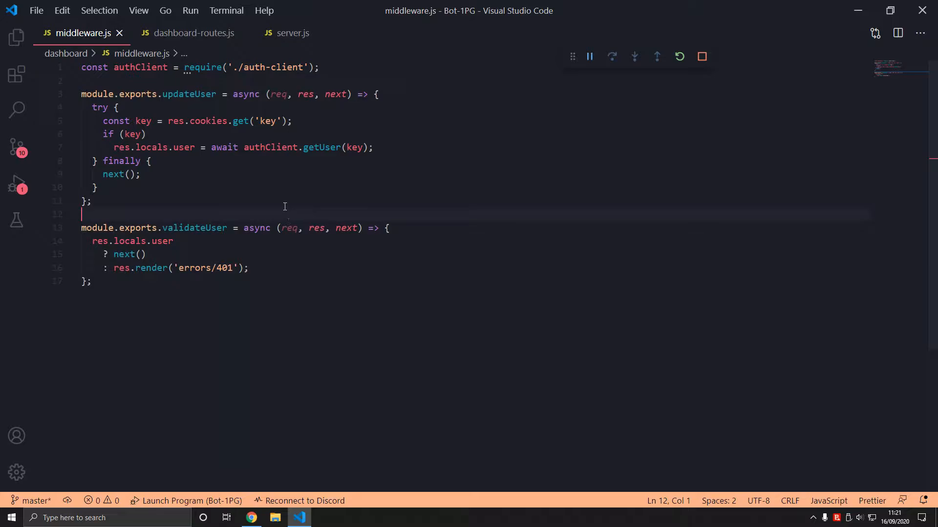
{"action": "mouse_move", "coordinate": [233, 141]}
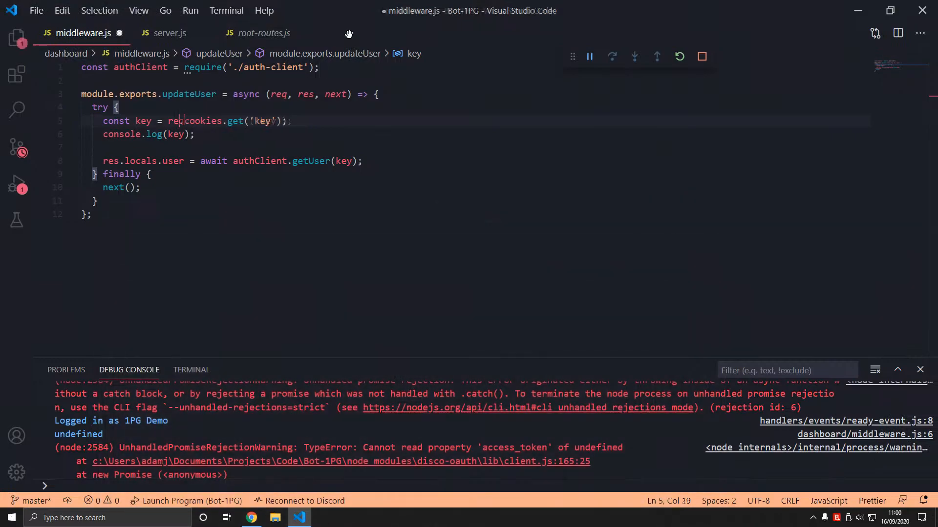
{"action": "left_click", "coordinate": [251, 517]}
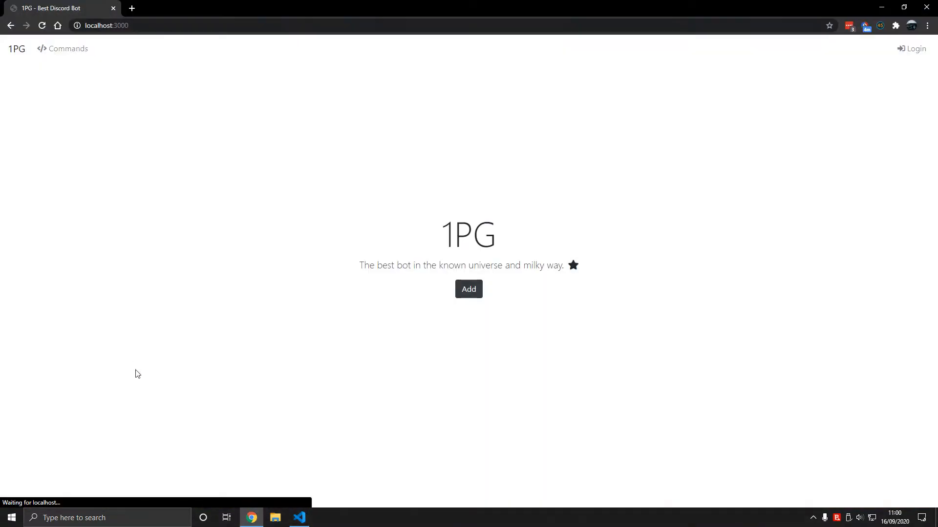
{"action": "mouse_move", "coordinate": [912, 49]}
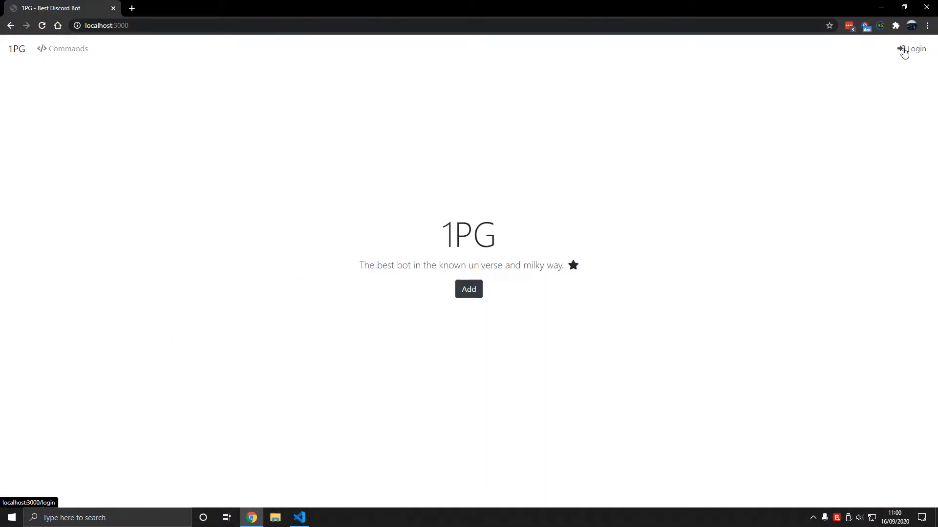
{"action": "left_click", "coordinate": [914, 49]}
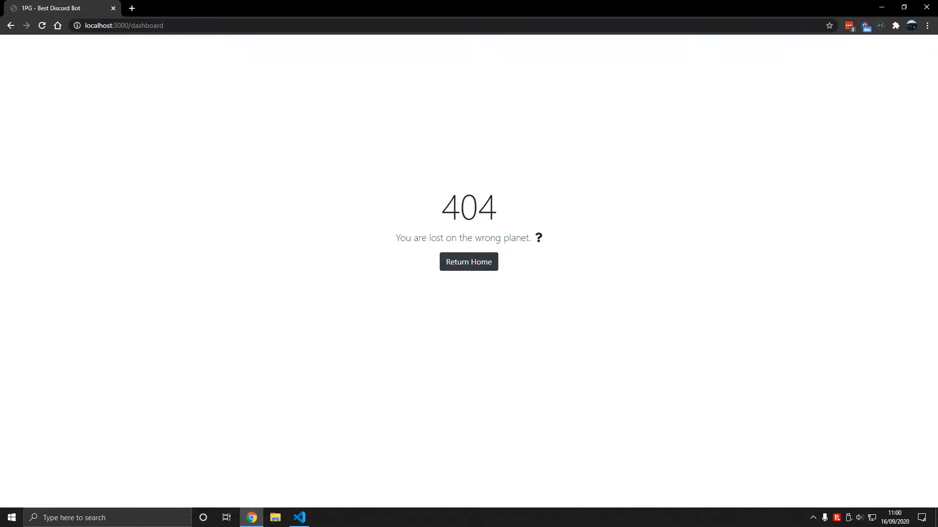
{"action": "left_click", "coordinate": [299, 518]}
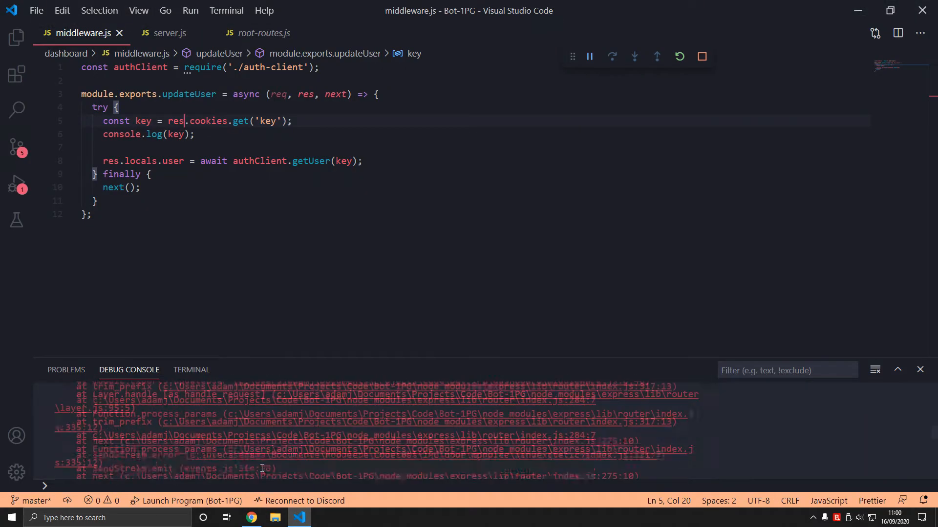
- In updateUser, remove console.log(key) and guard authClient.getUser with if (key)
{"action": "scroll", "scroll_direction": "down", "scroll_amount": 3}
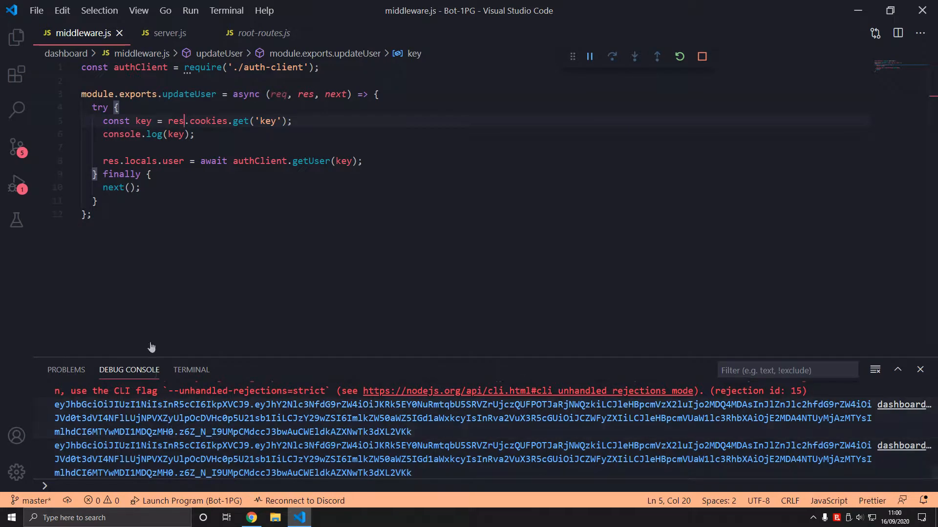
{"action": "left_click", "coordinate": [196, 133]}
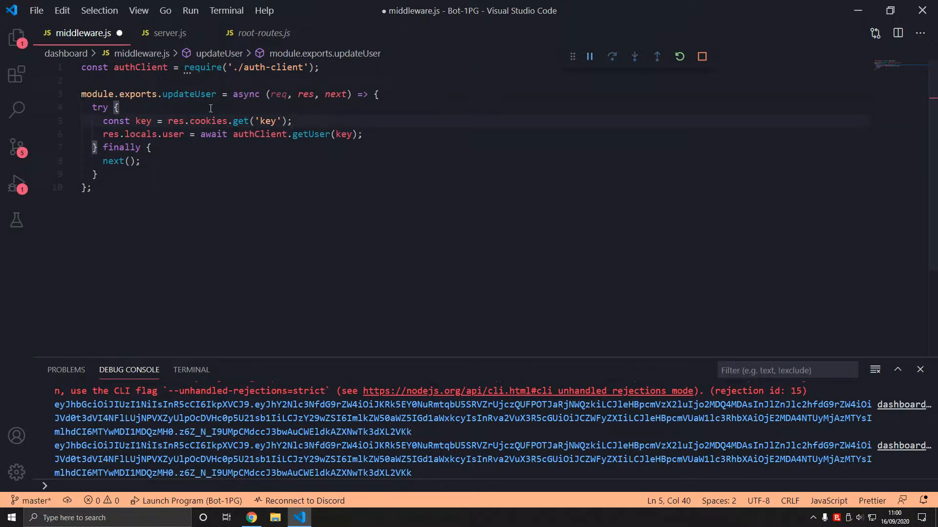
{"action": "double_click", "coordinate": [142, 121]}
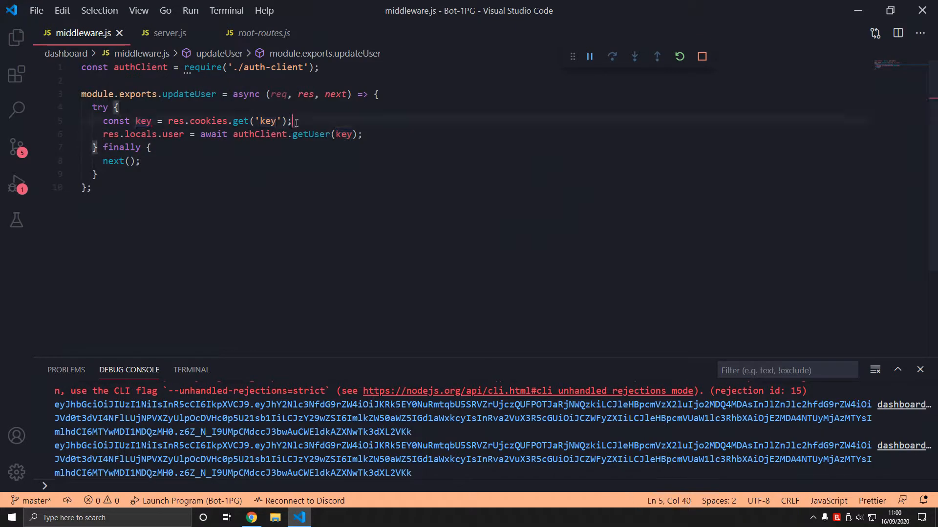
{"action": "type", "text": "if (key"}
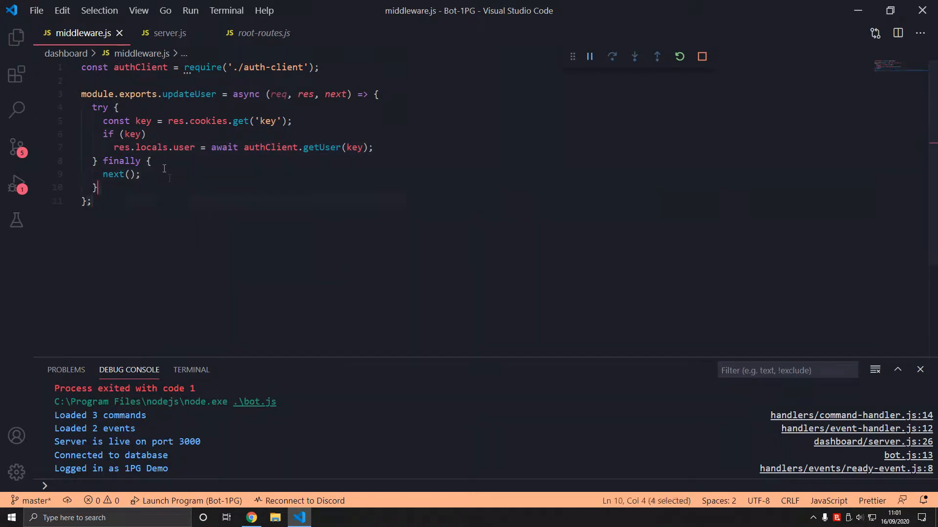
- Wrap navbar.pug's right-aligned nav links in an 'if user' condition
{"action": "left_click", "coordinate": [251, 518]}
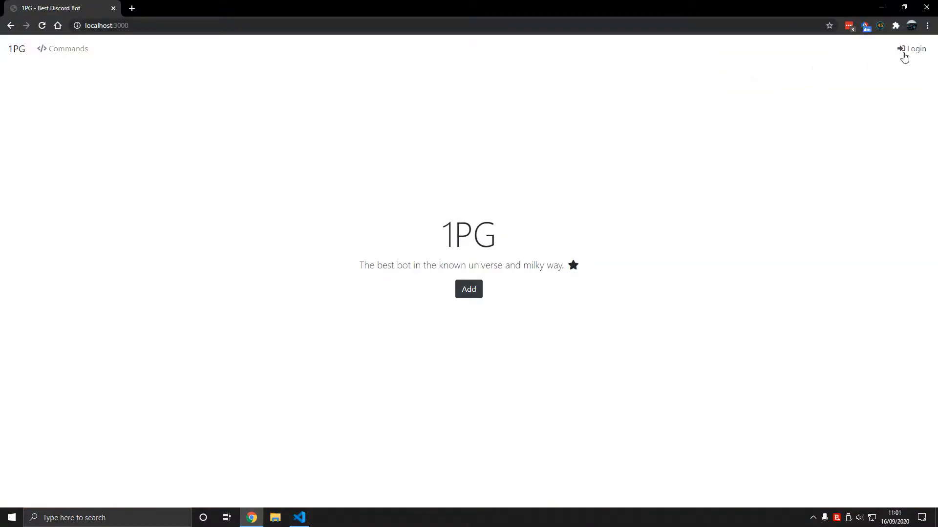
{"action": "left_click", "coordinate": [299, 517]}
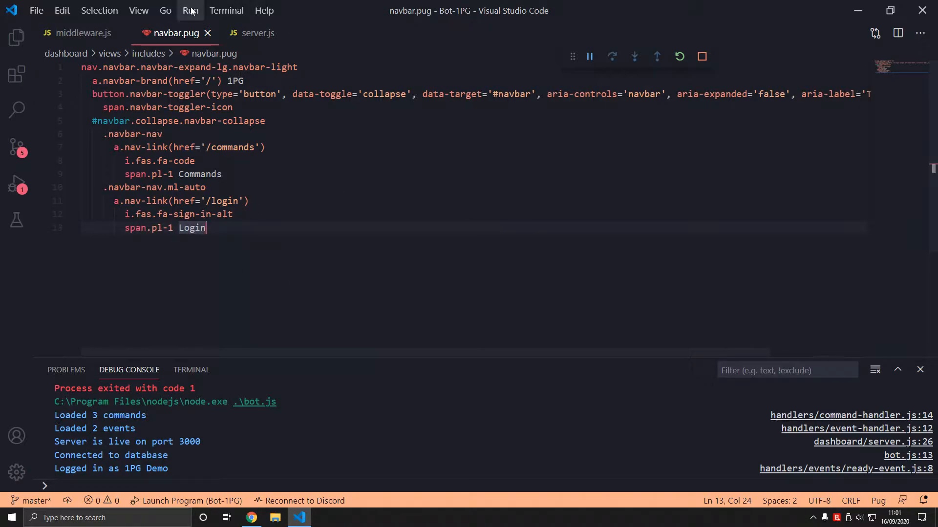
{"action": "left_click", "coordinate": [233, 213]}
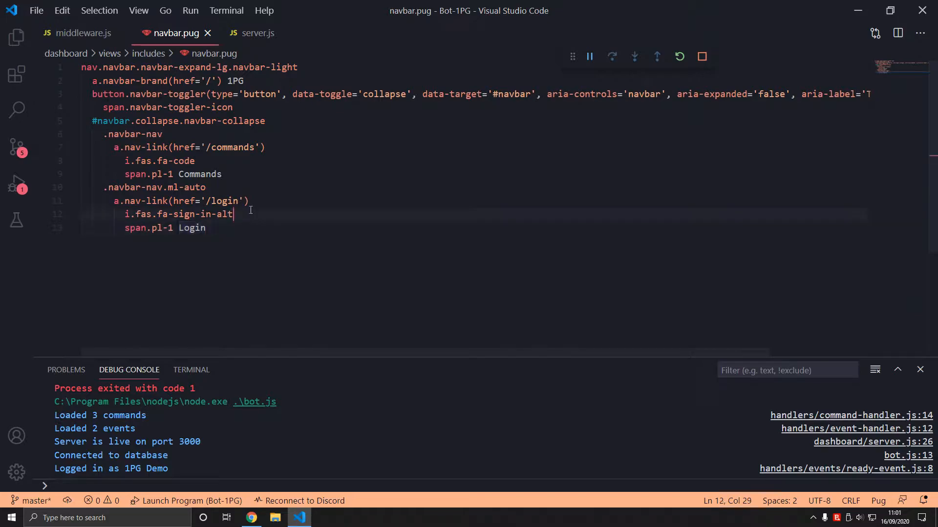
{"action": "left_click", "coordinate": [238, 201]}
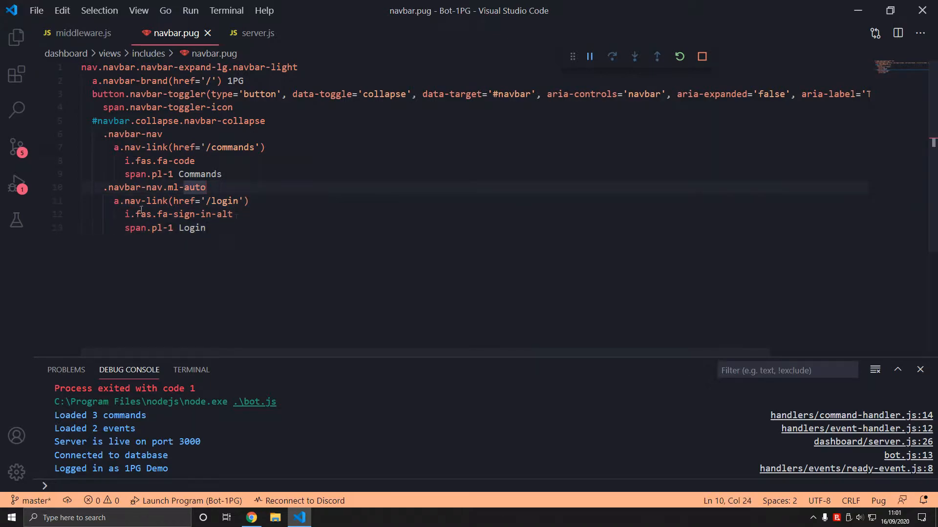
{"action": "key", "text": "Enter"}
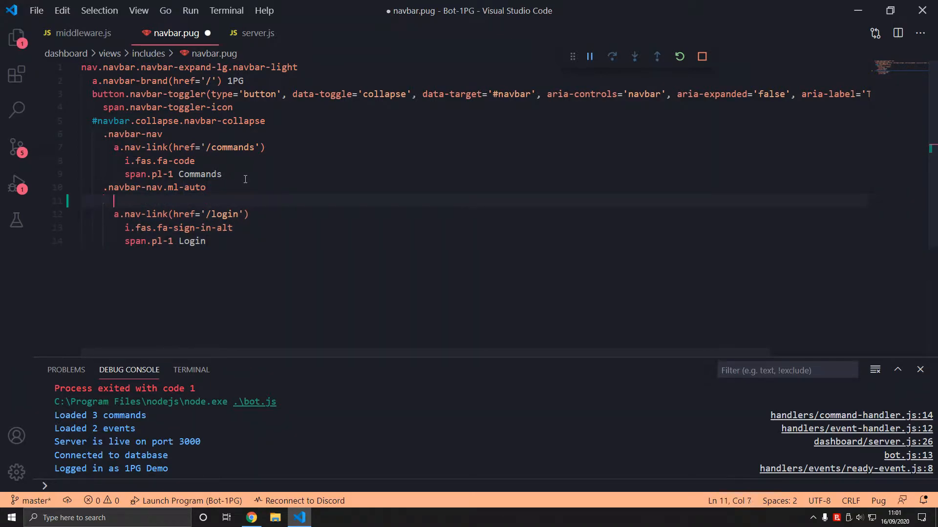
{"action": "type", "text": "if user"}
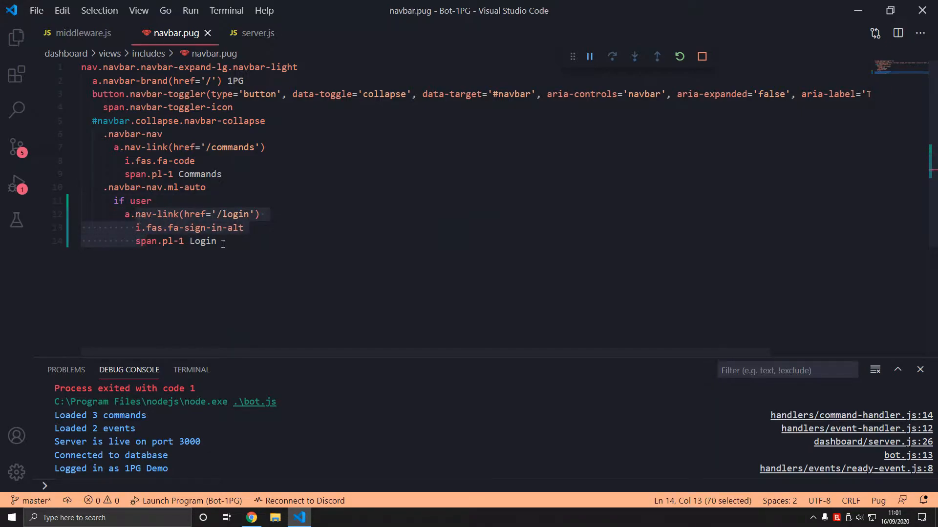
- Add a /dashboard Dashboard link for logged-in users with the Login link under 'else'
{"action": "double_click", "coordinate": [137, 201]}
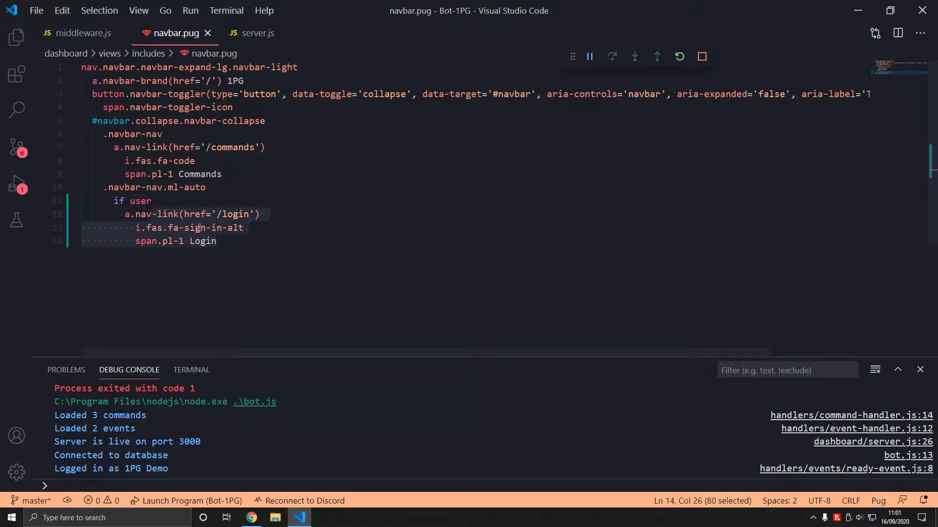
{"action": "key", "text": "Enter"}
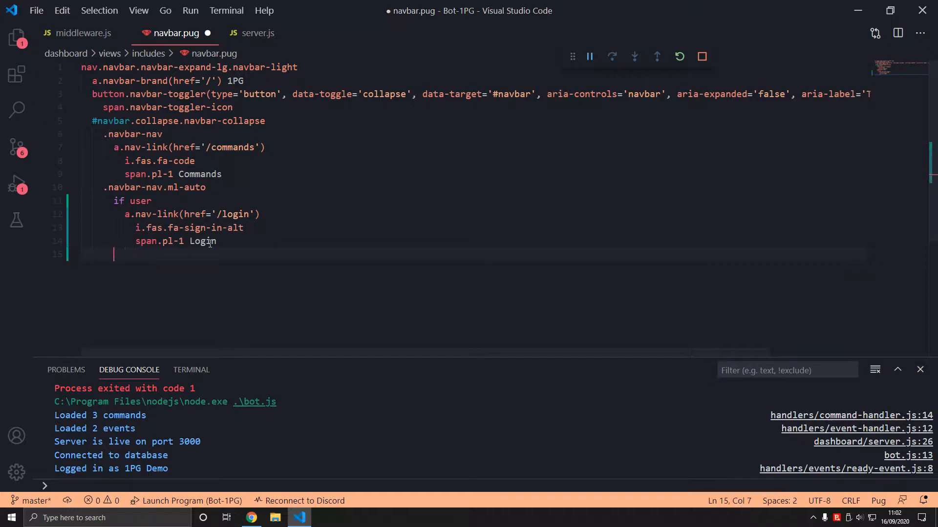
{"action": "type", "text": "else"}
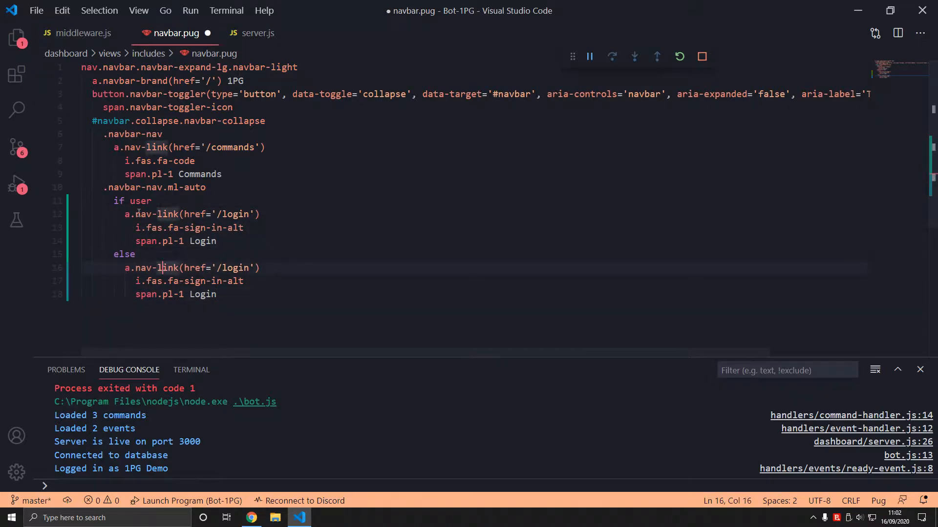
{"action": "type", "text": "dashbo"}
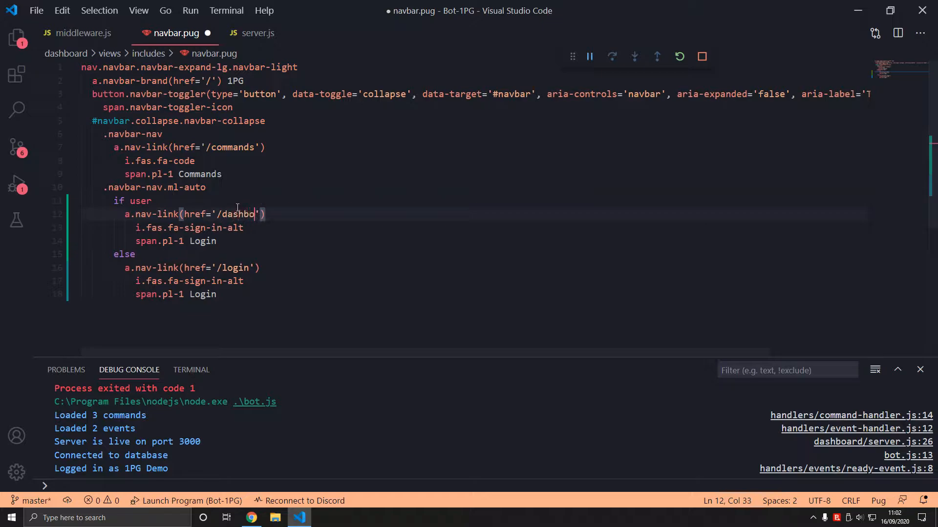
{"action": "type", "text": "Dash"}
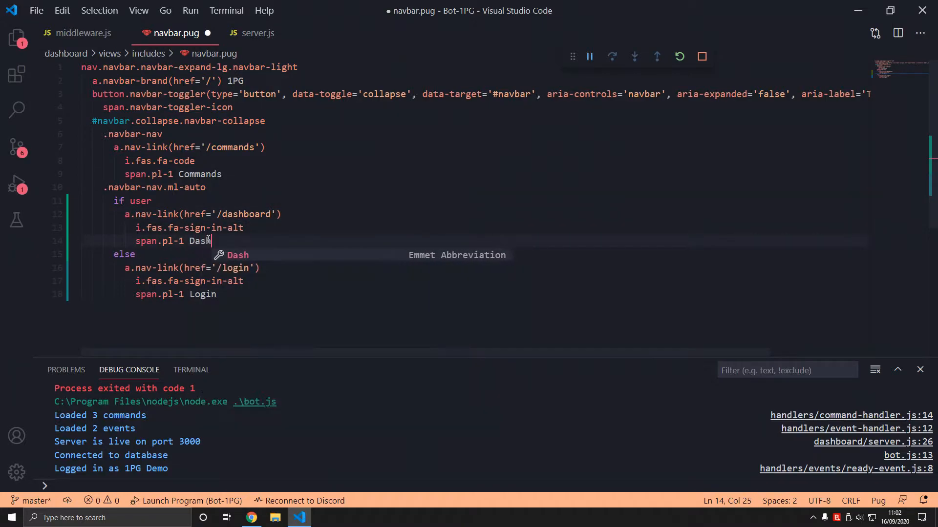
{"action": "type", "text": "board"}
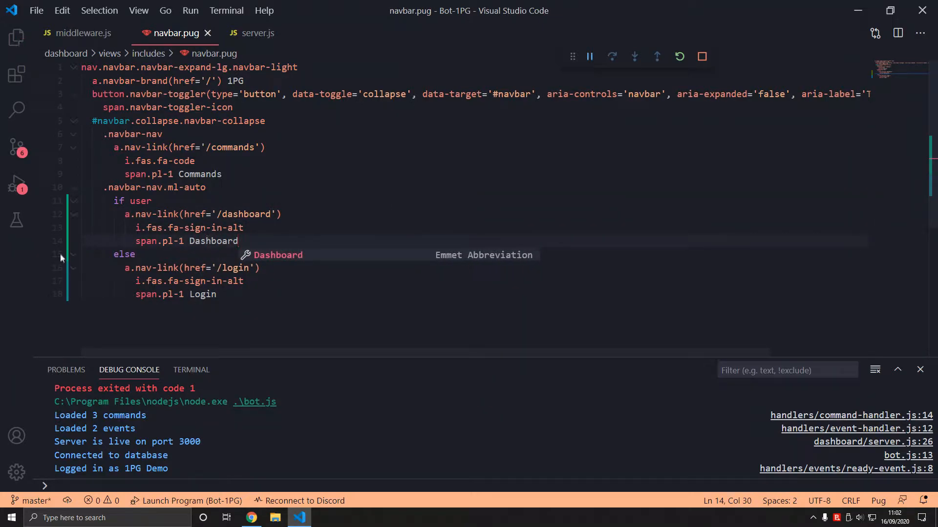
{"action": "mouse_move", "coordinate": [81, 33]}
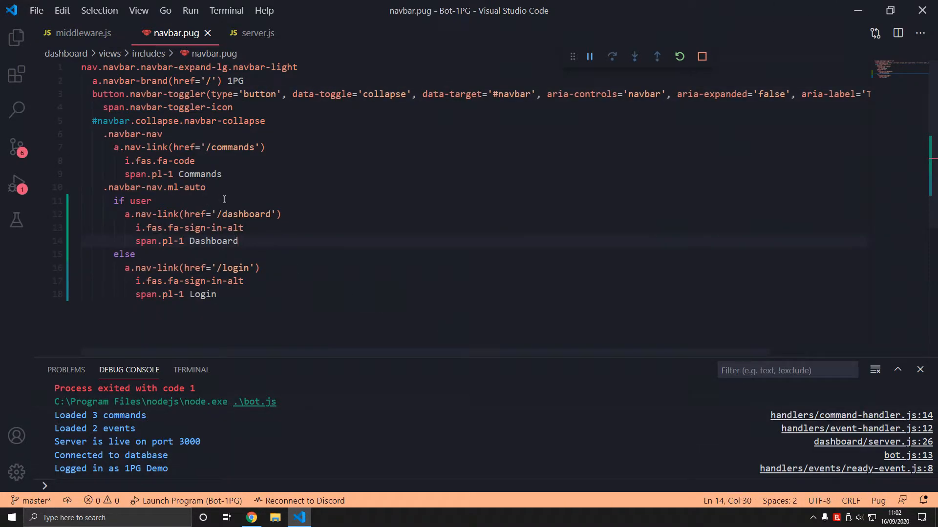
{"action": "mouse_move", "coordinate": [680, 56]}
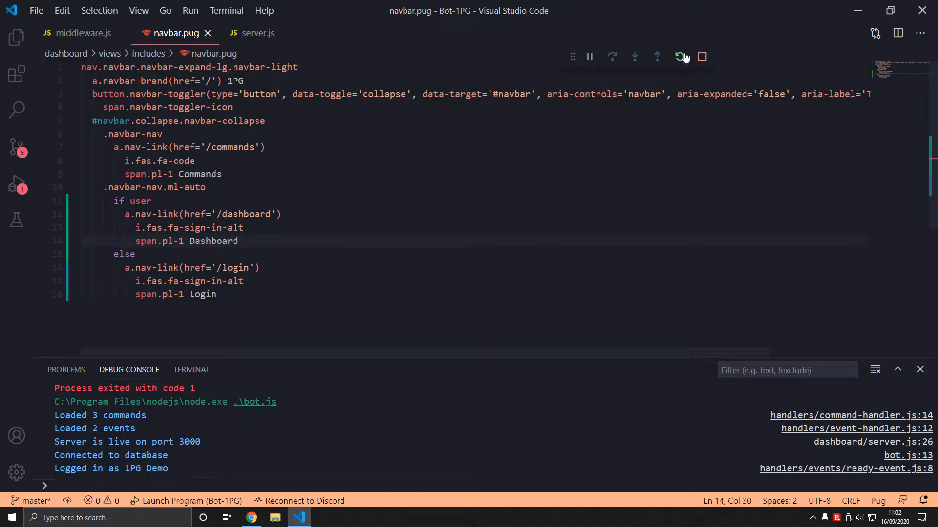
- Reload localhost:3000 and look up the Disco-OAuth User docs in a new tab
{"action": "left_click", "coordinate": [251, 518]}
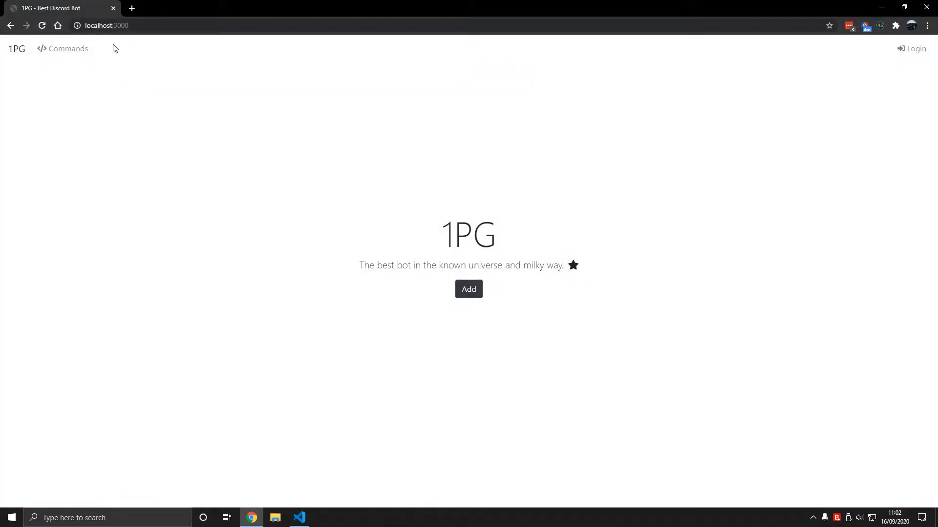
{"action": "mouse_move", "coordinate": [376, 123]}
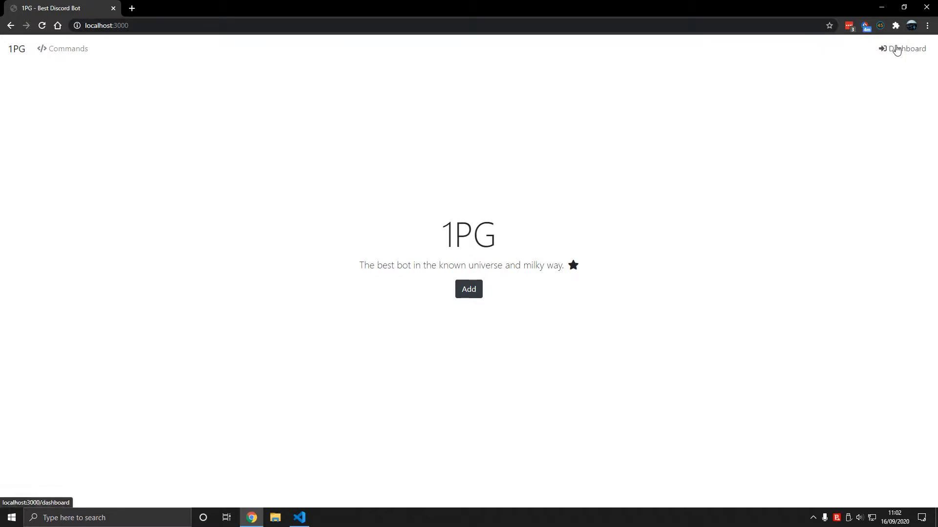
{"action": "left_click", "coordinate": [299, 518]}
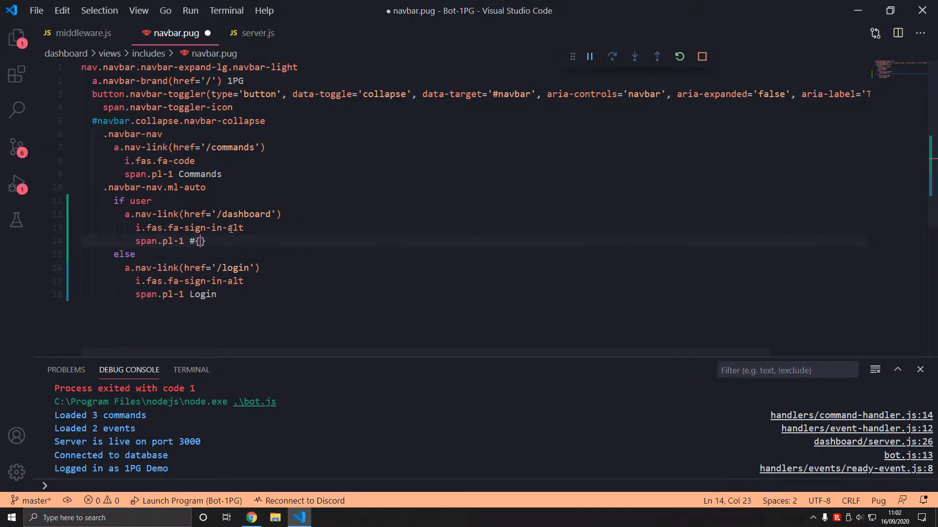
{"action": "left_click", "coordinate": [251, 517]}
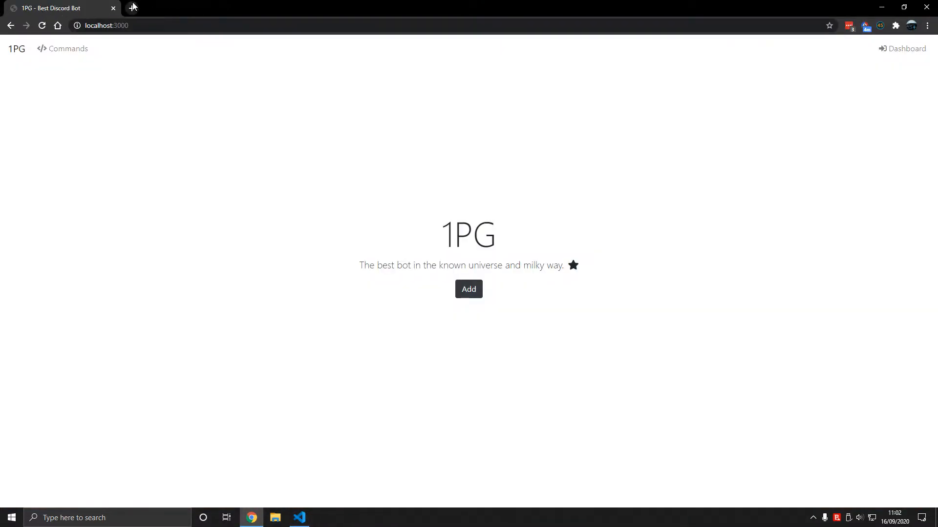
{"action": "type", "text": "disco-oauth.tk/docs/user"}
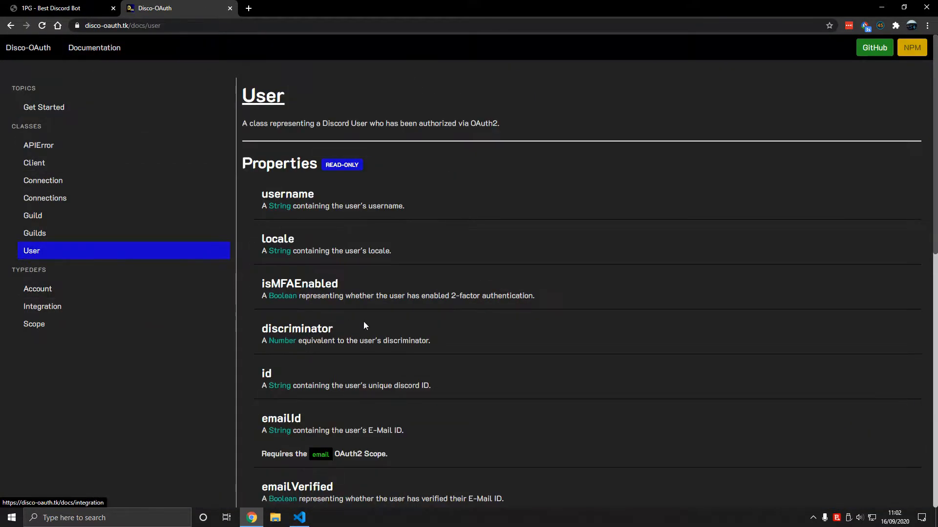
{"action": "mouse_move", "coordinate": [452, 192]}
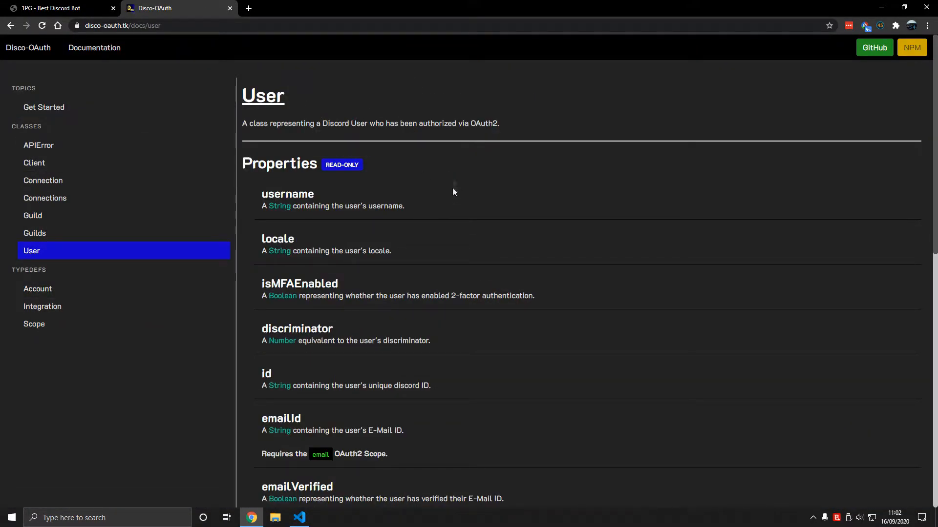
{"action": "mouse_move", "coordinate": [315, 156]}
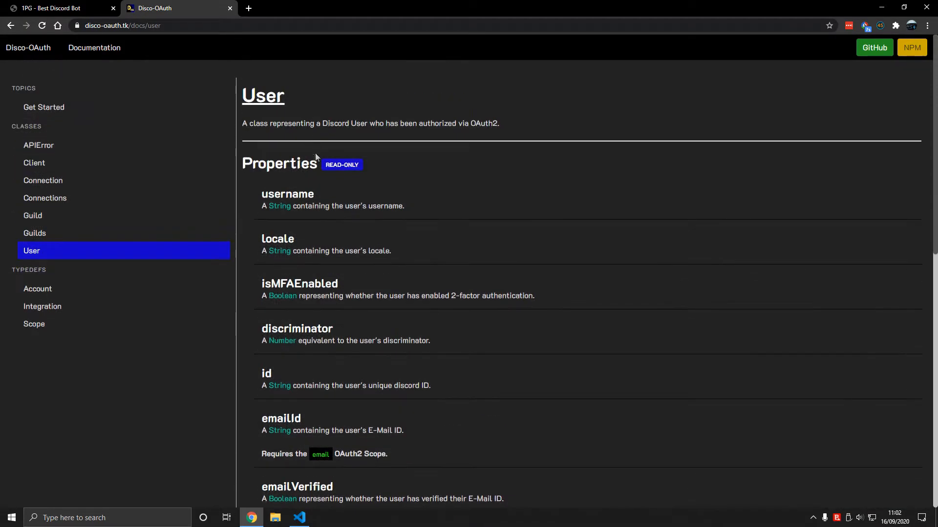
- Change the navbar span to #{user.username} and check it on the local bot site
{"action": "left_click", "coordinate": [299, 518]}
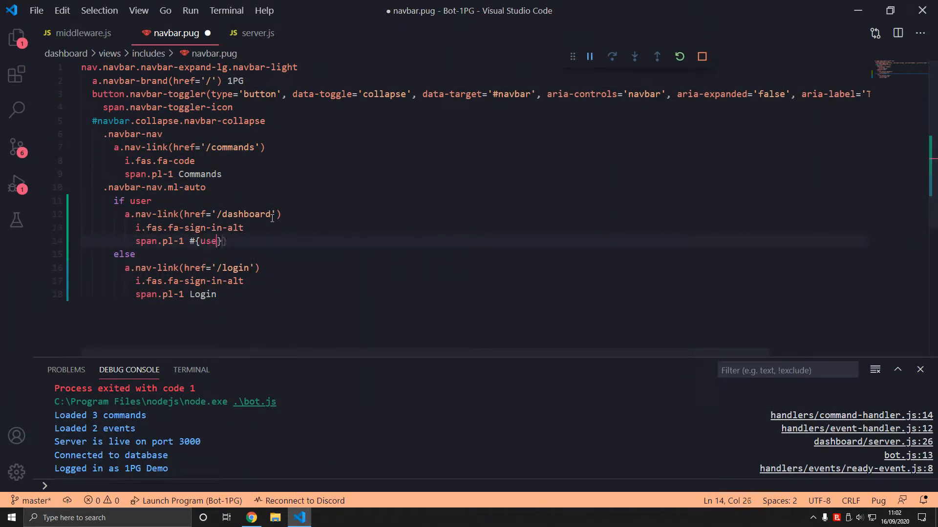
{"action": "left_click", "coordinate": [251, 518]}
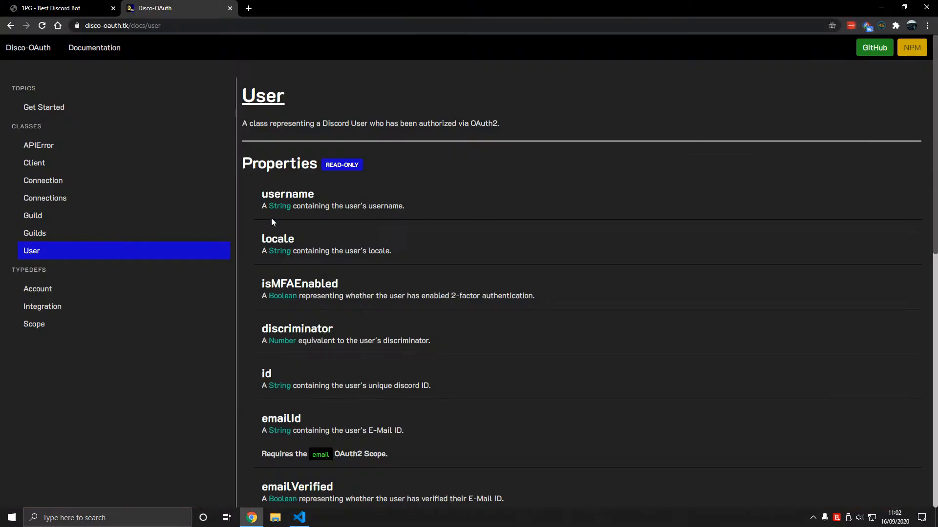
{"action": "left_click", "coordinate": [57, 8]}
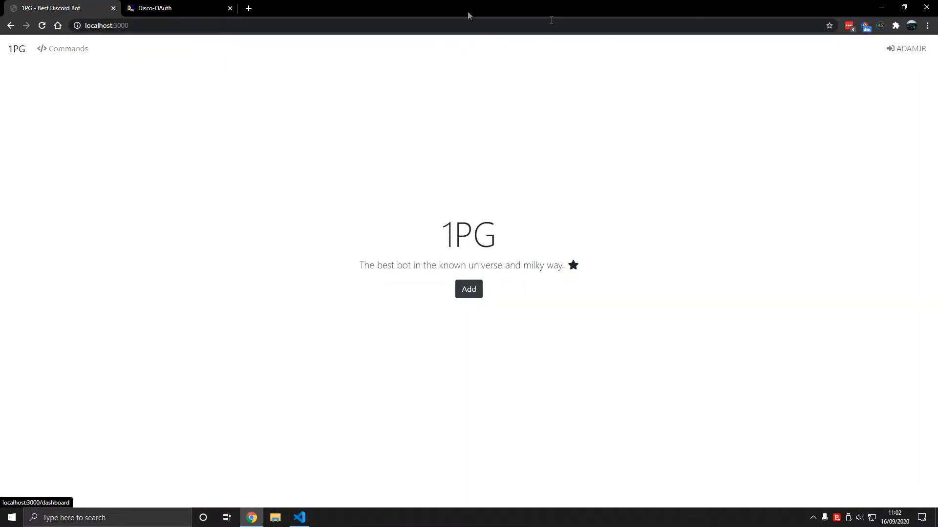
- Review the Disco-OAuth User properties and add an img line before #{user.username} under span.pl-1
{"action": "left_click", "coordinate": [154, 7]}
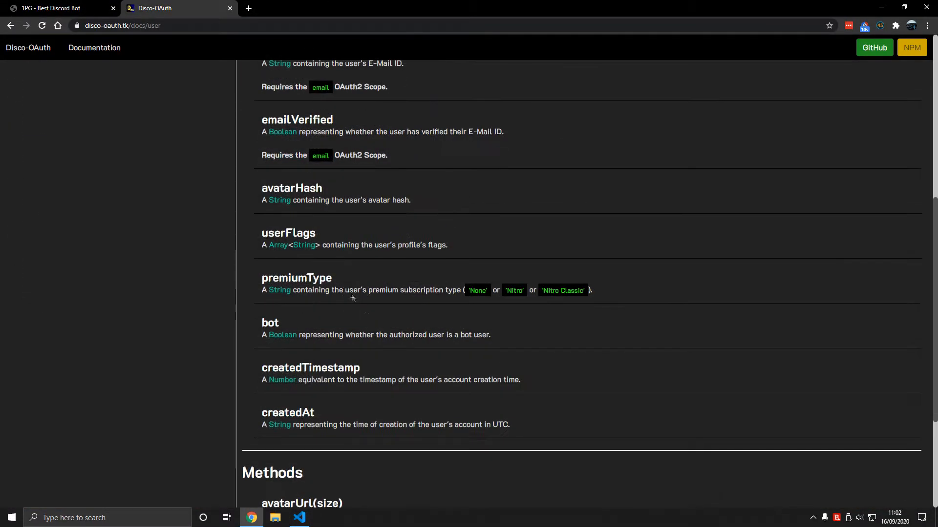
{"action": "left_click", "coordinate": [299, 517]}
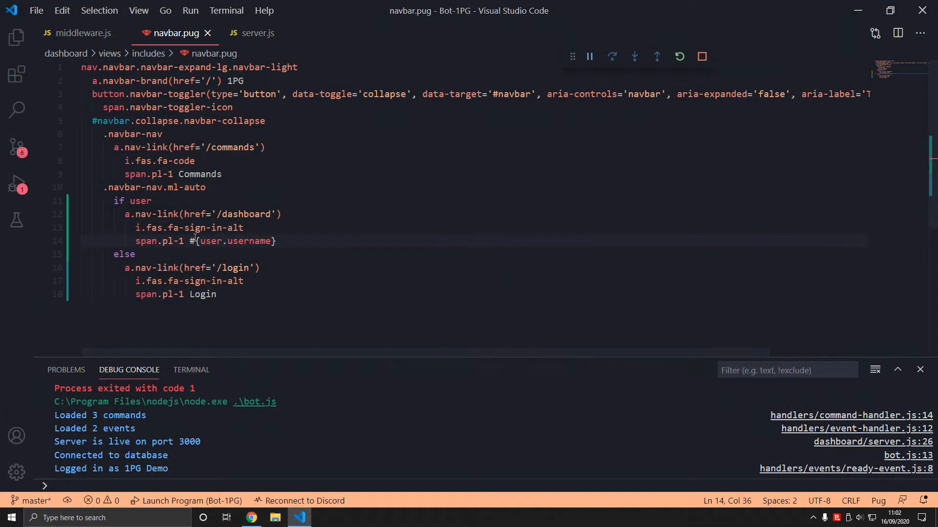
{"action": "left_click", "coordinate": [251, 517]}
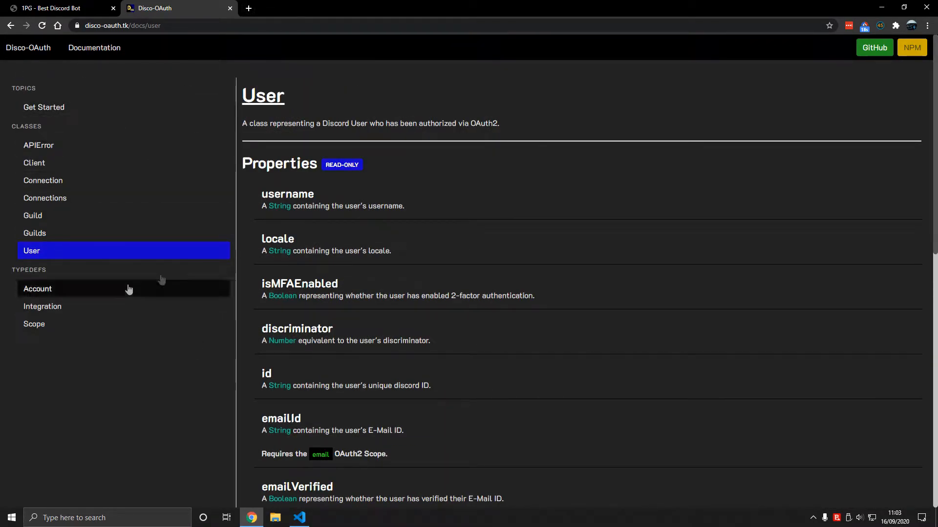
{"action": "mouse_move", "coordinate": [203, 342]}
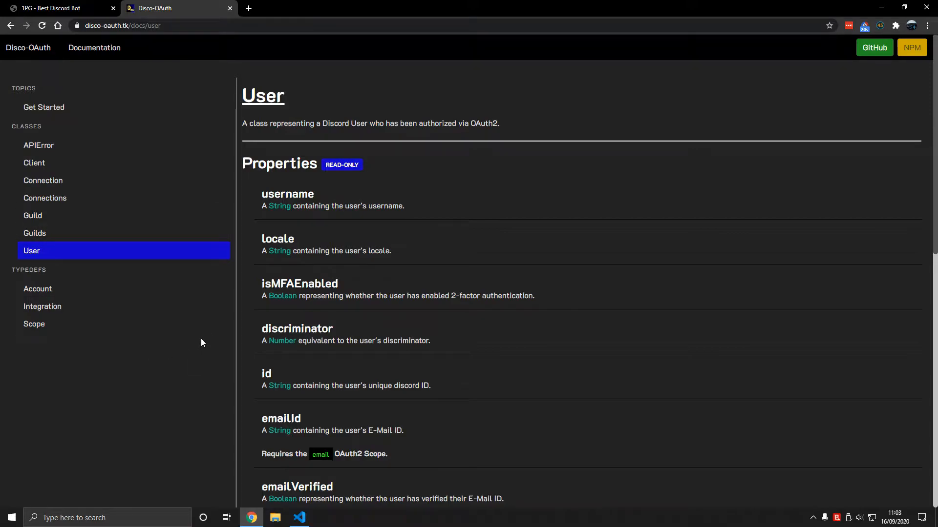
{"action": "left_click", "coordinate": [299, 518]}
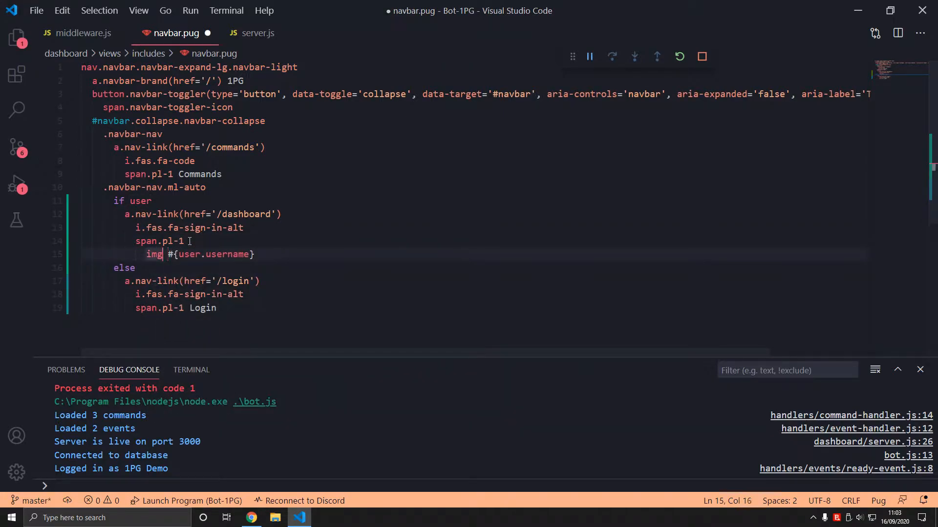
- Make the img an img.user-avatar with the username in its own span, save, and view the live 1PG site
{"action": "double_click", "coordinate": [153, 254]}
{"action": "type", "text": "("}
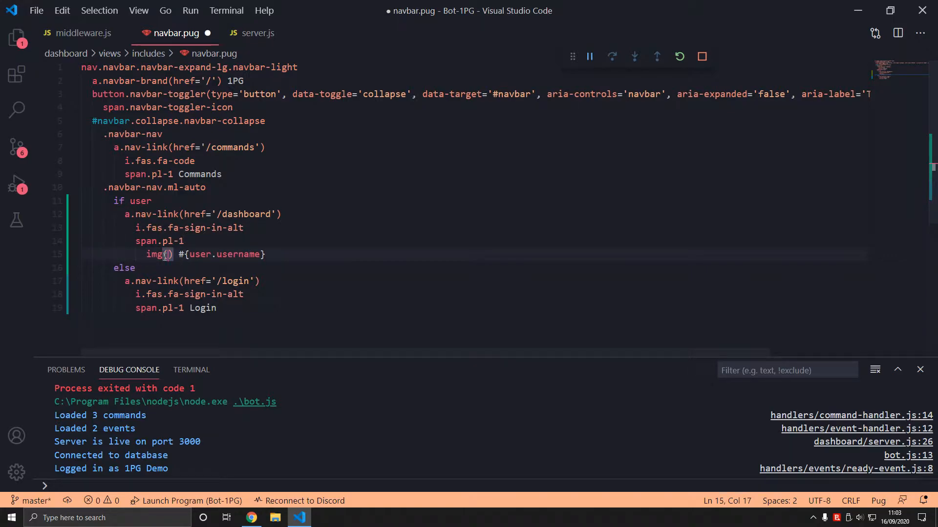
{"action": "type", "text": "class="}
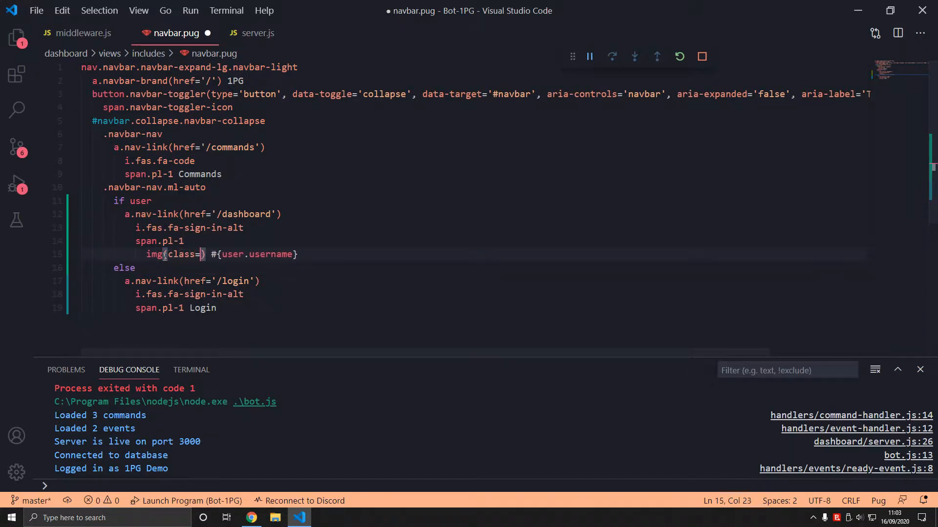
{"action": "key", "text": "Backspace"}
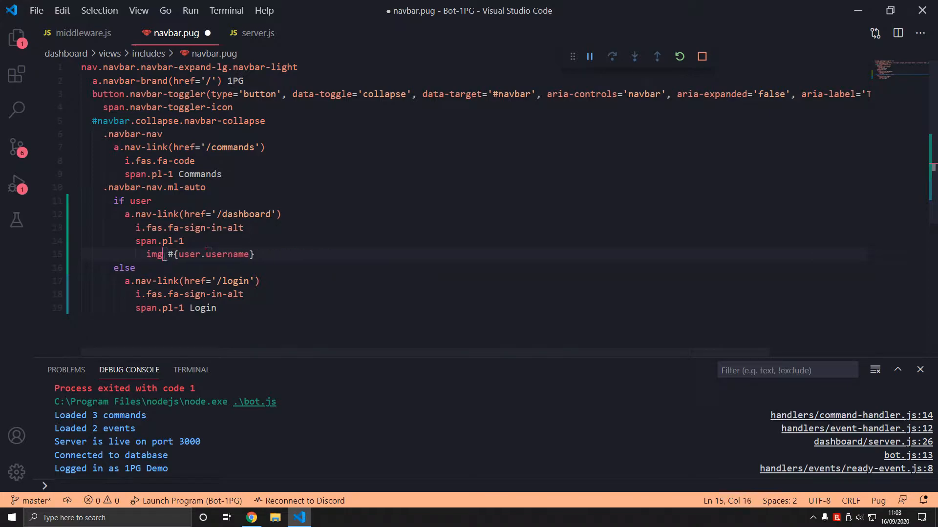
{"action": "type", "text": ".class"}
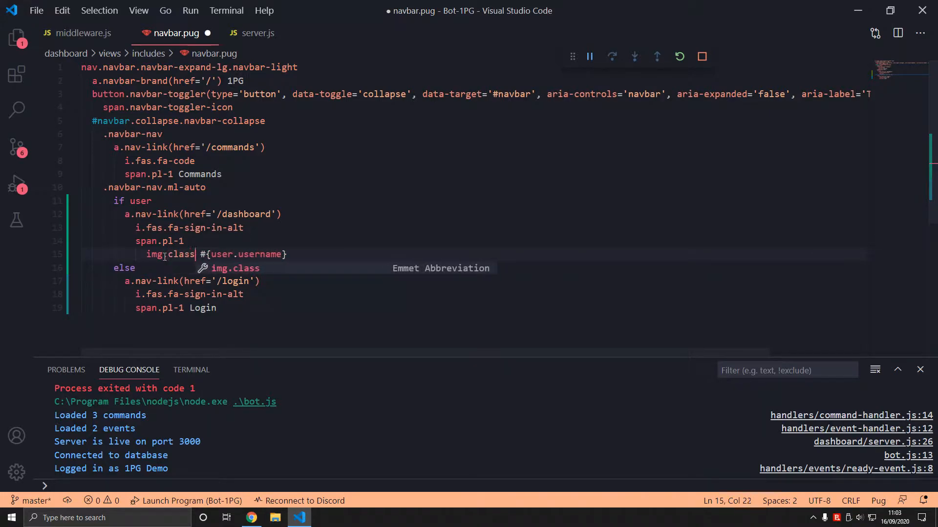
{"action": "type", "text": "user-avat"}
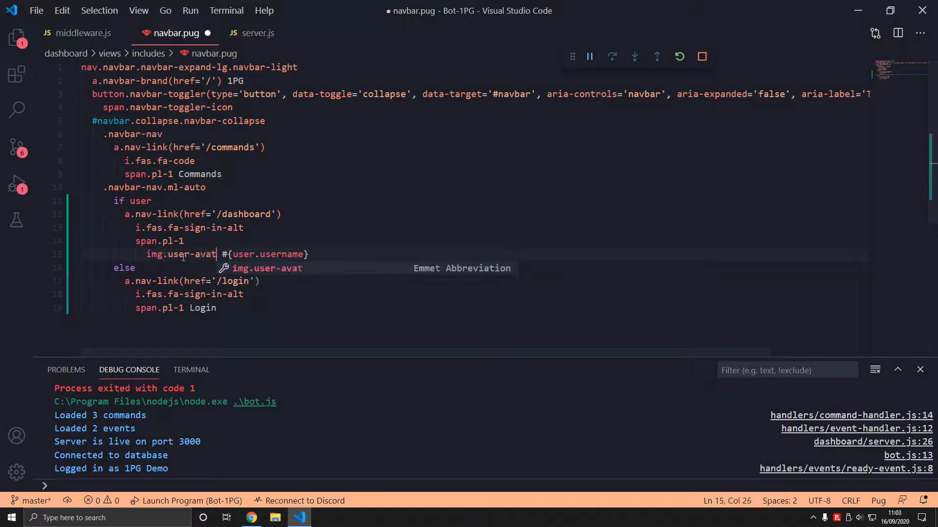
{"action": "type", "text": "ar"}
{"action": "type", "text": "span "}
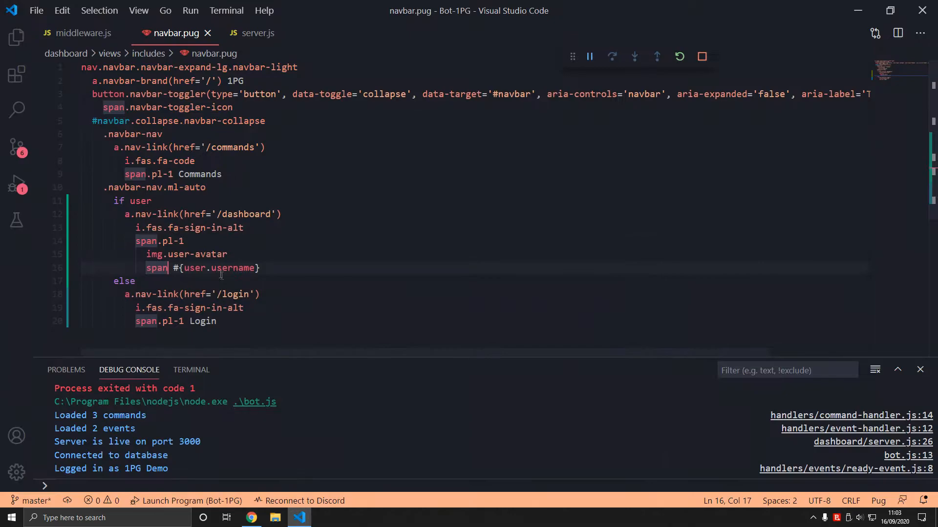
{"action": "left_click", "coordinate": [251, 518]}
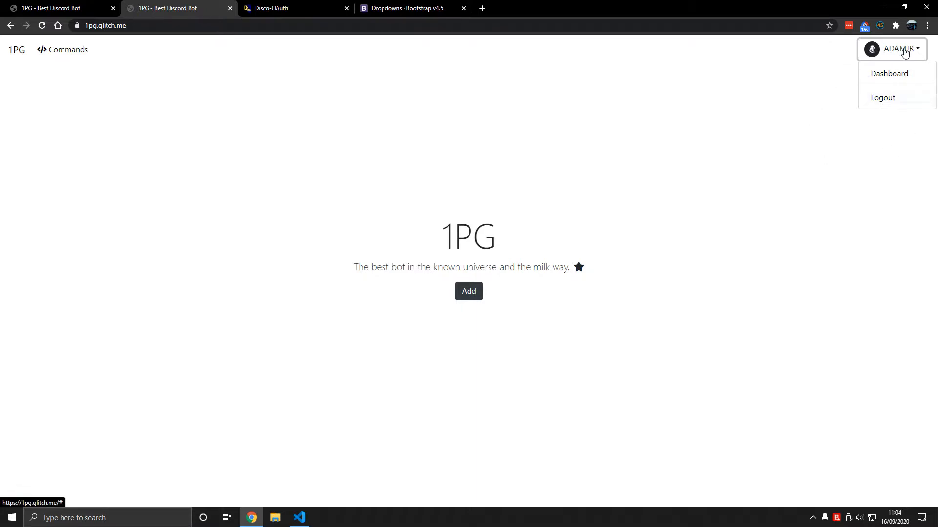
{"action": "mouse_move", "coordinate": [896, 68]}
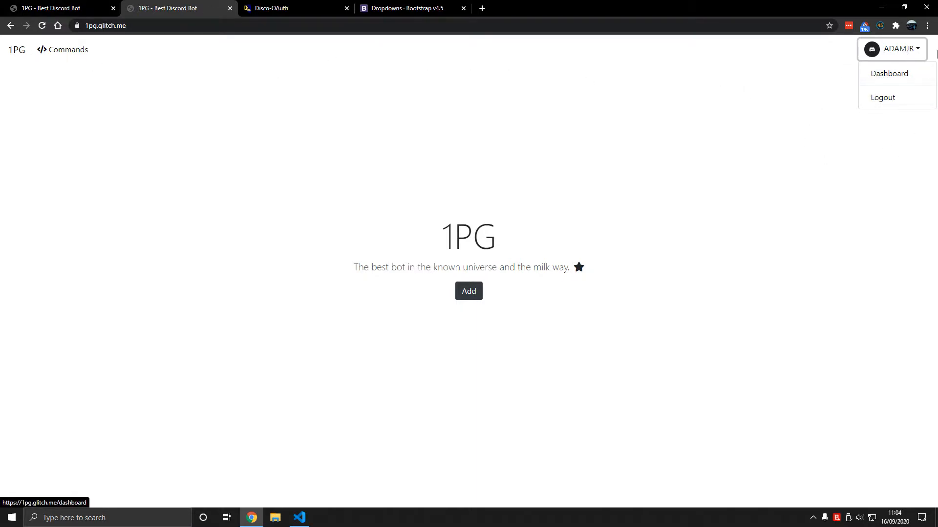
{"action": "mouse_move", "coordinate": [883, 98]}
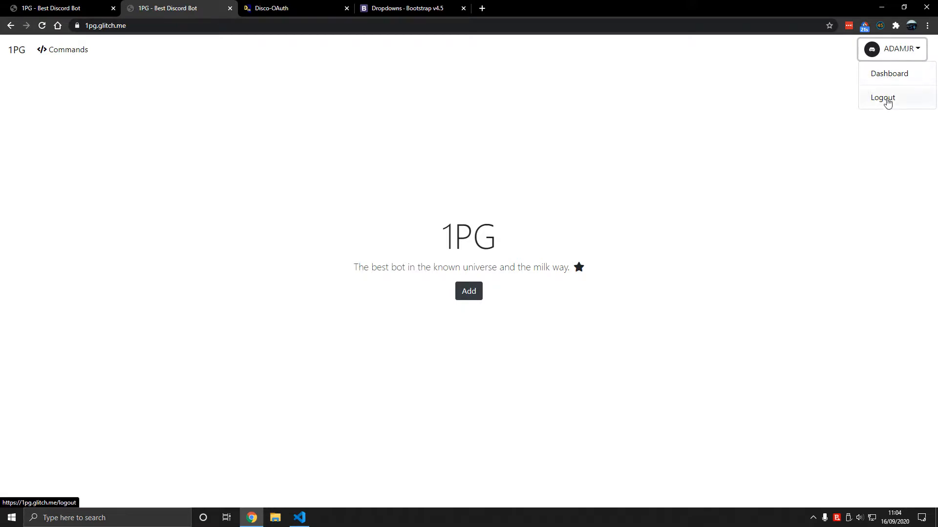
- Copy the single-button dropdown example markup from the Bootstrap Dropdowns docs
{"action": "left_click", "coordinate": [408, 8]}
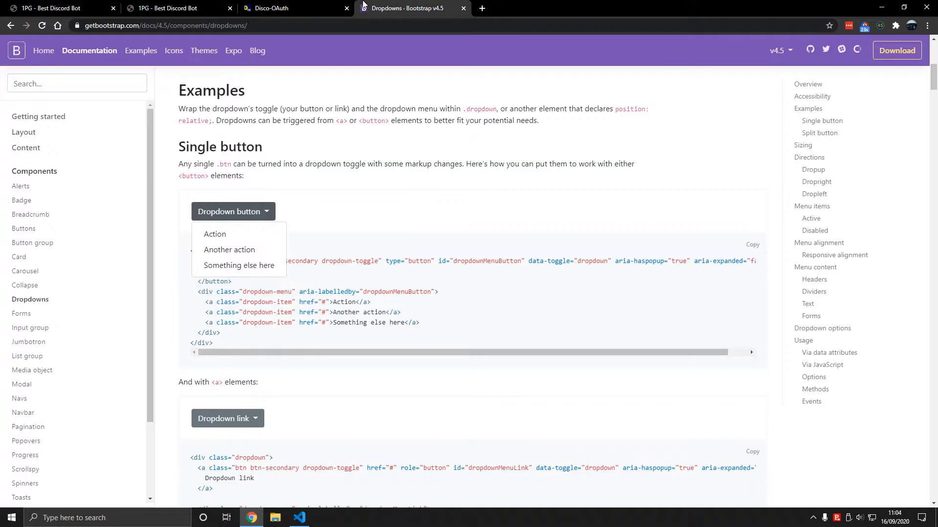
{"action": "mouse_move", "coordinate": [306, 230]}
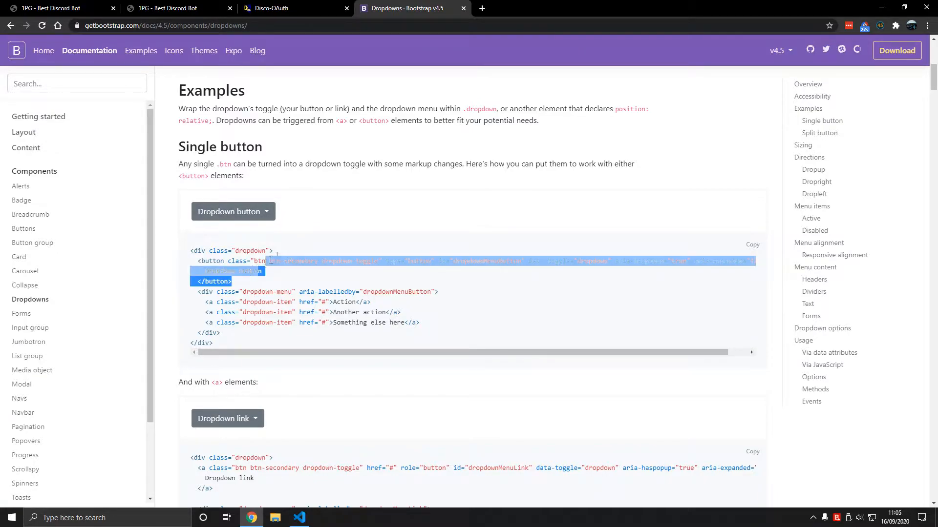
{"action": "left_click", "coordinate": [273, 281]}
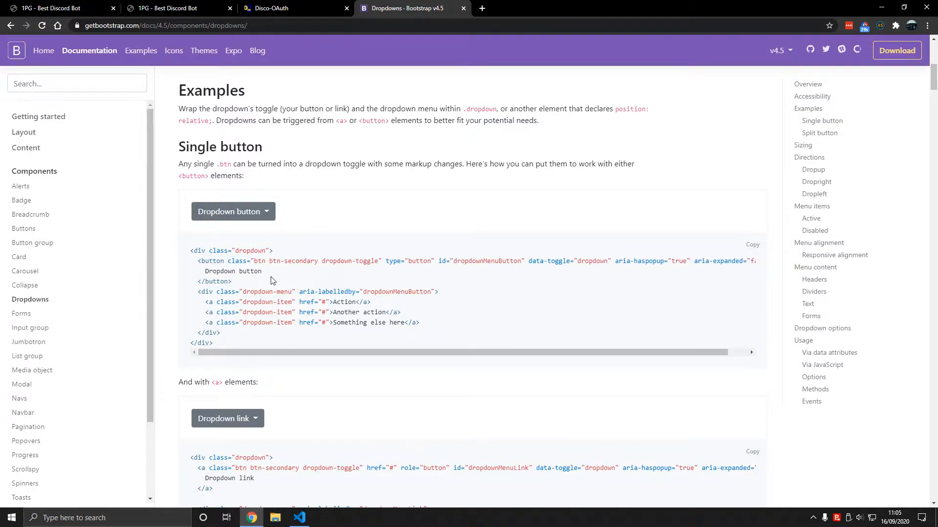
{"action": "mouse_move", "coordinate": [236, 337]}
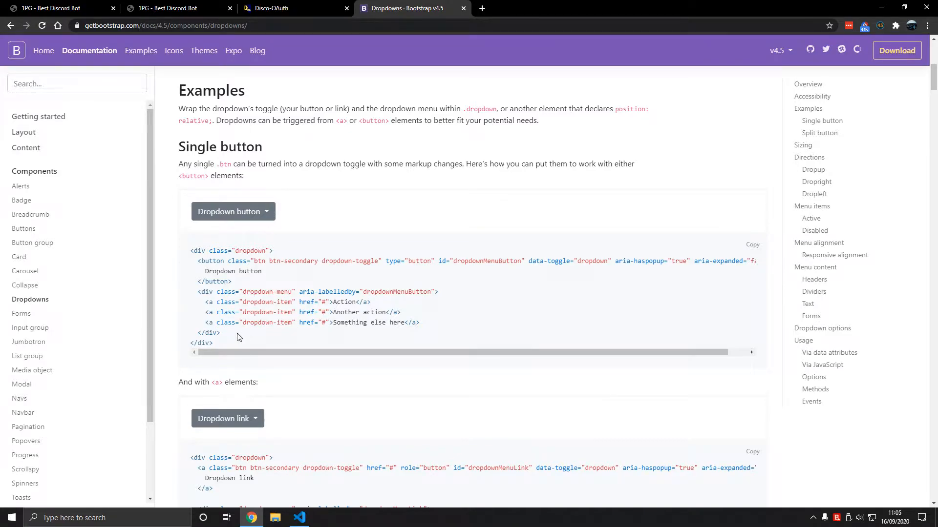
- Convert the Bootstrap dropdown HTML to Pug on pughtml.com and copy the generated code
{"action": "type", "text": "pu"}
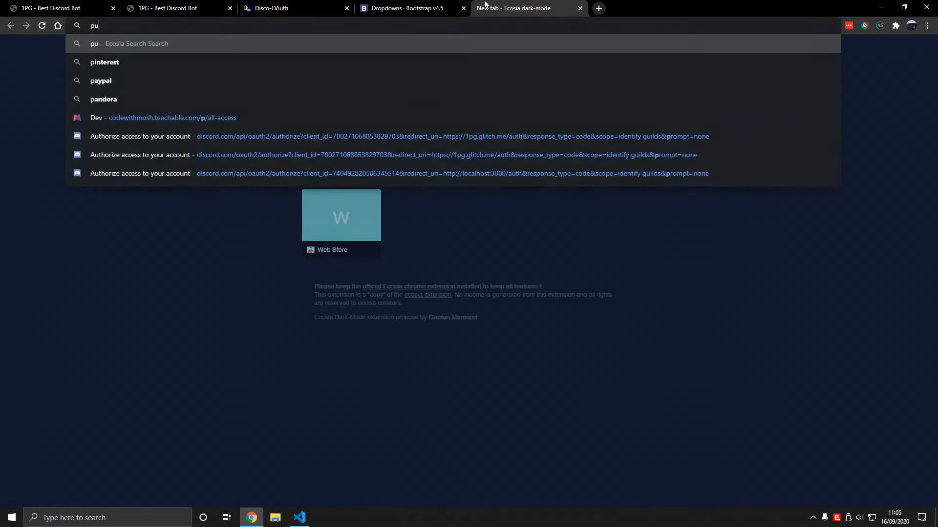
{"action": "key", "text": "Return"}
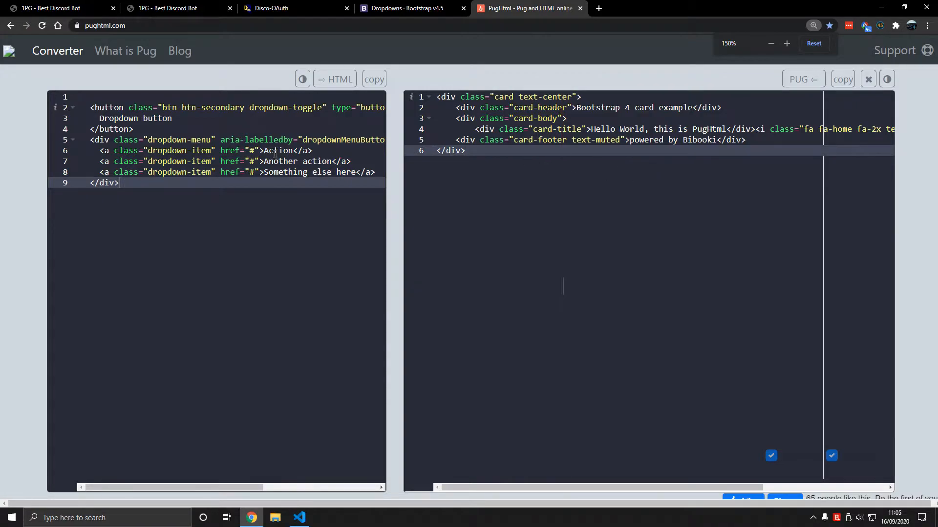
{"action": "left_click", "coordinate": [334, 79]}
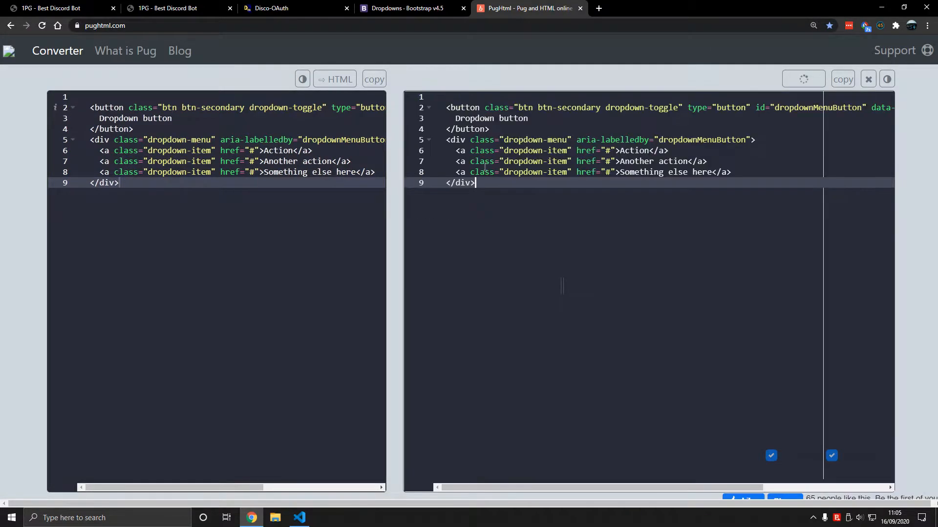
{"action": "left_click", "coordinate": [334, 79]}
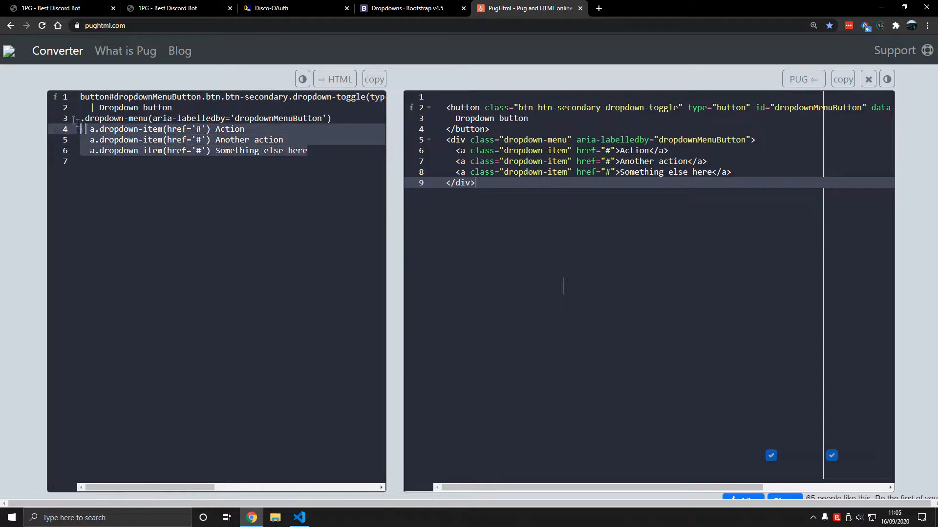
{"action": "left_click", "coordinate": [298, 518]}
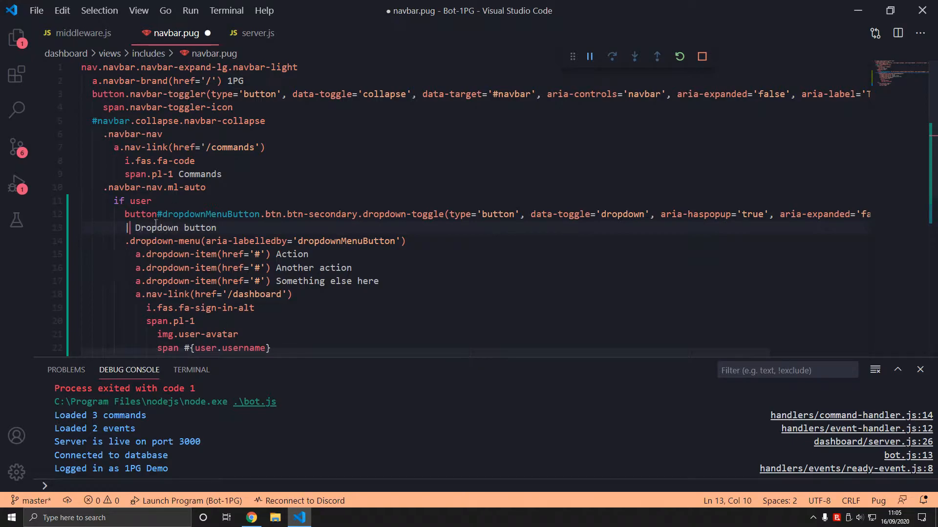
- Paste the Pug dropdown under 'if user' and make the first item a /dashboard Dashboard link
{"action": "scroll", "scroll_direction": "down", "scroll_amount": 3}
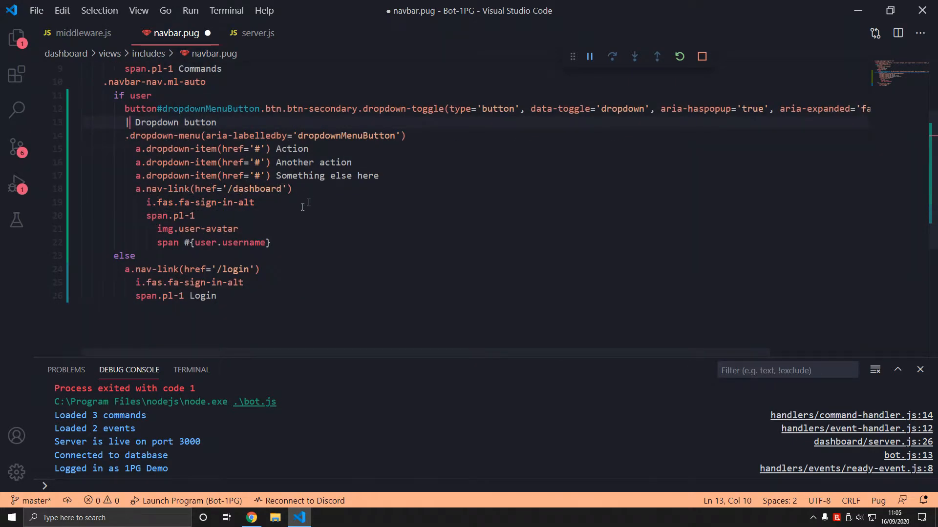
{"action": "mouse_move", "coordinate": [290, 248]}
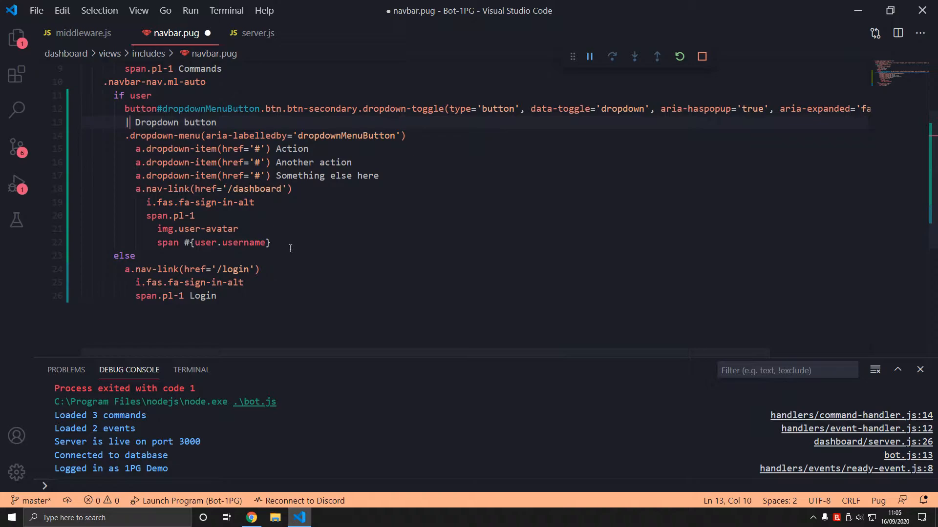
{"action": "double_click", "coordinate": [335, 162]}
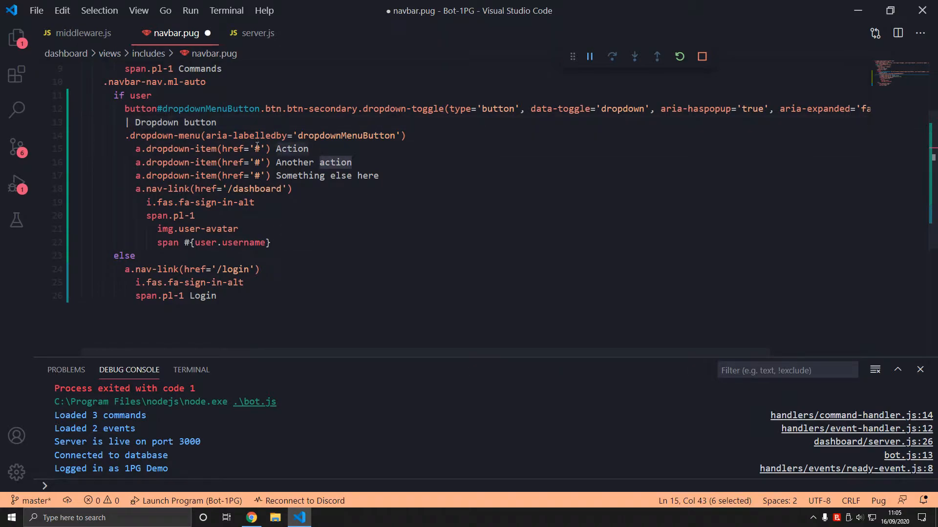
{"action": "type", "text": "/dashboard"}
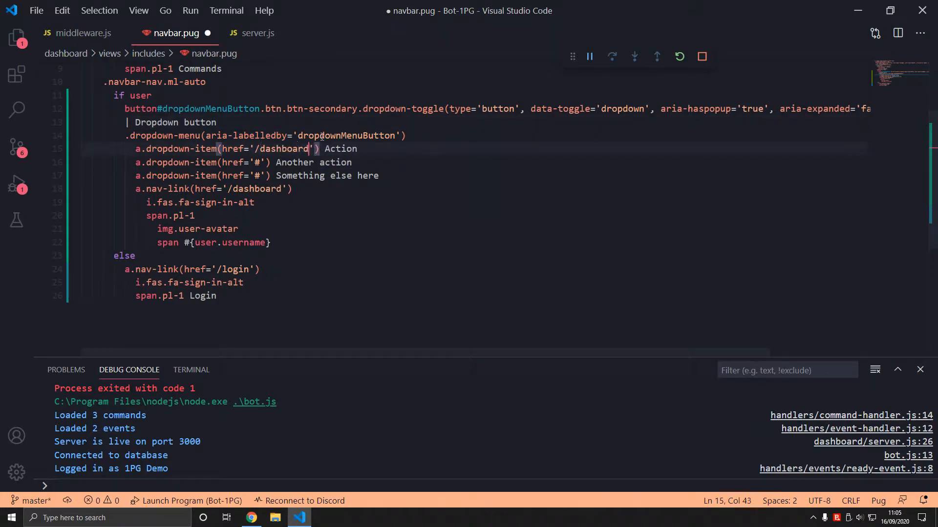
{"action": "type", "text": "Dashboard"}
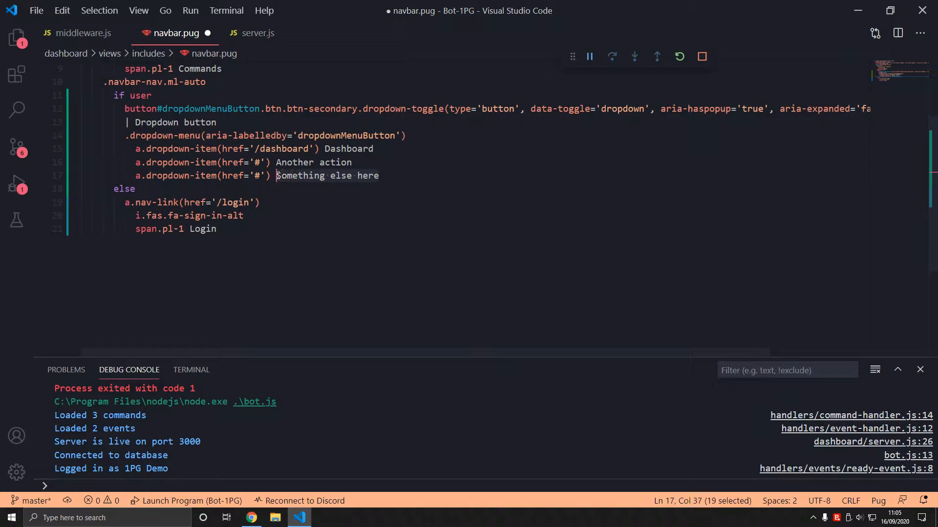
- Make the last item a /logout Logout link, replace the middle item with hr, remove the old nav-link and save
{"action": "type", "text": "/logout"}
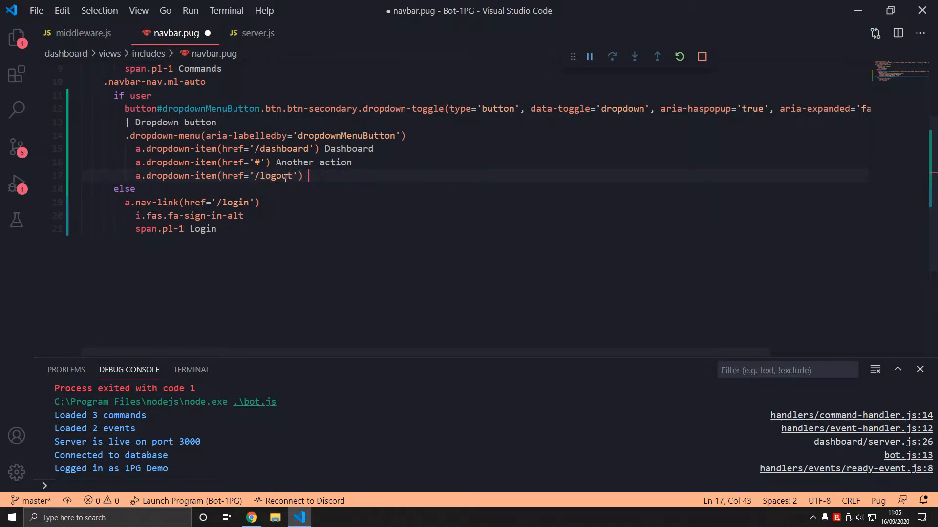
{"action": "type", "text": "Logout"}
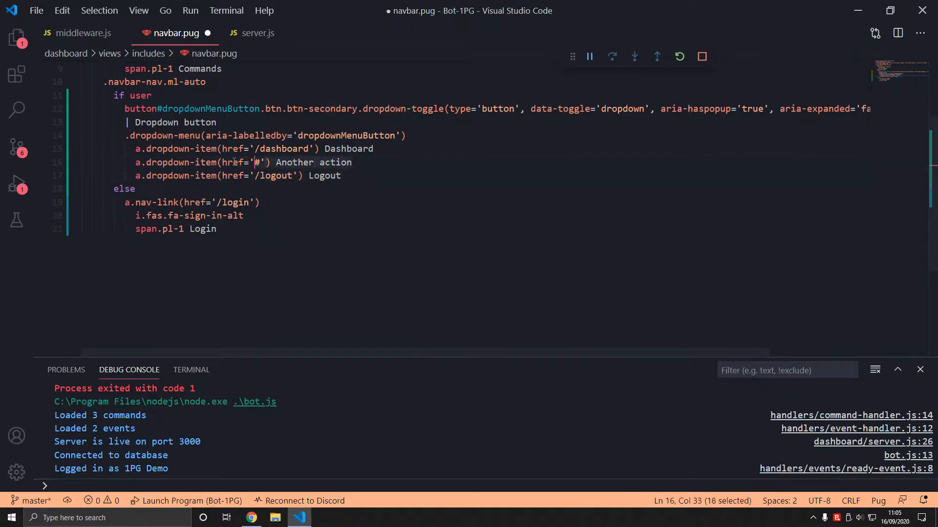
{"action": "type", "text": "ht"}
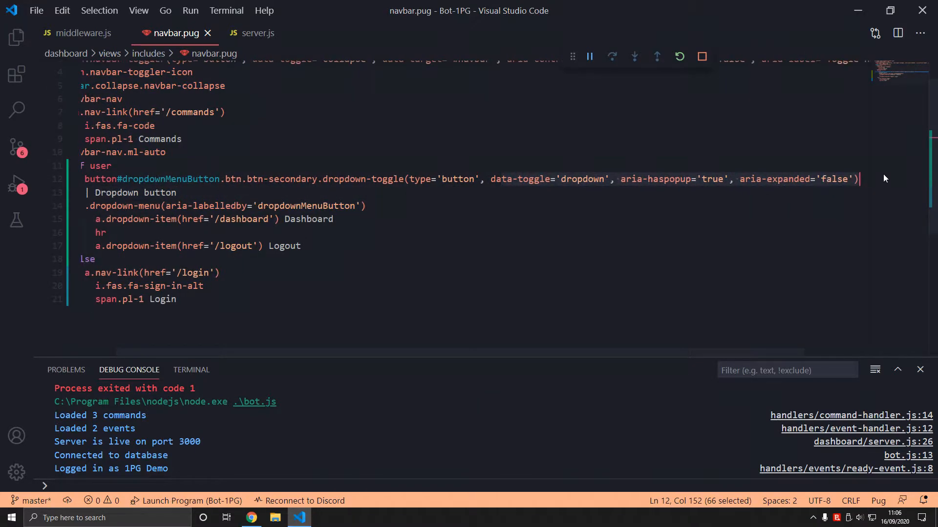
{"action": "left_click", "coordinate": [241, 179]}
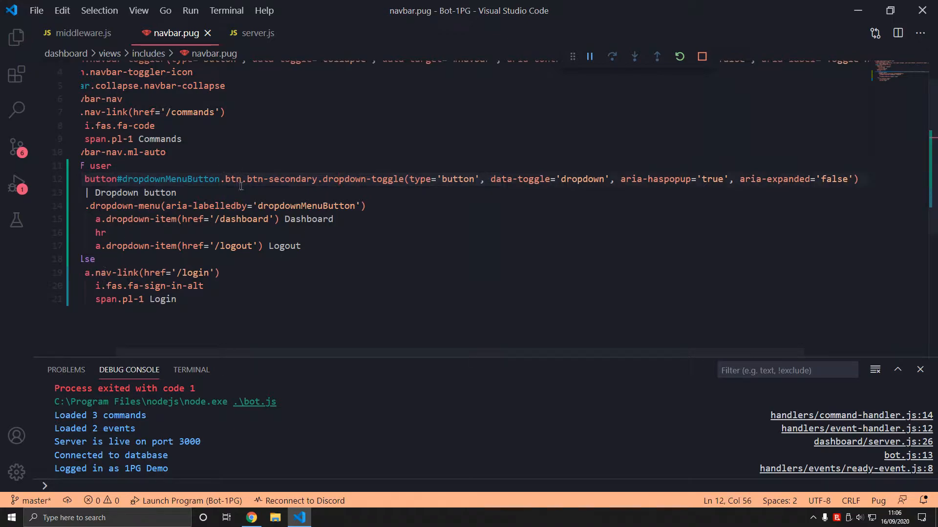
{"action": "left_click", "coordinate": [251, 518]}
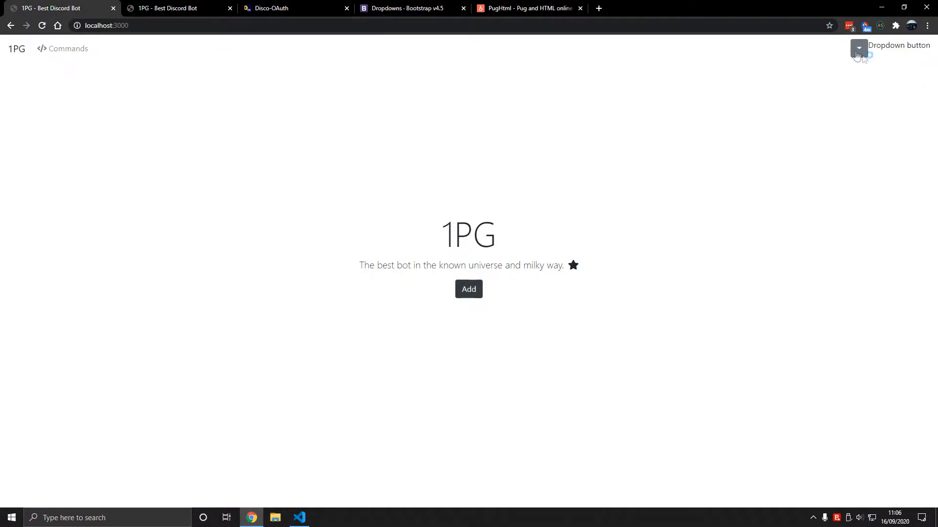
- Test the Dropdown button on localhost:3000 and compare with the Bootstrap example markup
{"action": "left_click", "coordinate": [859, 48]}
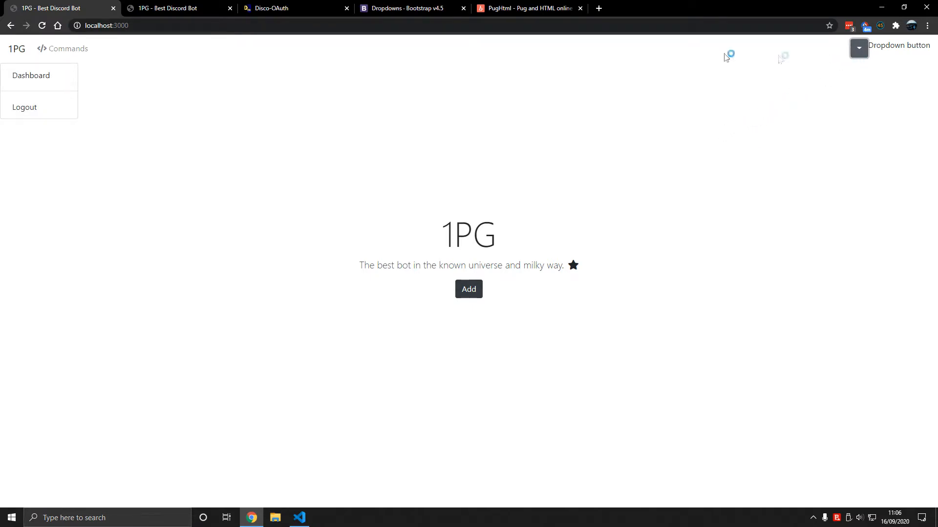
{"action": "left_click", "coordinate": [299, 518]}
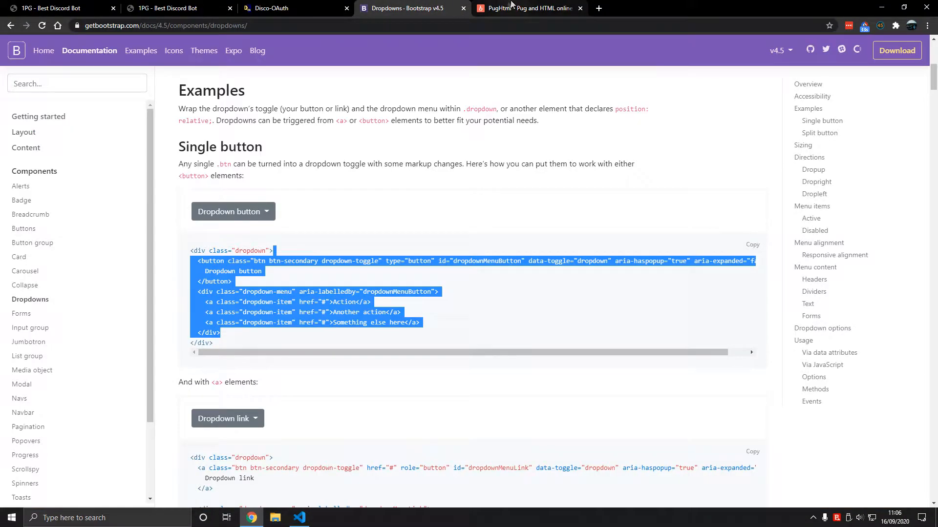
{"action": "left_click", "coordinate": [299, 517]}
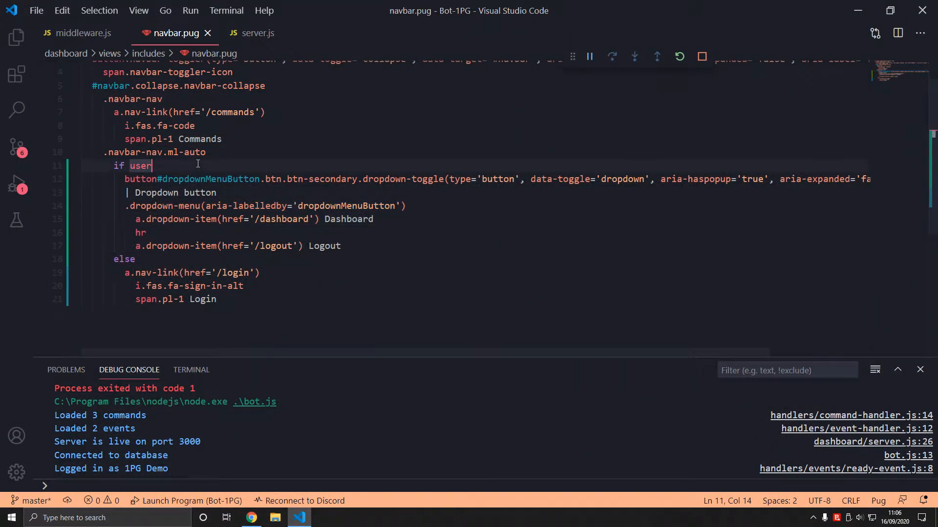
- Nest the menu under a .dropdown wrapper in navbar.pug so it opens beneath the button
{"action": "type", "text": ".dropdown"}
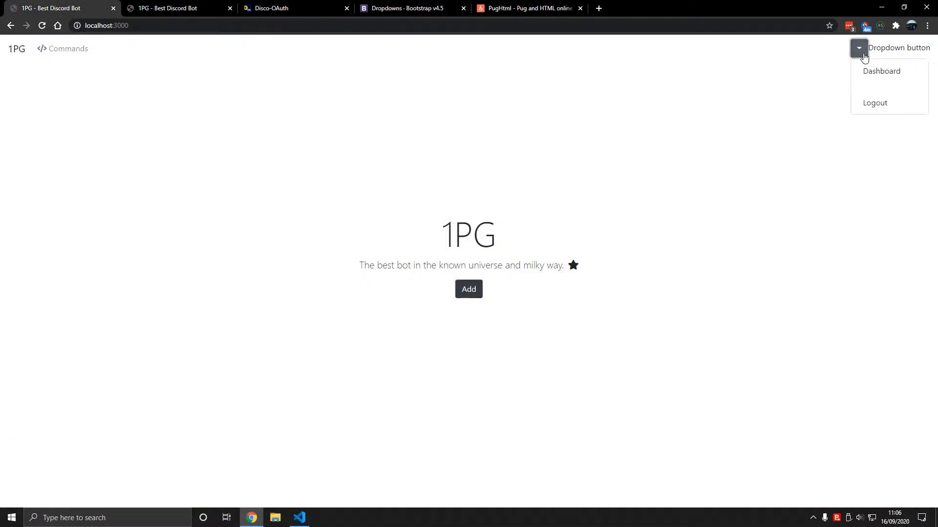
{"action": "left_click", "coordinate": [298, 518]}
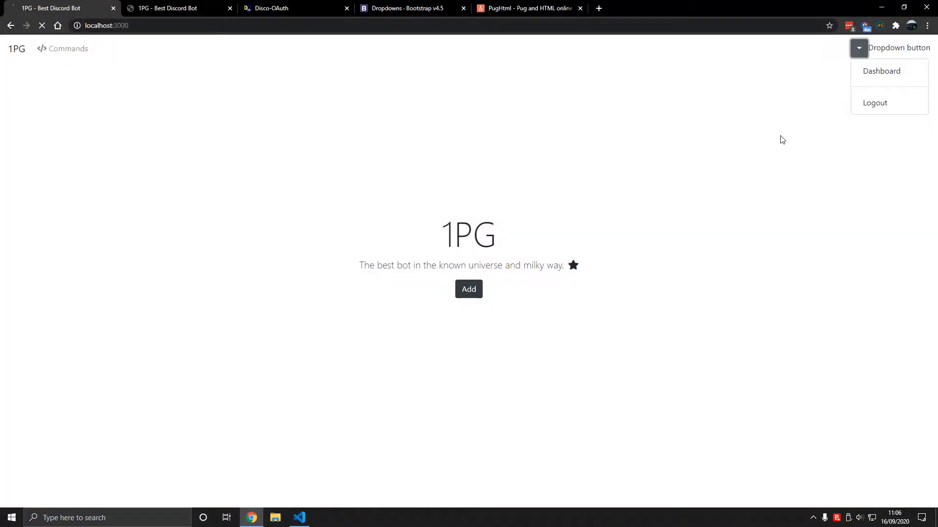
{"action": "left_click", "coordinate": [299, 518]}
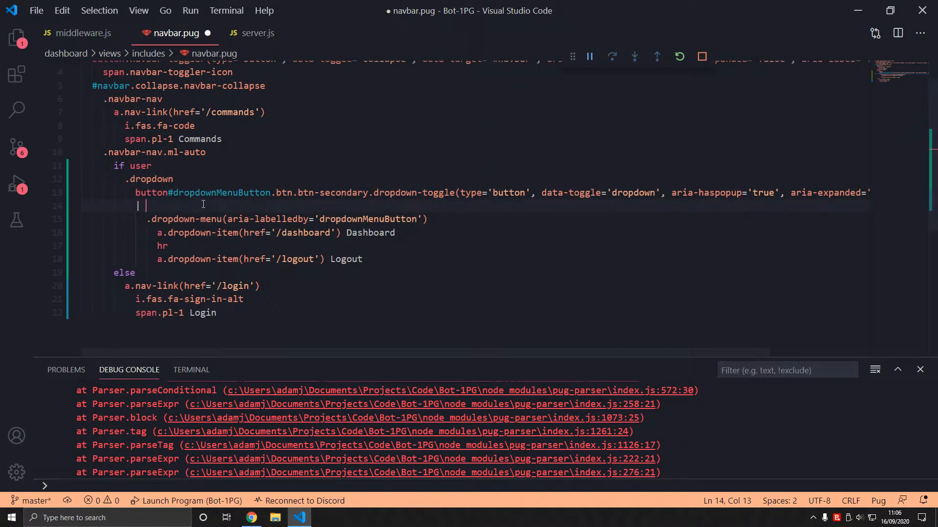
- Add the #{user} name span and img.user-avatar(src=user.avatarUrl()) to the dropdown button
{"action": "type", "text": "#{user.username"}
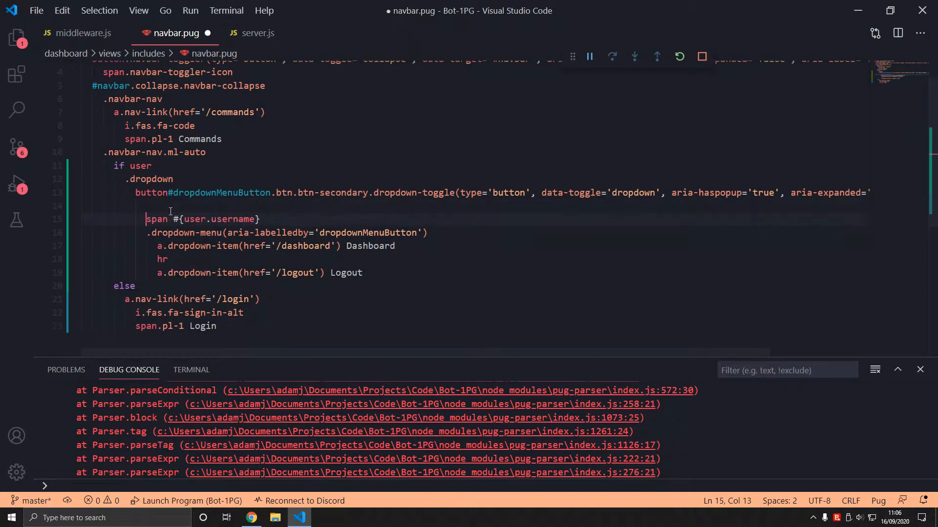
{"action": "type", "text": "img"}
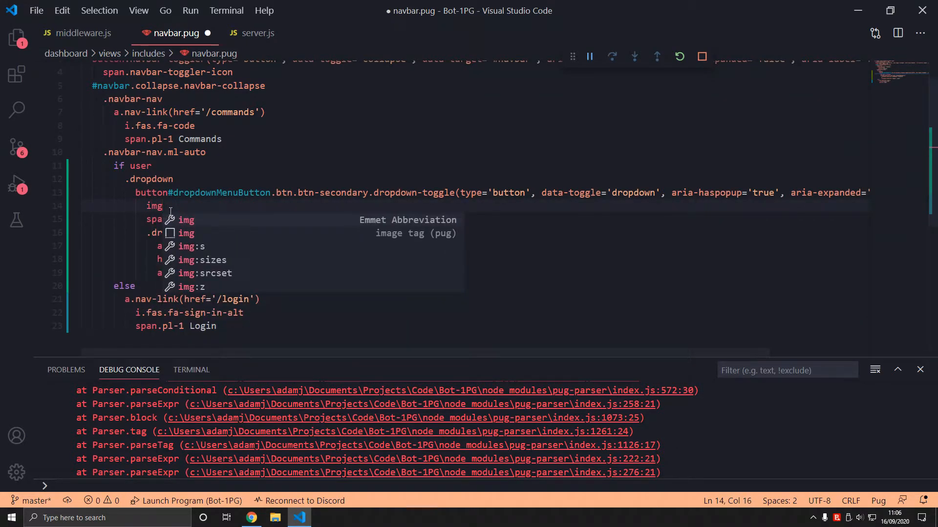
{"action": "type", "text": "."}
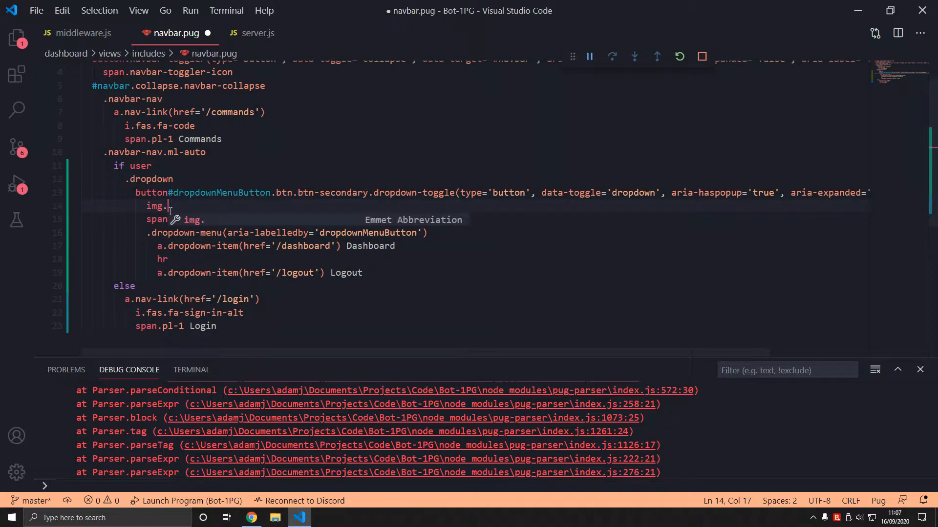
{"action": "type", "text": "user-avatar"}
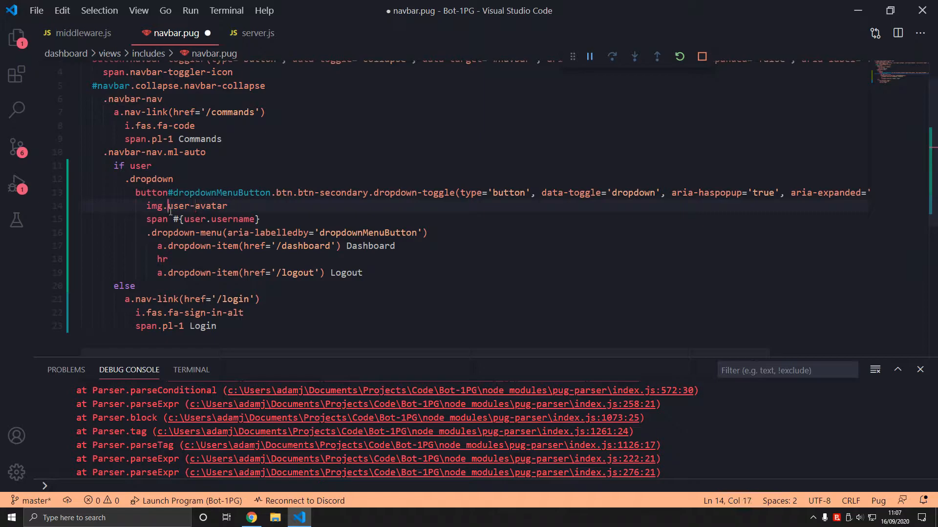
{"action": "type", "text": "(src="}
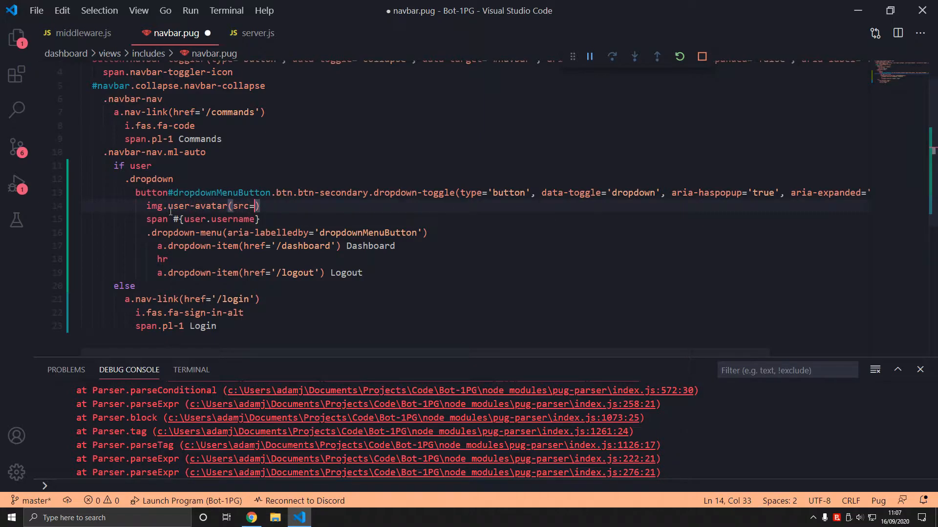
{"action": "type", "text": "user/"}
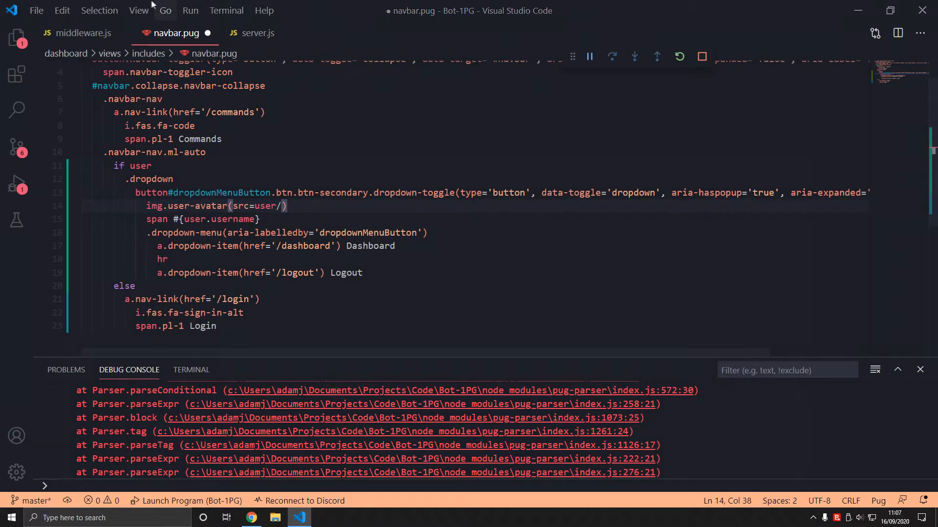
{"action": "type", "text": "a"}
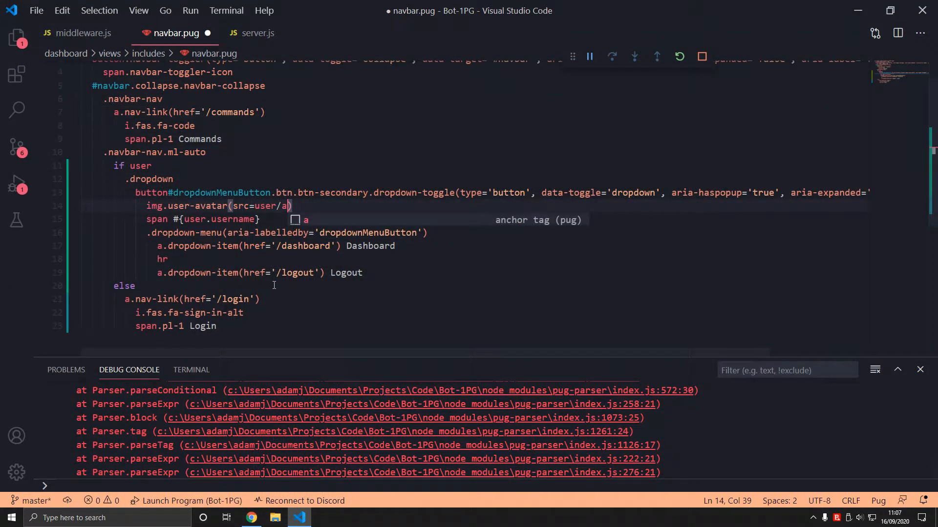
{"action": "type", "text": "vatar"}
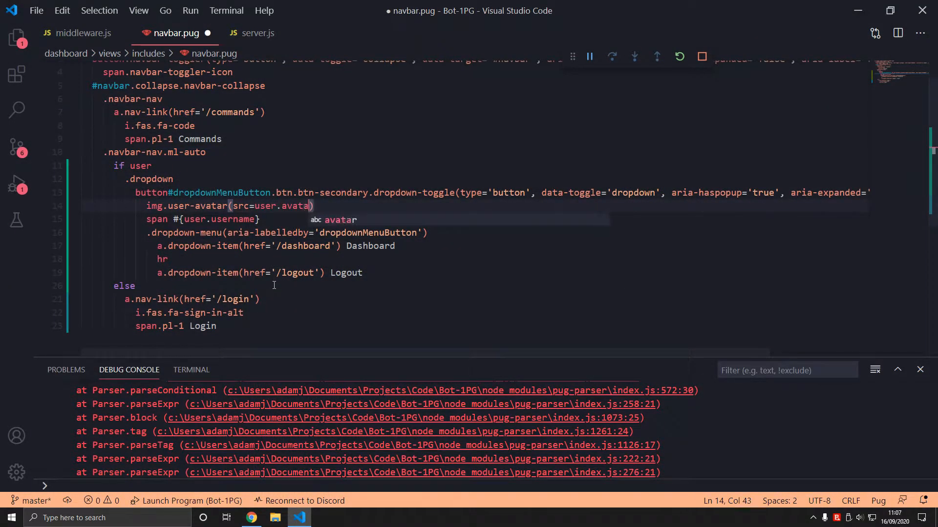
{"action": "type", "text": "Url"}
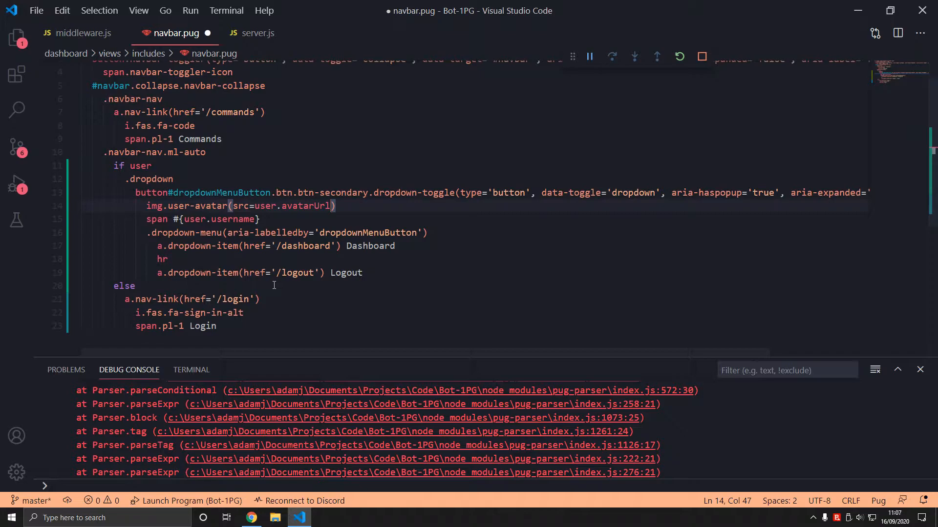
{"action": "type", "text": "()"}
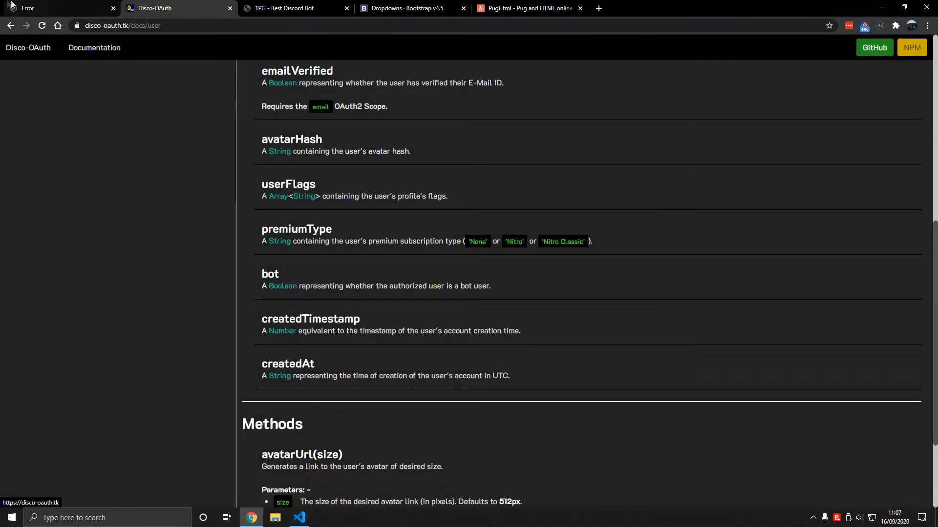
- Check the avatar in Chrome, shrink it to 32px and pad the username span with .pl-2
{"action": "left_click", "coordinate": [56, 8]}
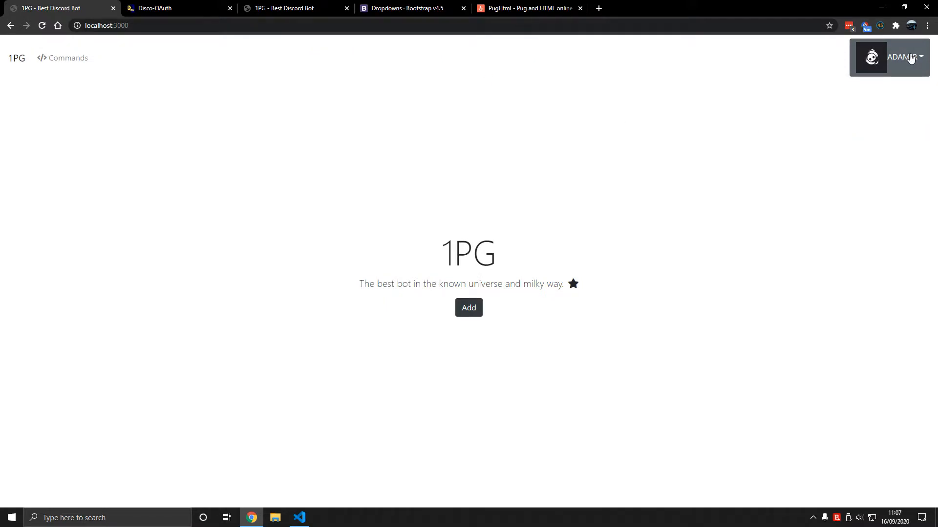
{"action": "left_click", "coordinate": [299, 517]}
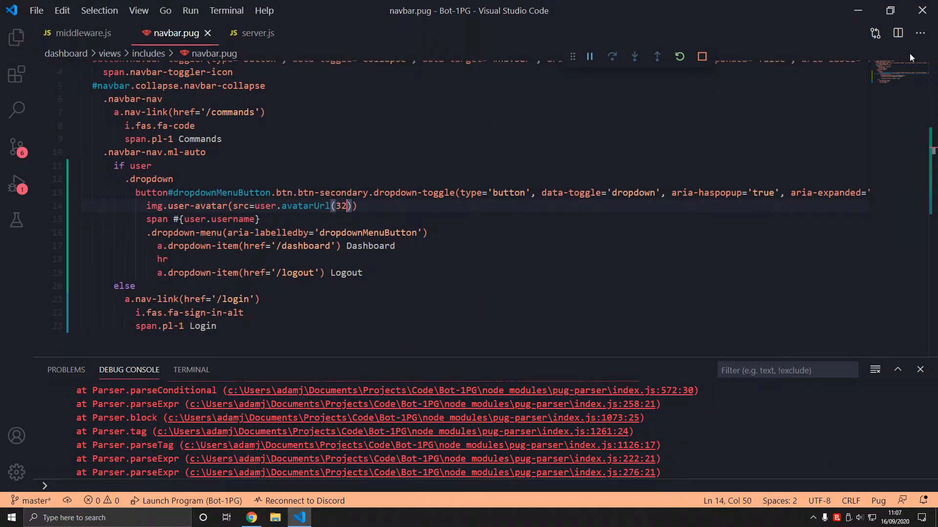
{"action": "left_click", "coordinate": [251, 518]}
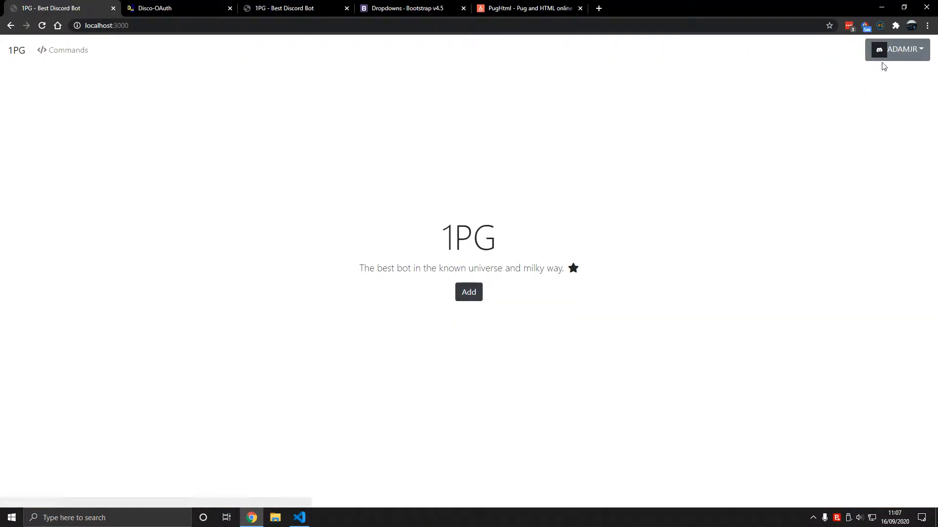
{"action": "mouse_move", "coordinate": [891, 54]}
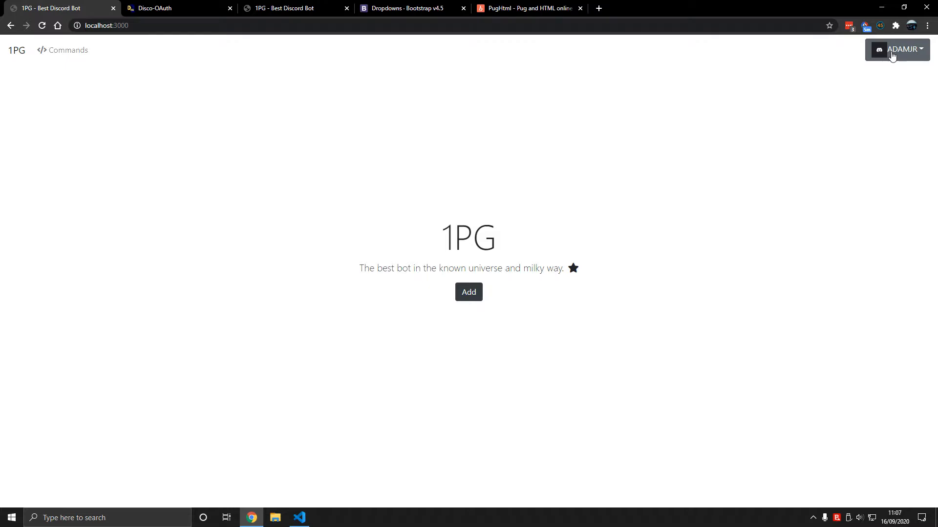
{"action": "left_click", "coordinate": [299, 517]}
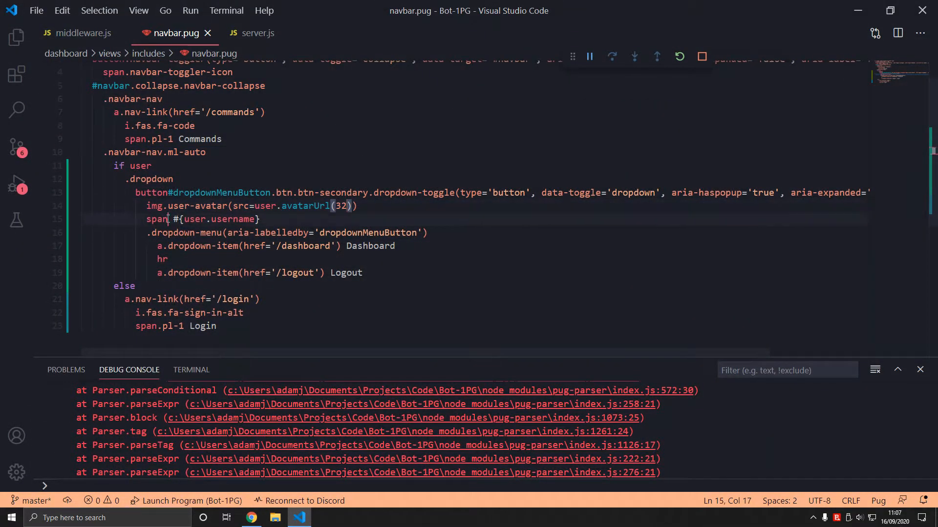
{"action": "left_click", "coordinate": [251, 517]}
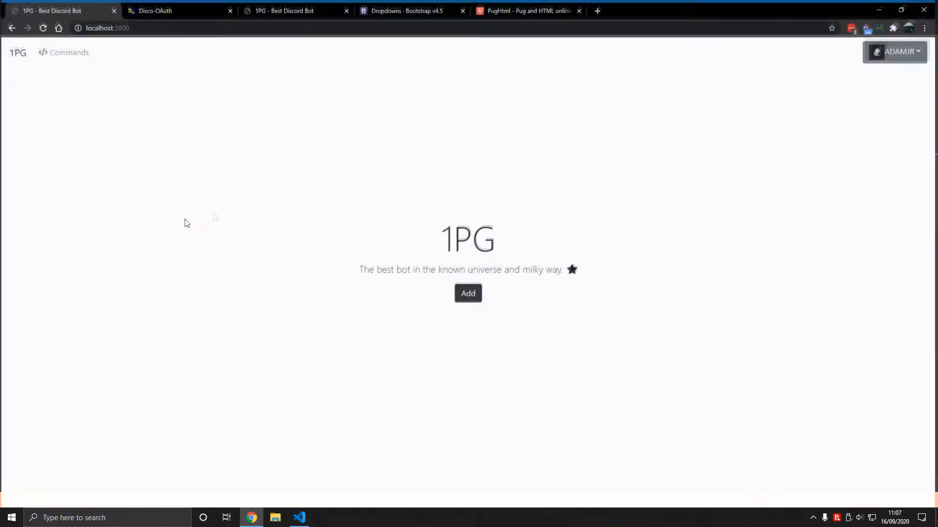
{"action": "left_click", "coordinate": [299, 518]}
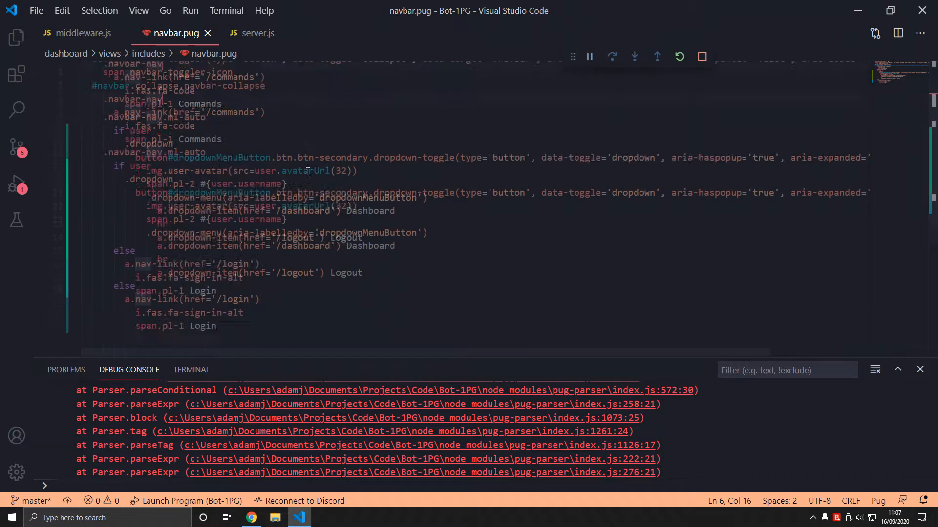
- Create main.css under dashboard/assets/css with a .round border-radius rule, then return to navbar.pug
{"action": "scroll", "scroll_direction": "up", "scroll_amount": 3}
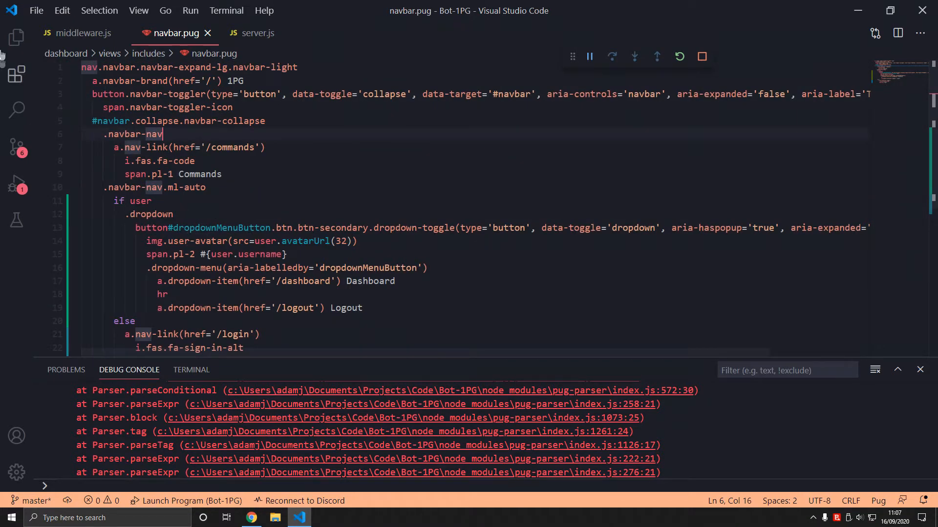
{"action": "left_click", "coordinate": [16, 37]}
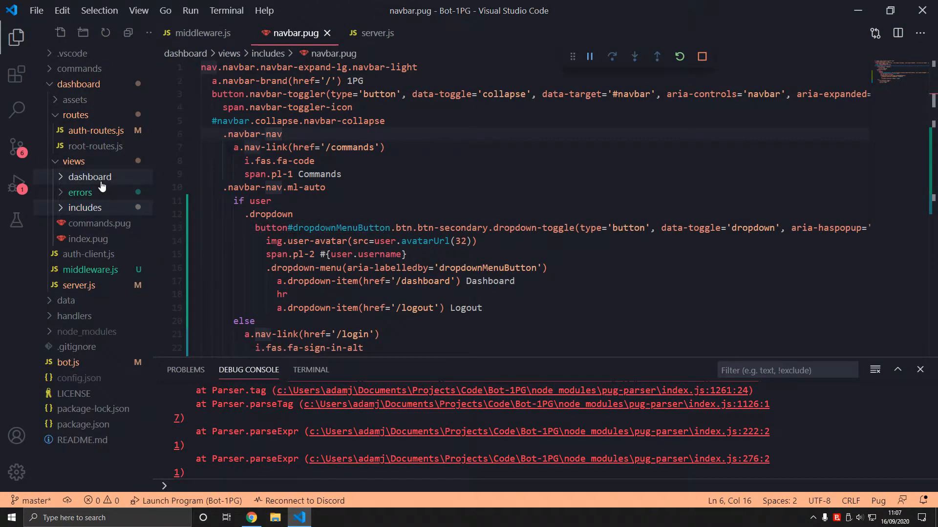
{"action": "left_click", "coordinate": [75, 99]}
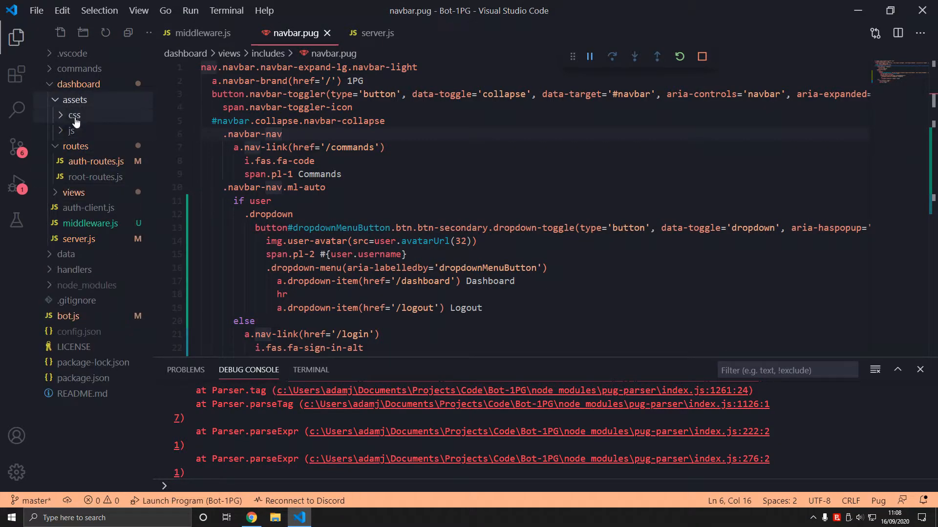
{"action": "left_click", "coordinate": [74, 115]}
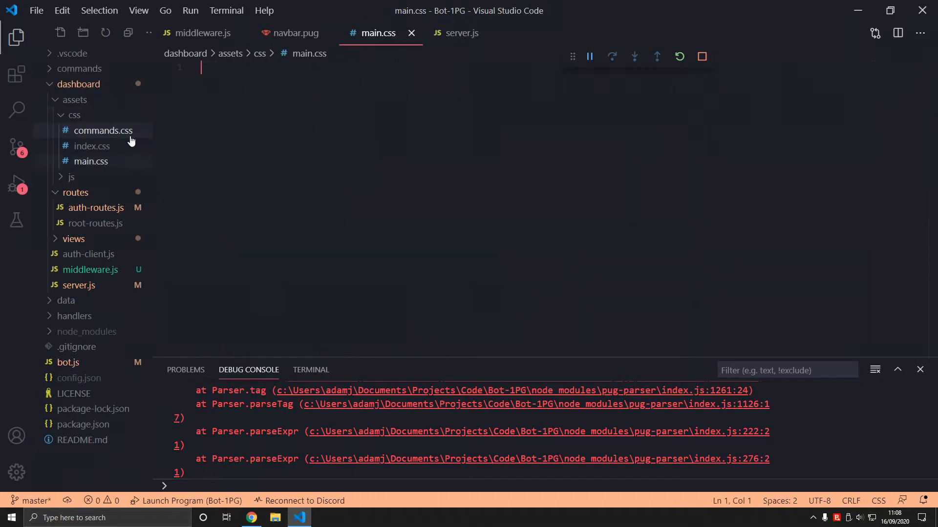
{"action": "type", "text": ".round {"}
{"action": "type", "text": "border-radius: 5;"}
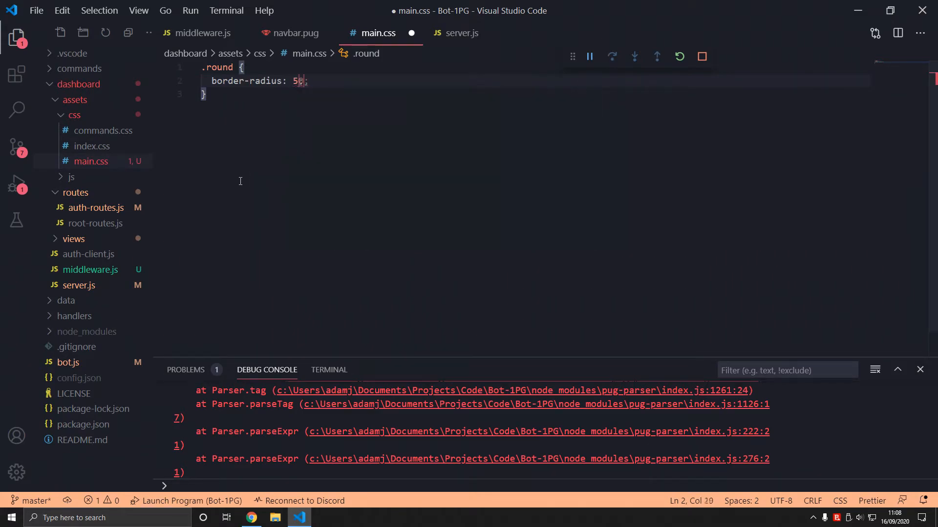
{"action": "left_click", "coordinate": [295, 33]}
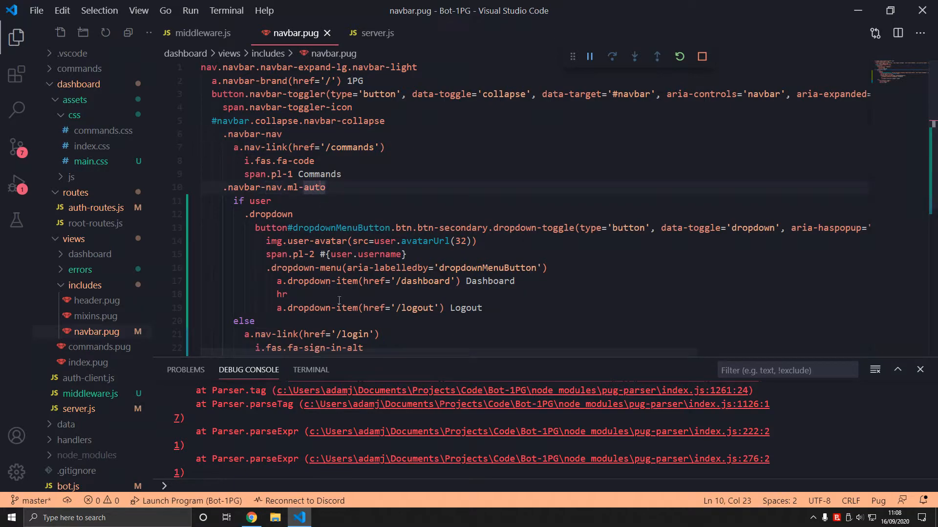
- Append the .round class to img.user-avatar in navbar.pug and save
{"action": "double_click", "coordinate": [489, 281]}
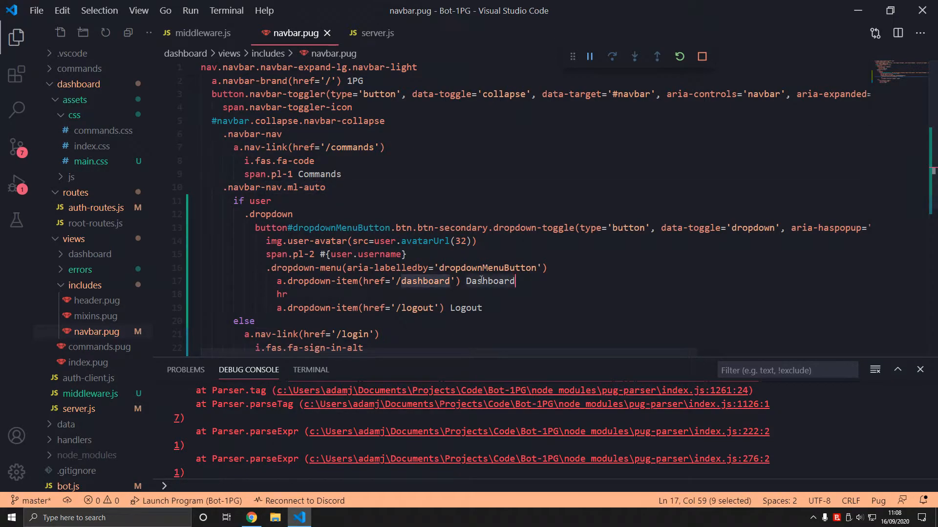
{"action": "left_click", "coordinate": [294, 254]}
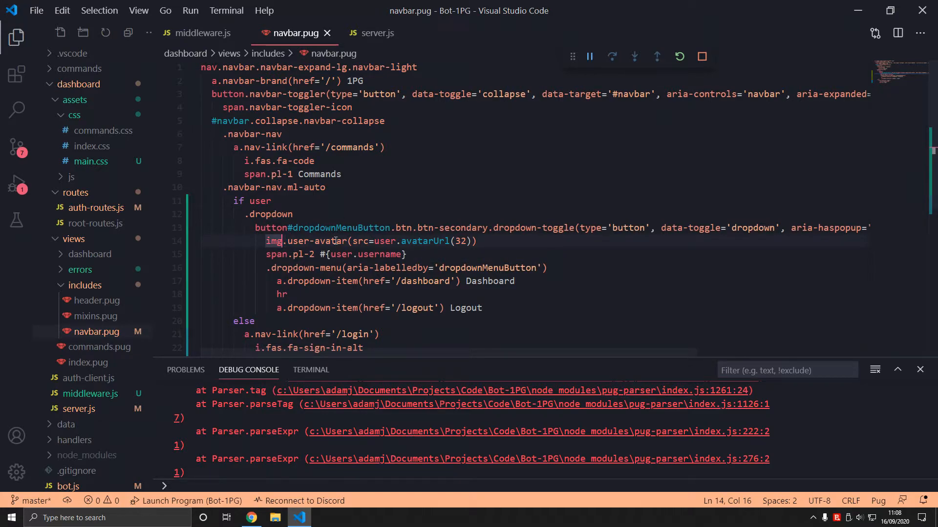
{"action": "type", "text": ".r"}
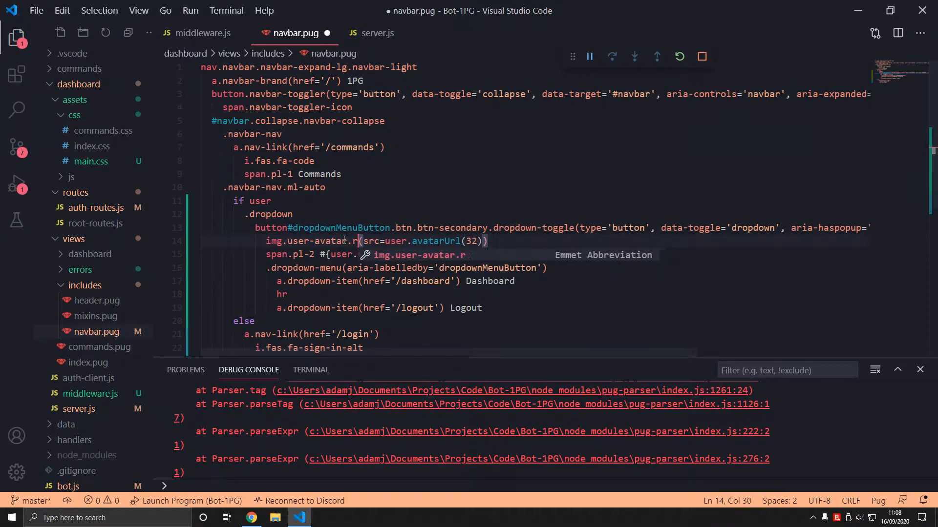
{"action": "type", "text": "ound"}
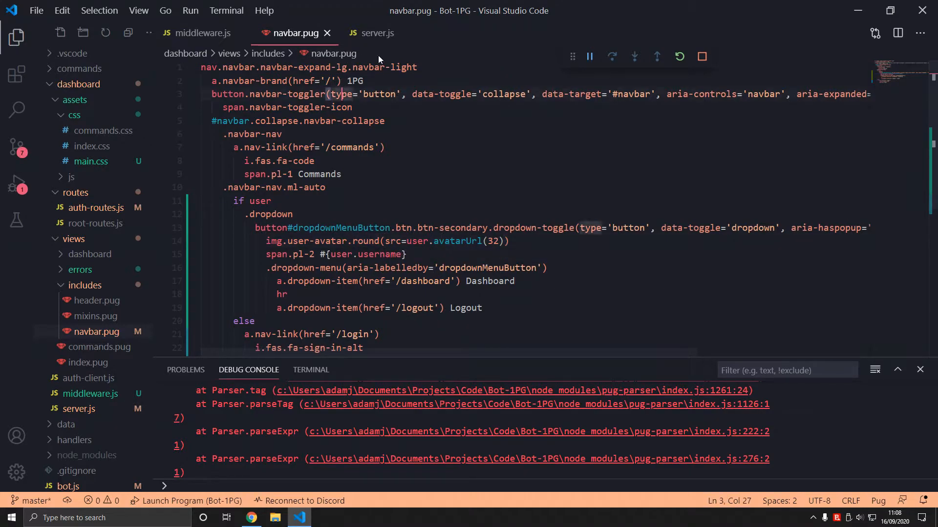
- Browse index.pug and server.js via Quick Open, then land on header.pug
{"action": "left_click", "coordinate": [377, 33]}
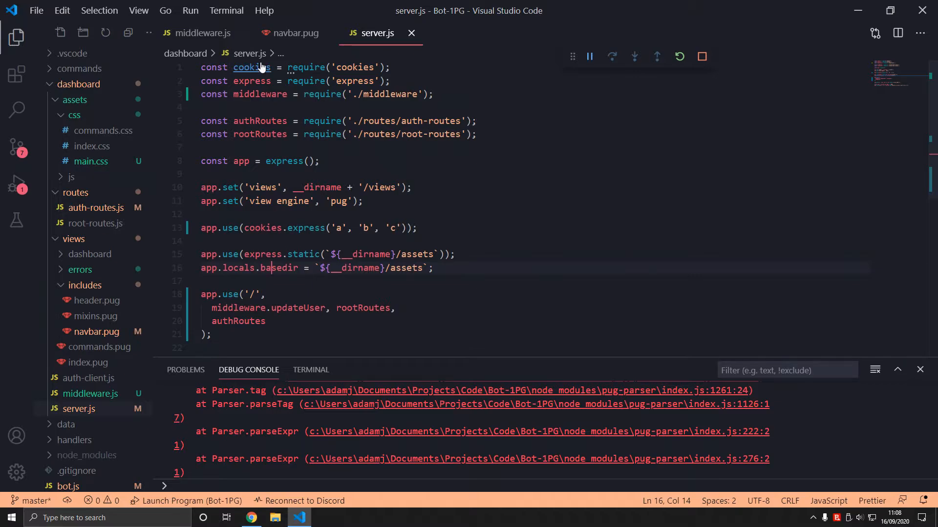
{"action": "type", "text": "inde"}
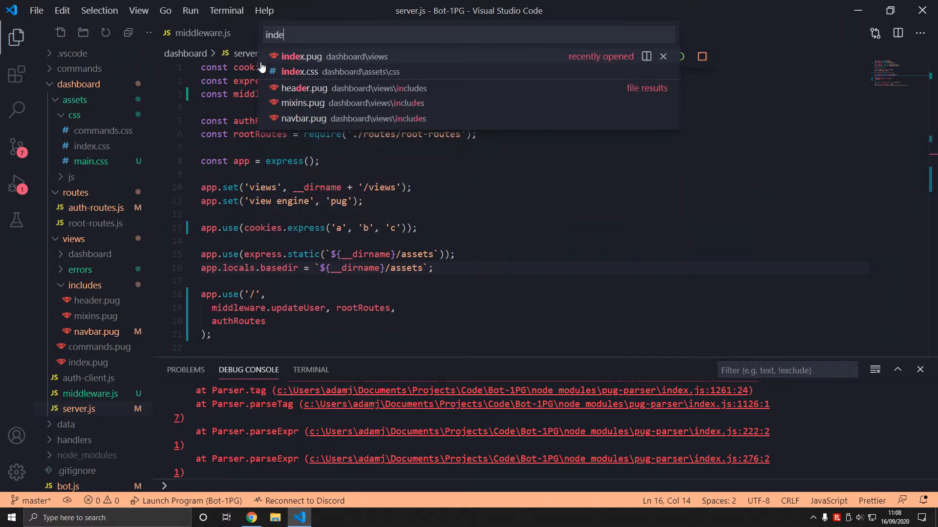
{"action": "left_click", "coordinate": [302, 57]}
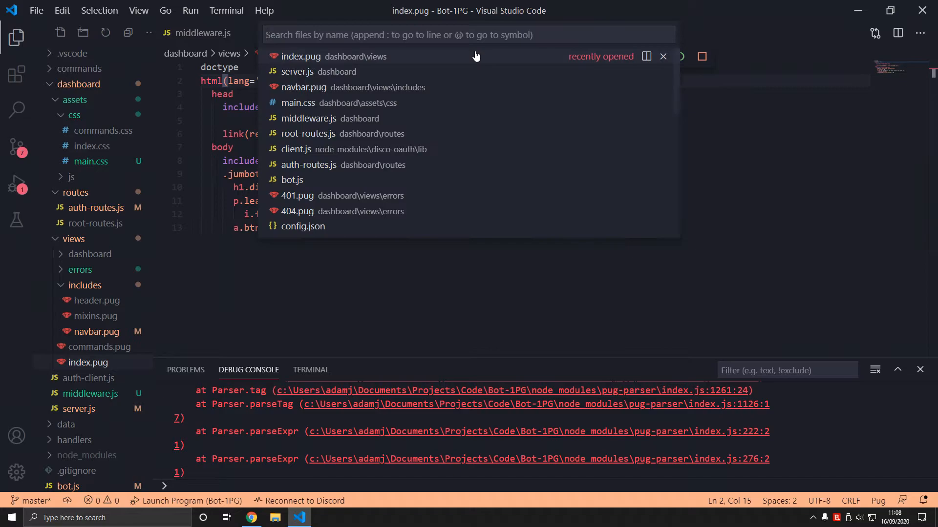
{"action": "left_click", "coordinate": [300, 57]}
{"action": "type", "text": "m"}
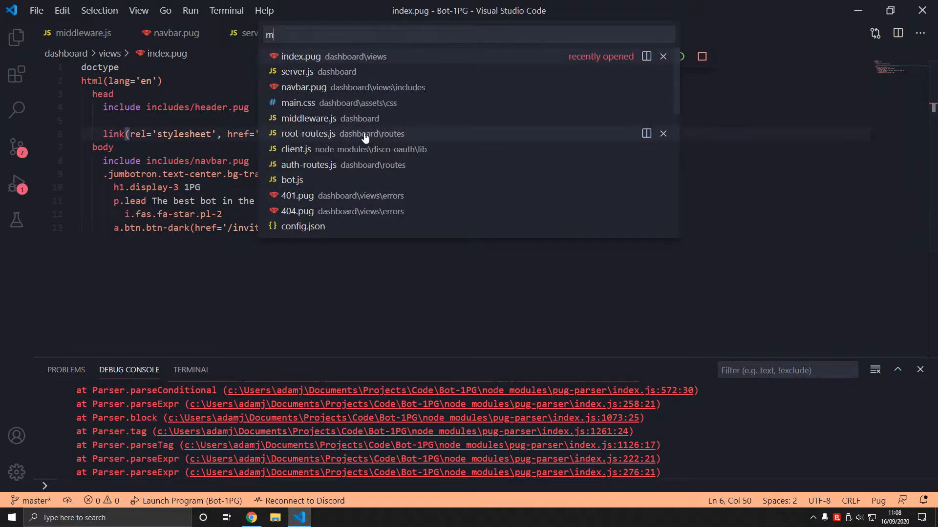
{"action": "left_click", "coordinate": [296, 72]}
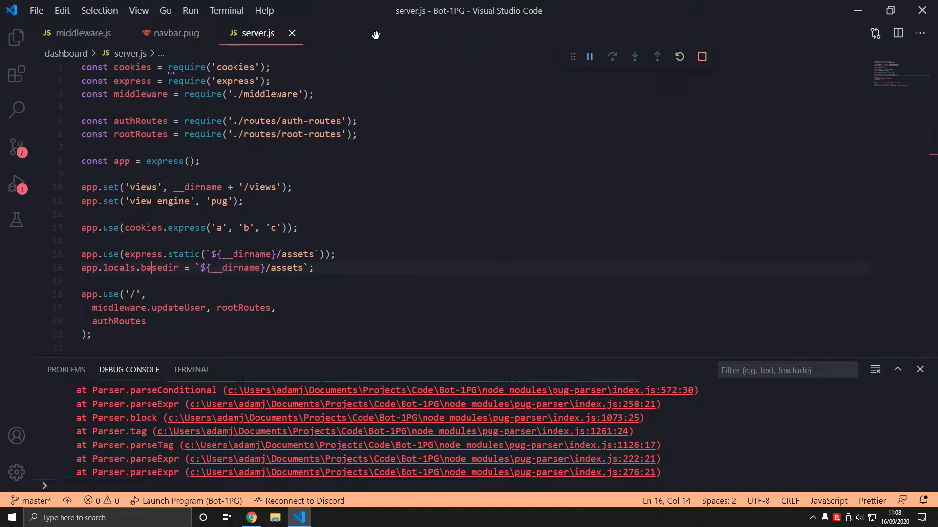
{"action": "left_click", "coordinate": [347, 33]}
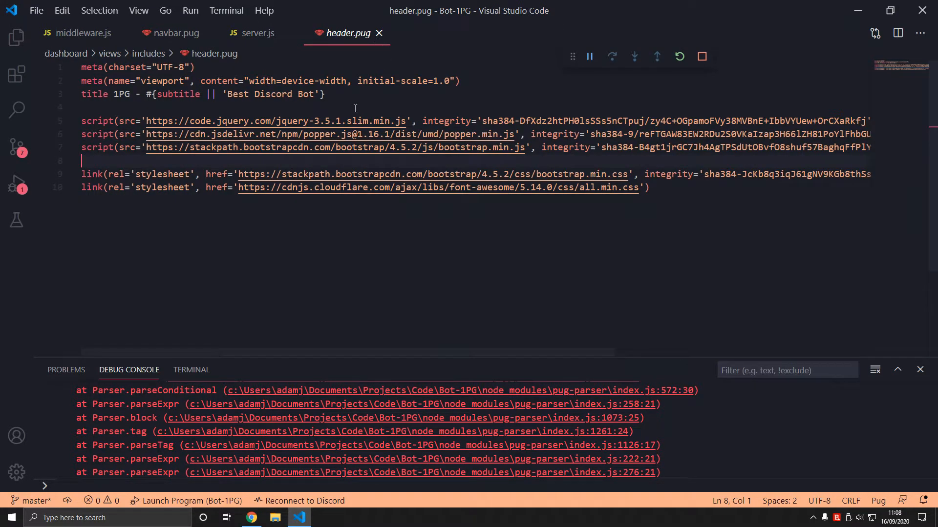
- Link /css/main.css as a stylesheet in header.pug and check the rounded avatar in Chrome
{"action": "type", "text": "link(rel='stylesheet', href='/css/main.css')"}
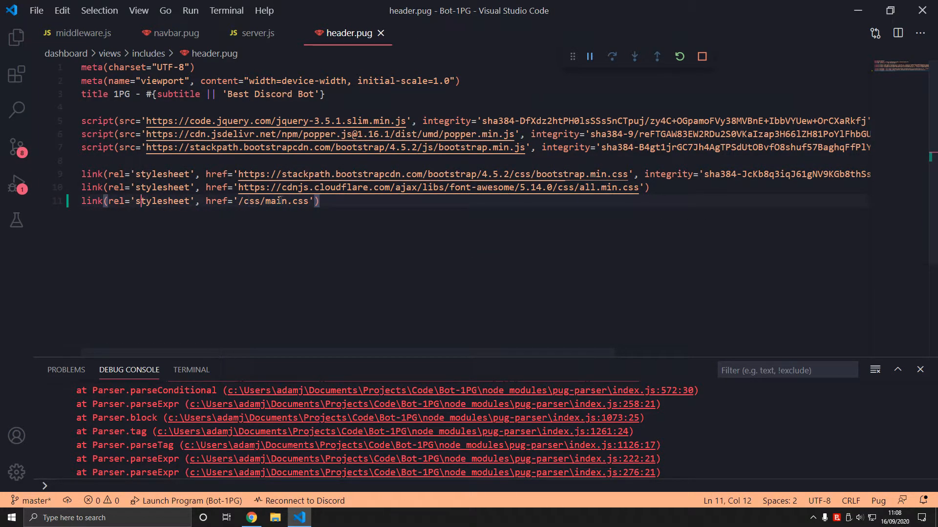
{"action": "left_click", "coordinate": [251, 518]}
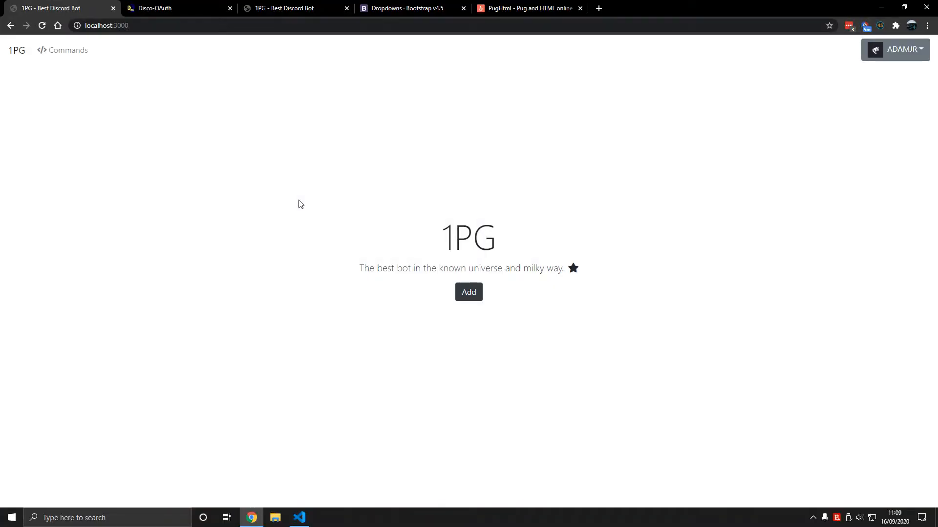
{"action": "left_click", "coordinate": [902, 49]}
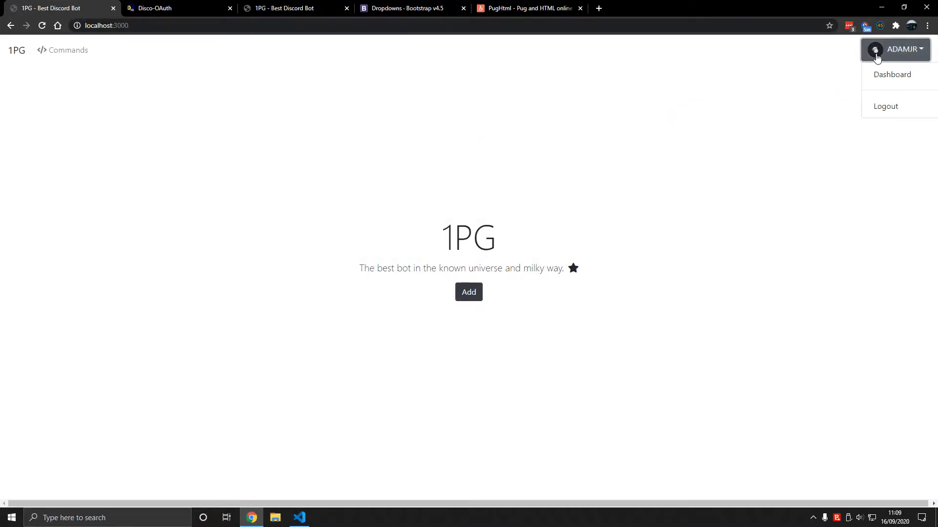
{"action": "left_click", "coordinate": [299, 517]}
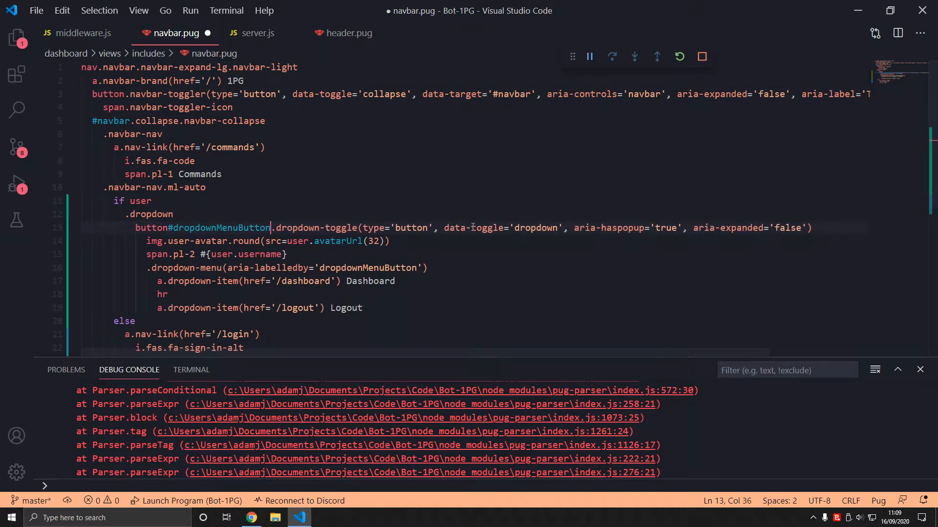
- Strip the secondary button styling from the dropdown toggle and reload to see the plainer menu
{"action": "left_click", "coordinate": [251, 518]}
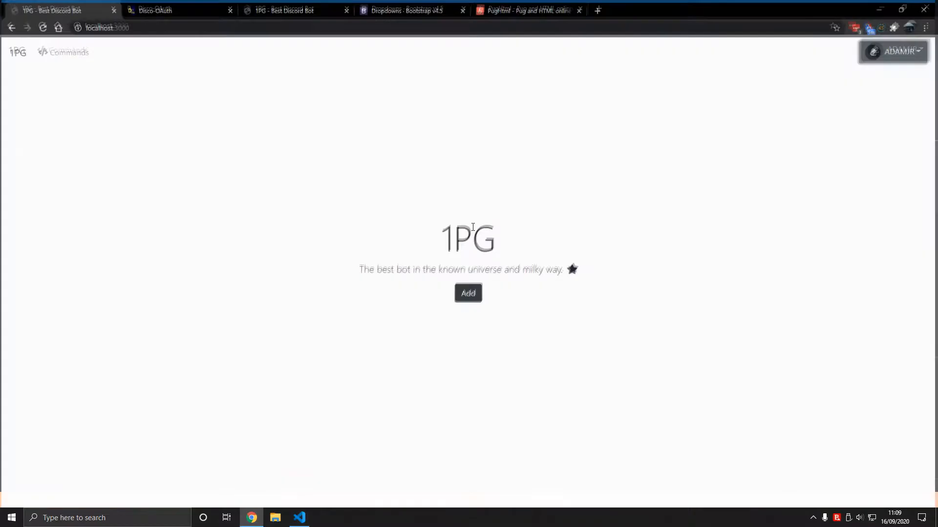
{"action": "left_click", "coordinate": [298, 518]}
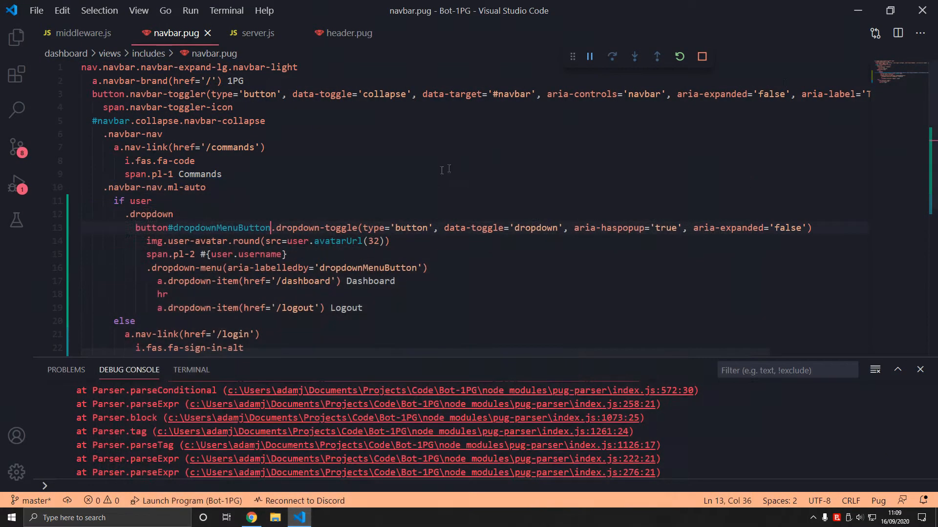
{"action": "type", "text": ".bg"}
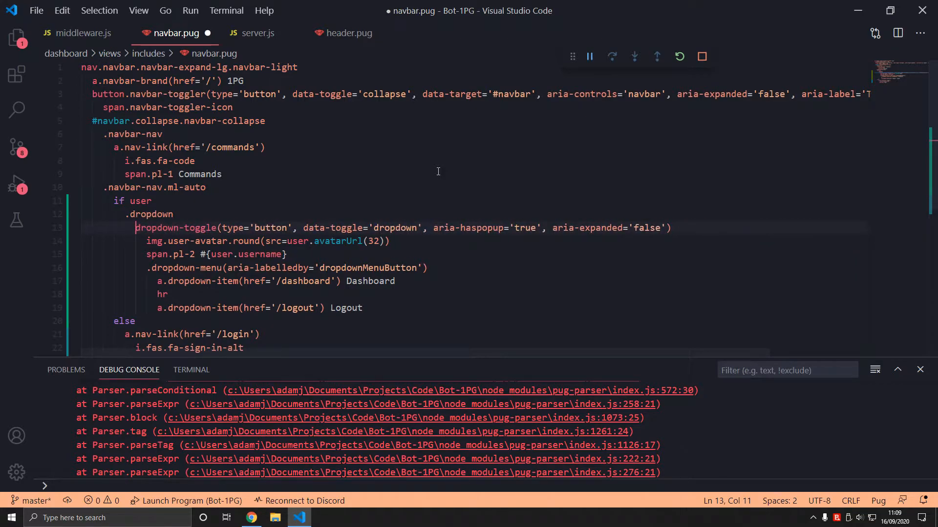
{"action": "left_click", "coordinate": [251, 517]}
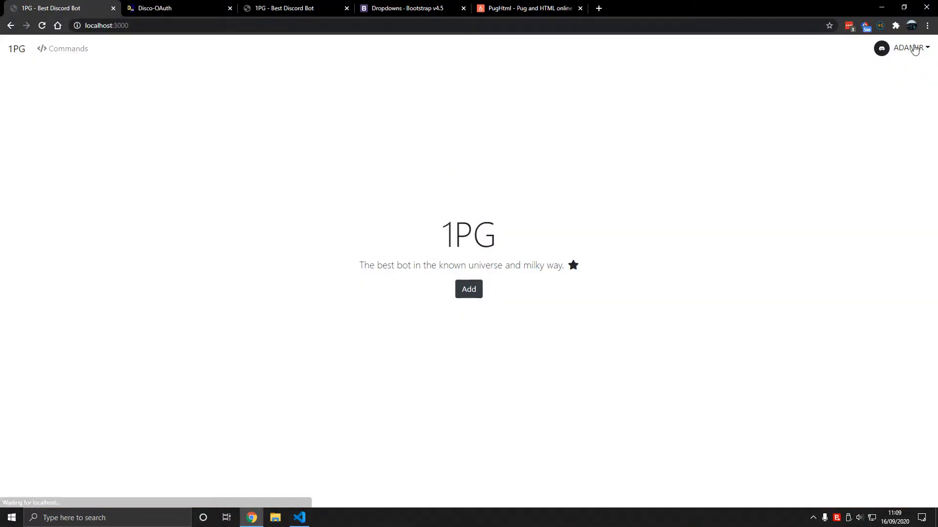
{"action": "left_click", "coordinate": [909, 49]}
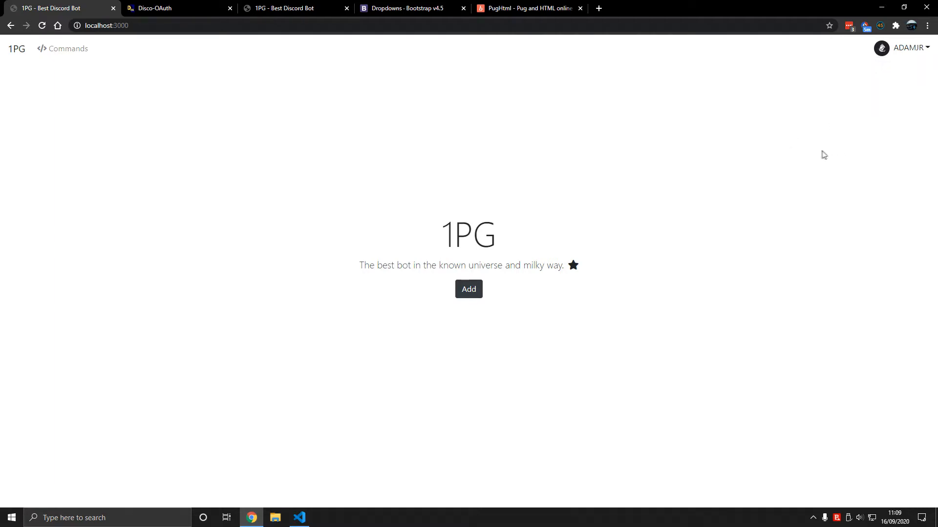
{"action": "left_click", "coordinate": [909, 48]}
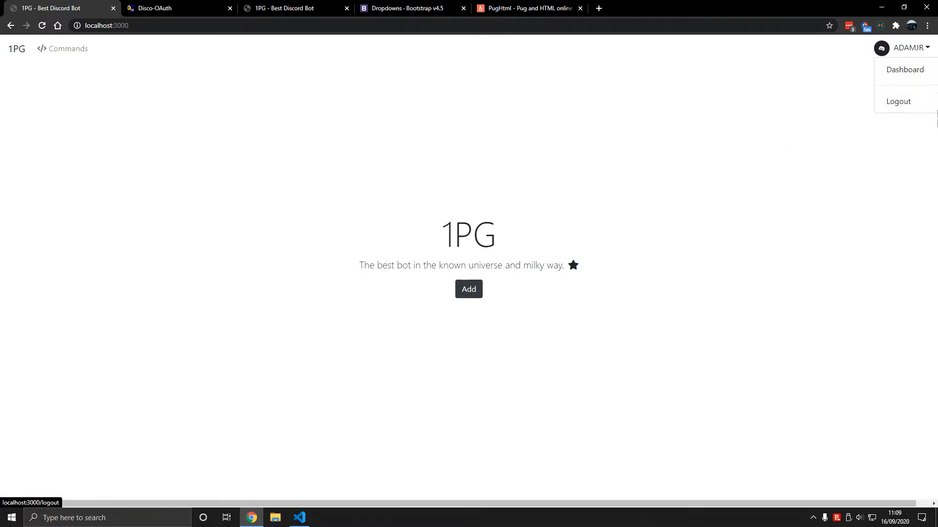
- Give the dropdown wrapper an mr-2 margin and confirm Dashboard and Logout show in the menu
{"action": "left_click", "coordinate": [299, 517]}
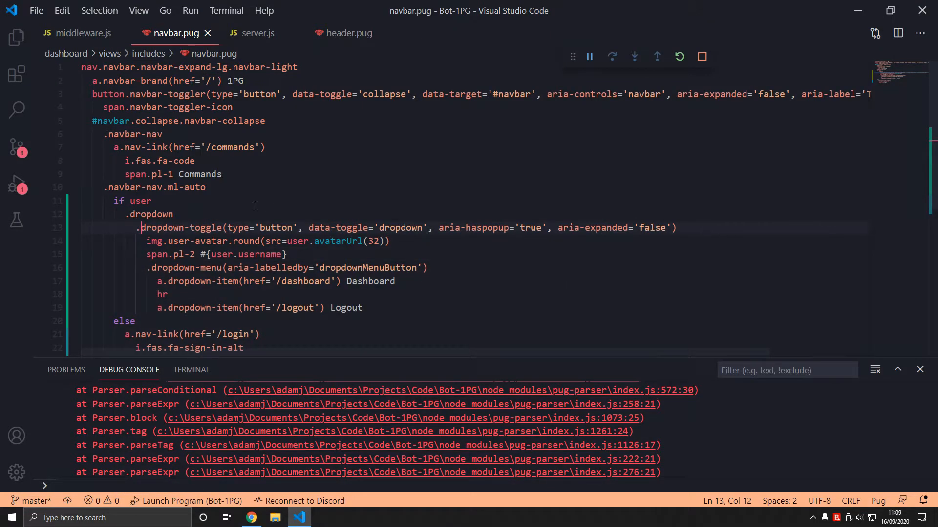
{"action": "type", "text": ".m"}
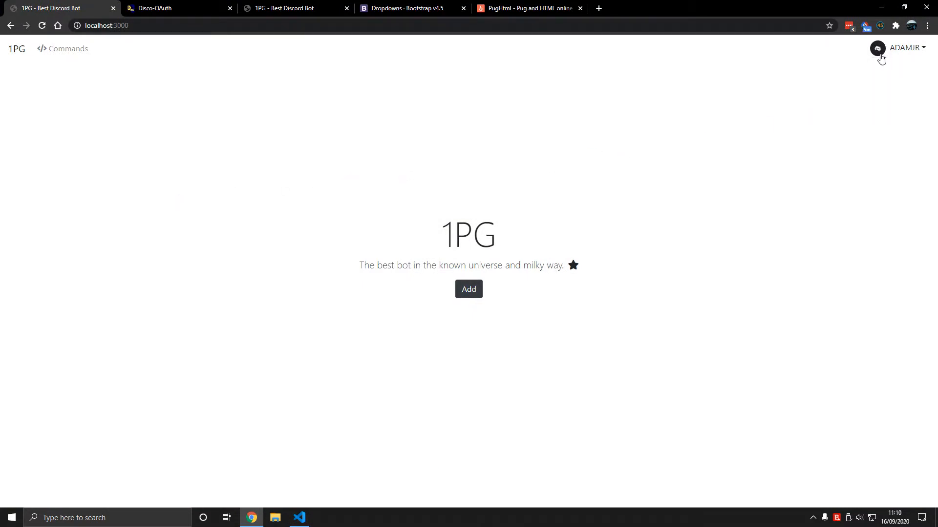
{"action": "left_click", "coordinate": [299, 517]}
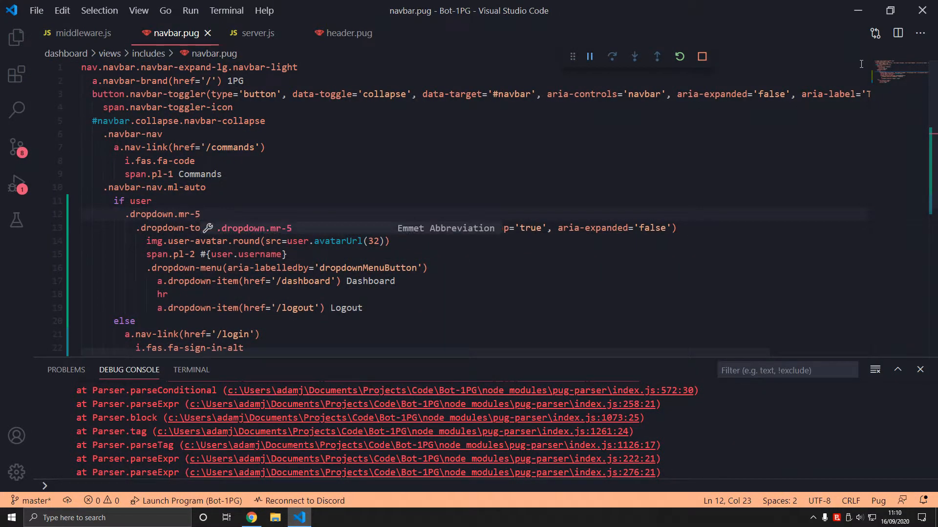
{"action": "left_click", "coordinate": [251, 517]}
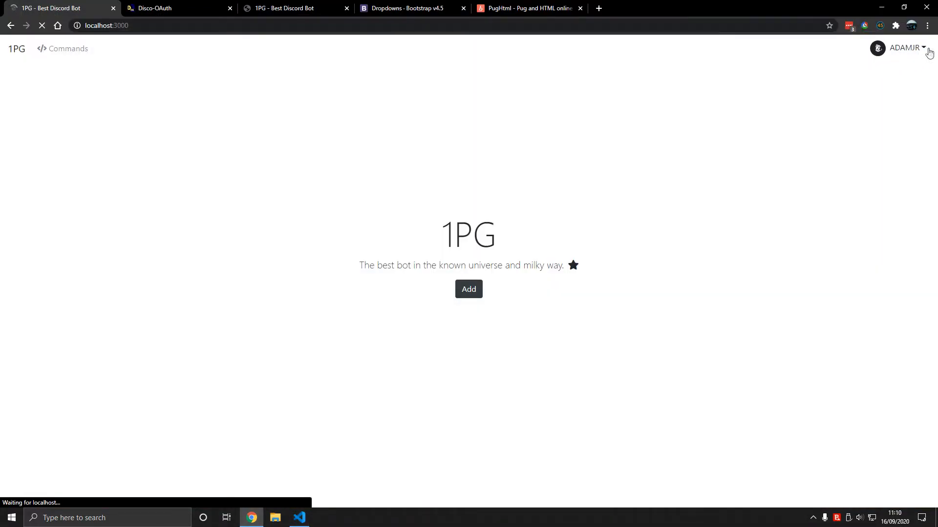
{"action": "left_click", "coordinate": [897, 48]}
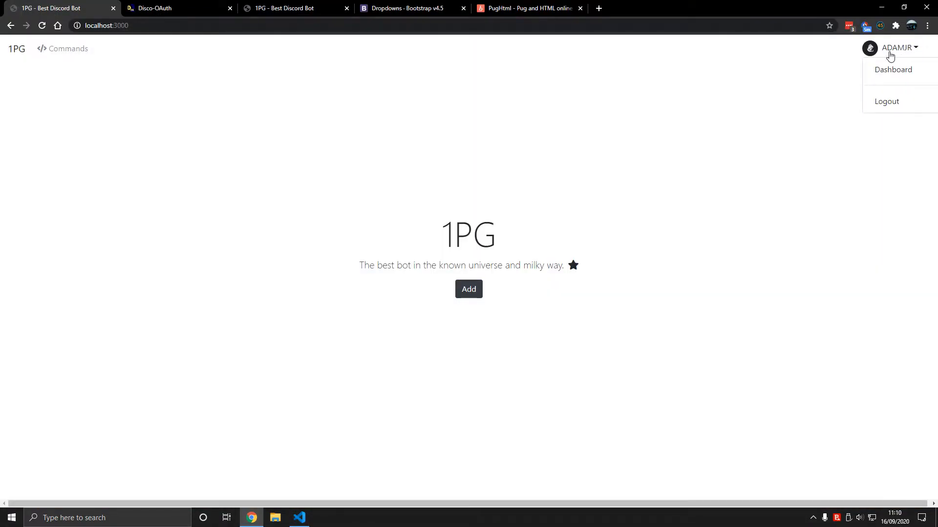
{"action": "left_click", "coordinate": [299, 518]}
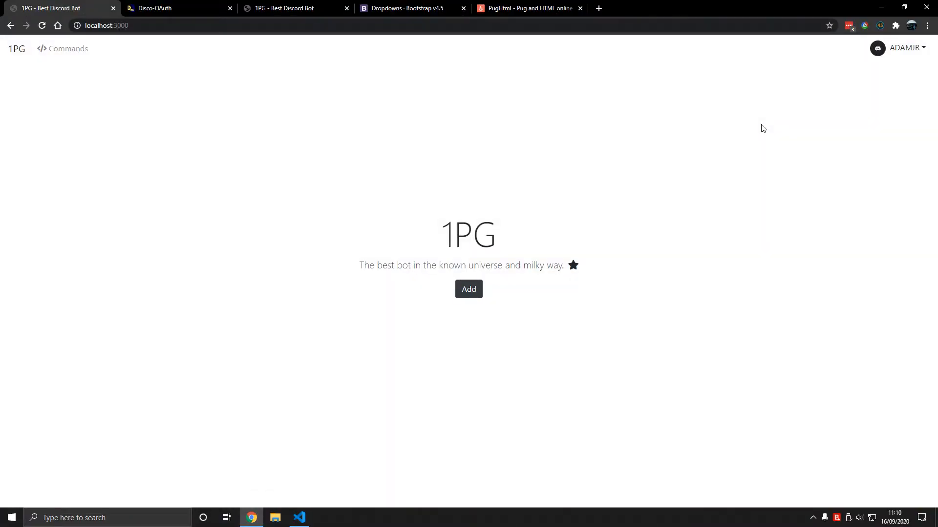
{"action": "left_click", "coordinate": [904, 47]}
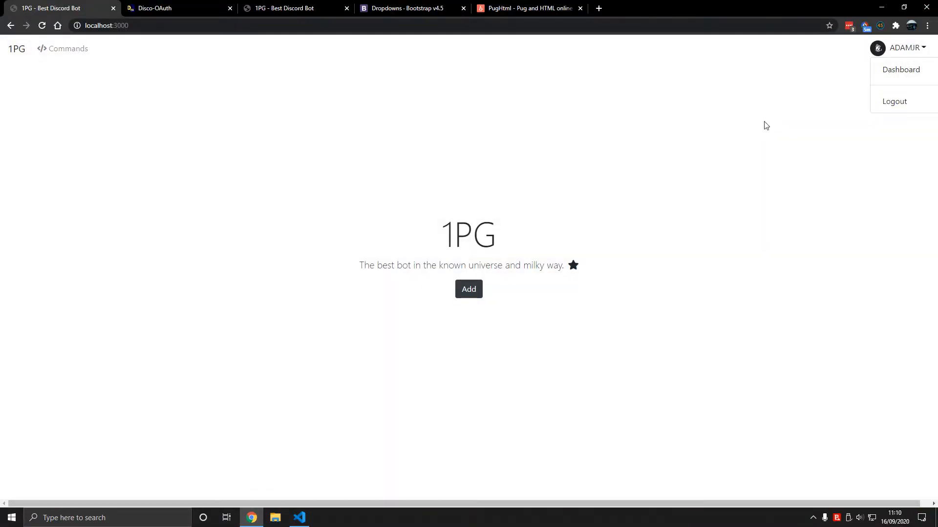
{"action": "mouse_move", "coordinate": [922, 262]}
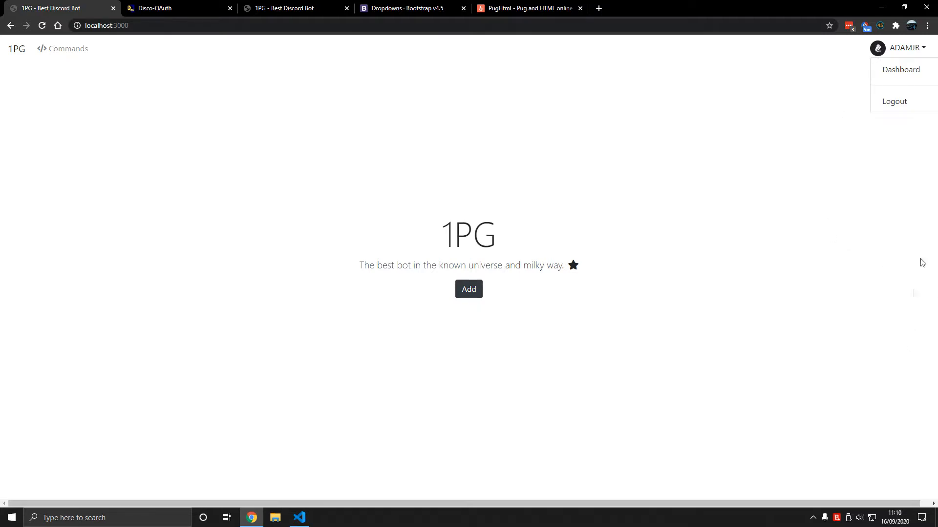
{"action": "mouse_move", "coordinate": [894, 101]}
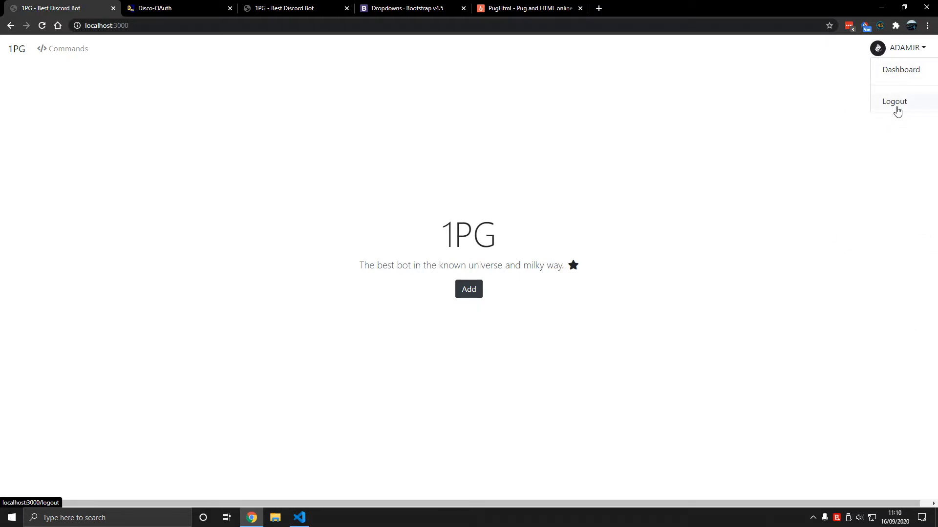
{"action": "left_click", "coordinate": [299, 517]}
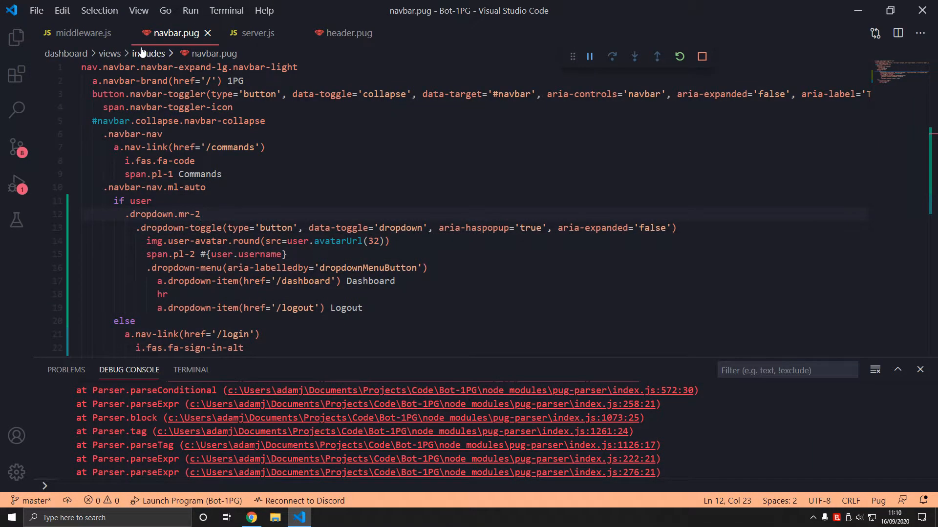
- Quick-open auth-routes.js and start a router.get('/logout', async (req, res) => { handler
{"action": "type", "text": "route"}
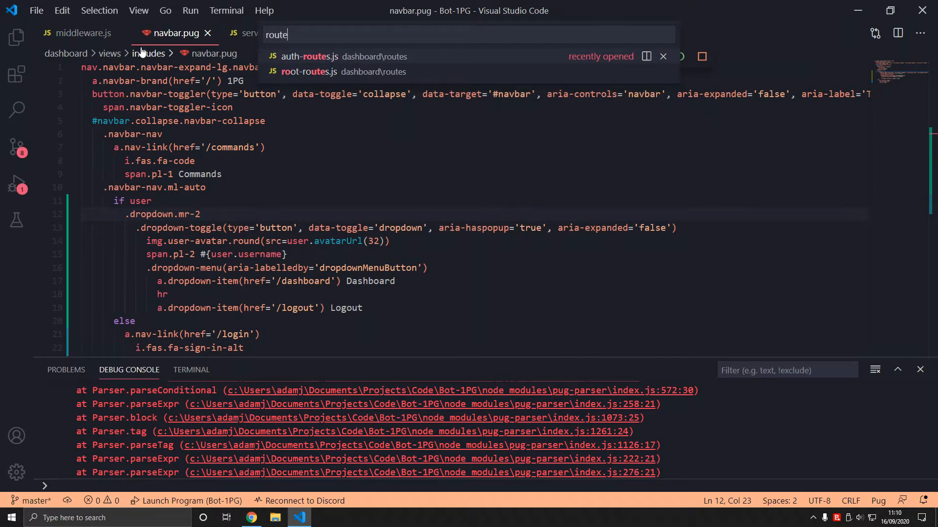
{"action": "left_click", "coordinate": [309, 57]}
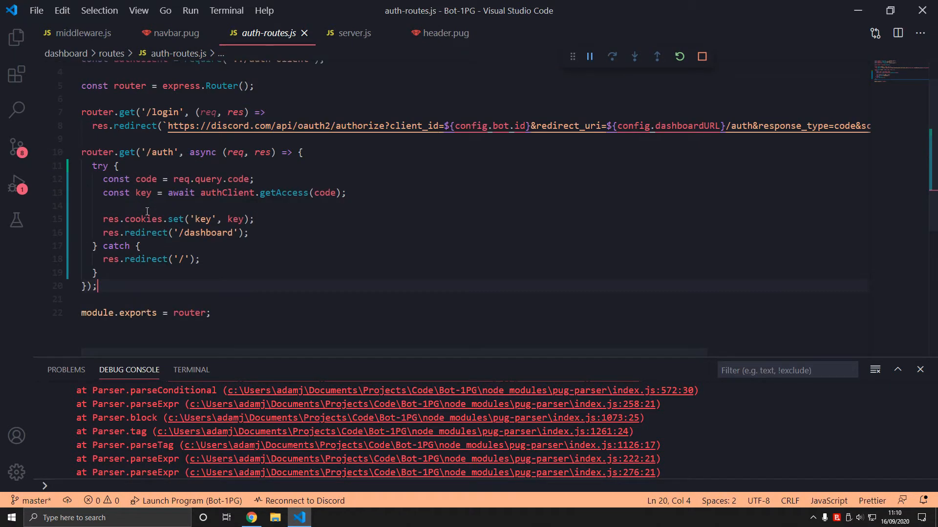
{"action": "type", "text": "router"}
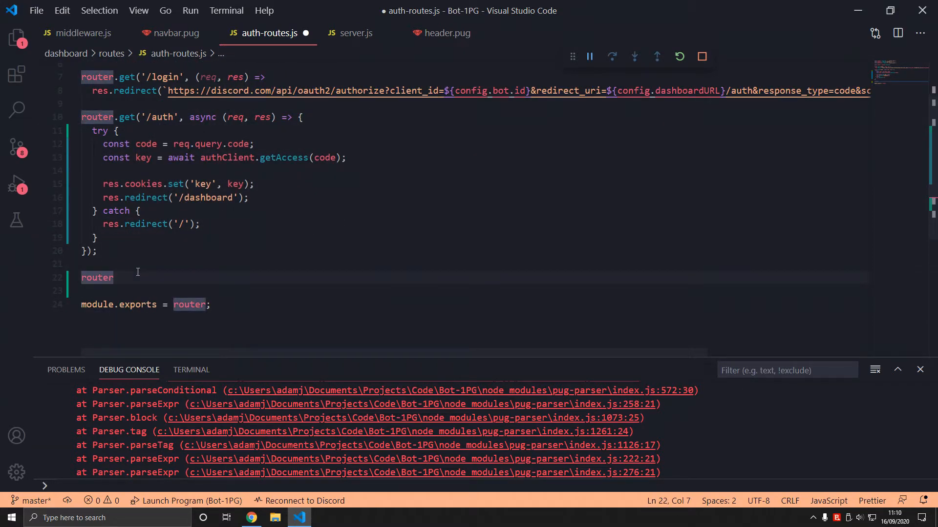
{"action": "type", "text": ".,g"}
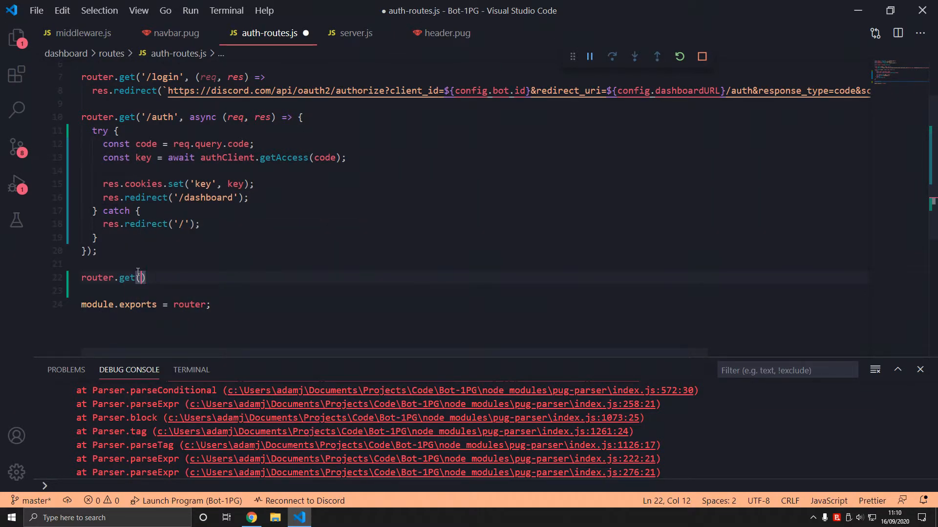
{"action": "type", "text": "'/auth'"}
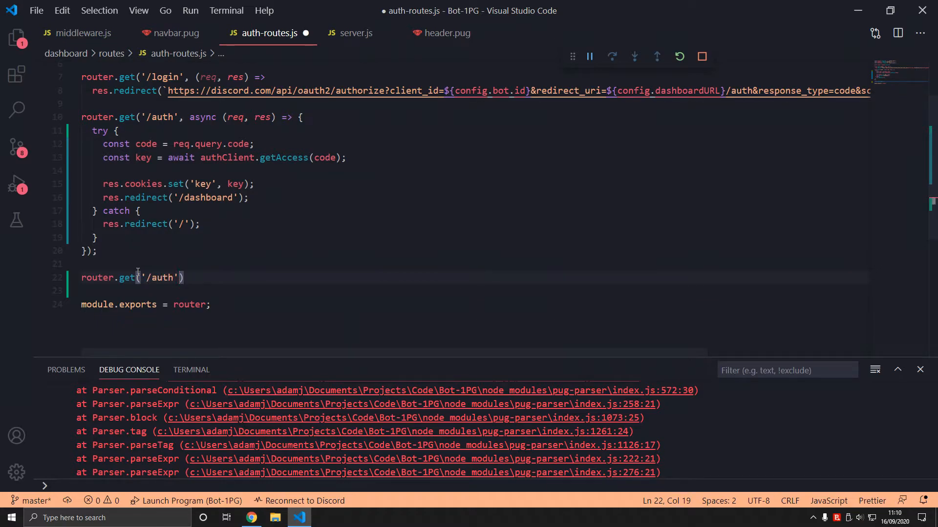
{"action": "type", "text": "logo"}
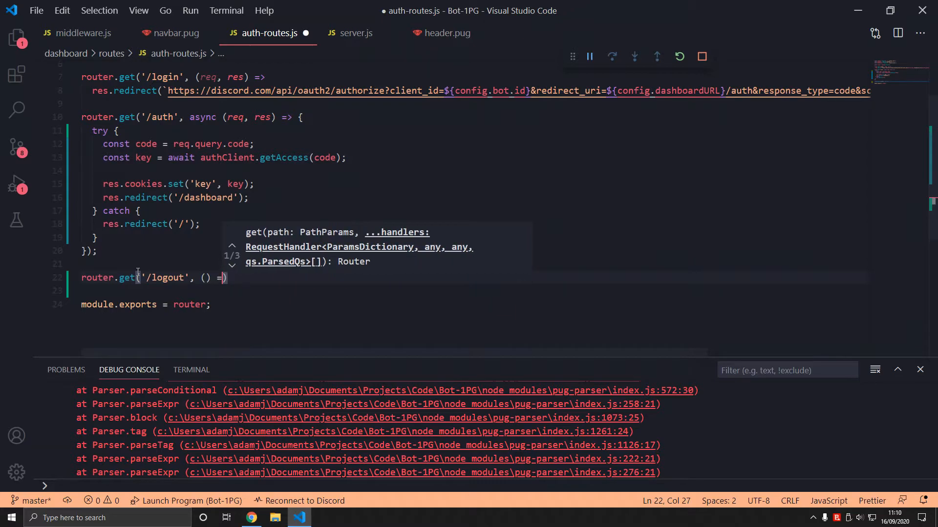
{"action": "type", "text": "asy"}
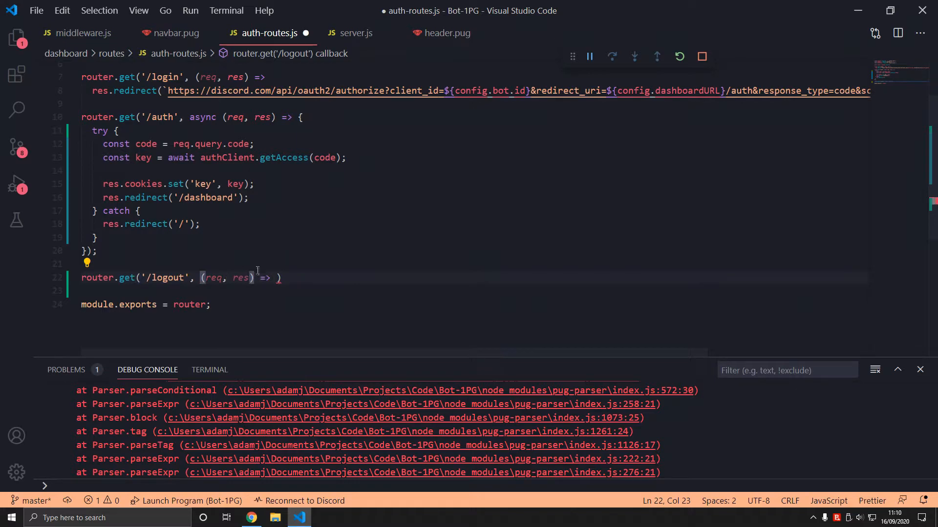
{"action": "type", "text": "{"}
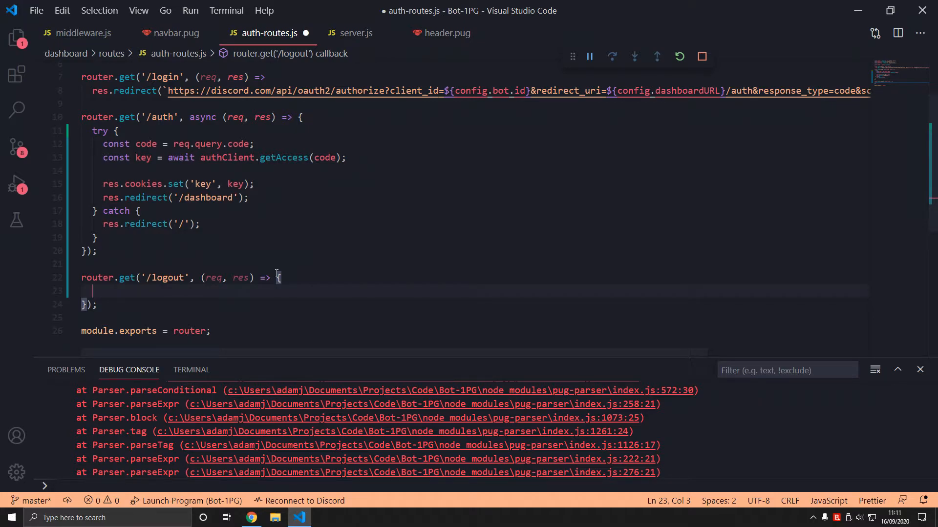
- Have /logout set the key cookie to '' and redirect to '/'
{"action": "type", "text": "res.cookie"}
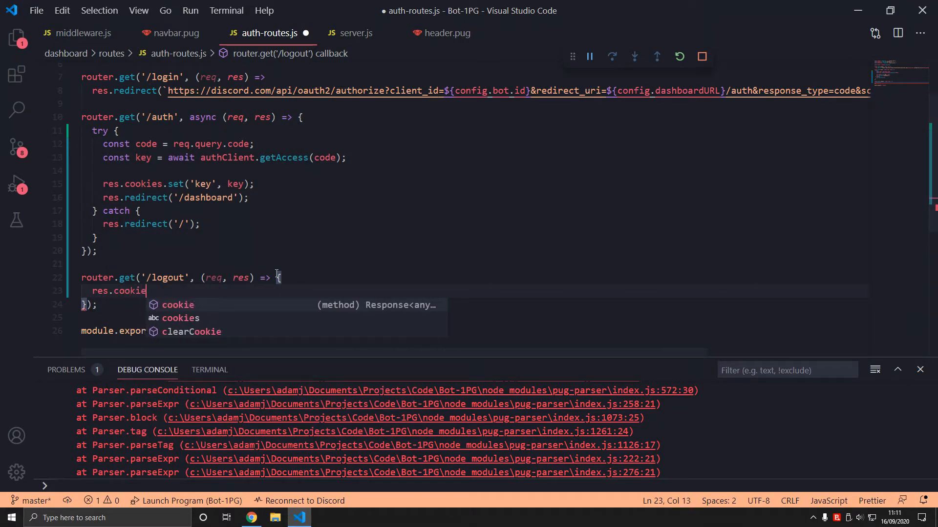
{"action": "type", "text": "s.set('"}
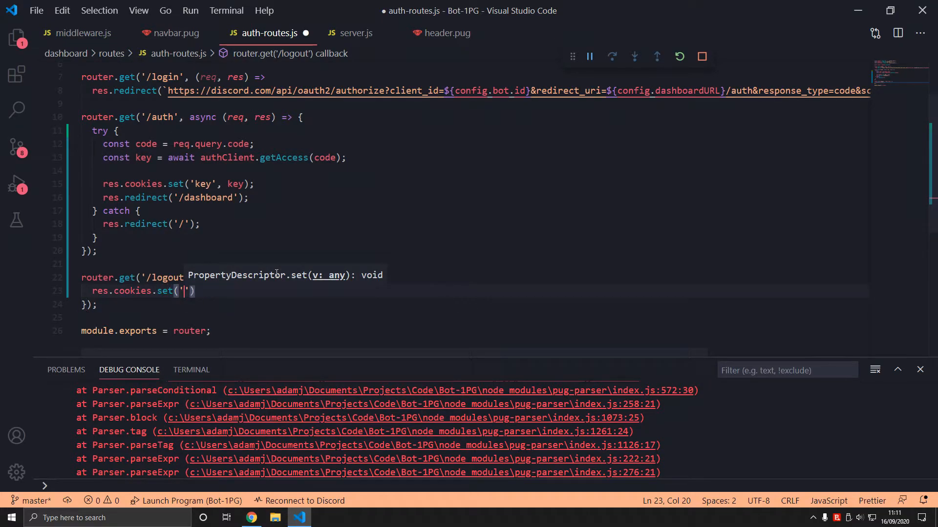
{"action": "type", "text": "key', '"}
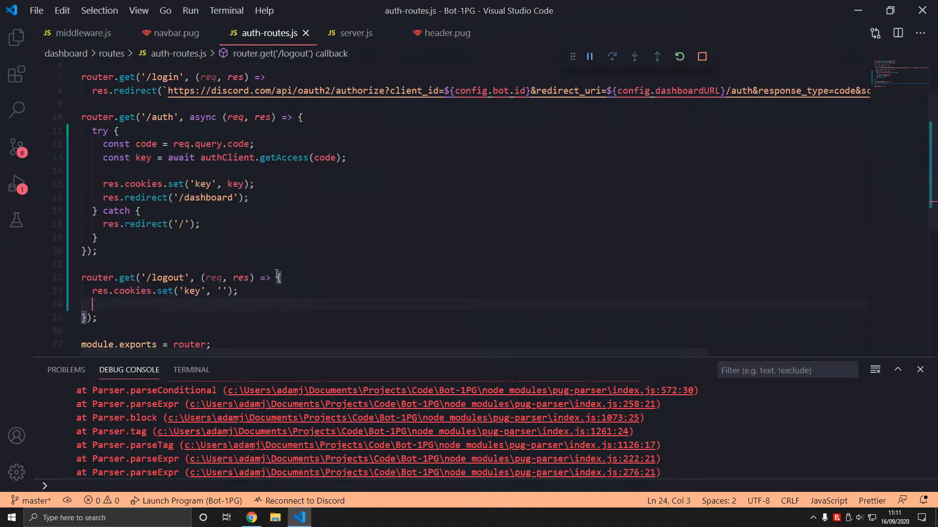
{"action": "mouse_move", "coordinate": [138, 286]}
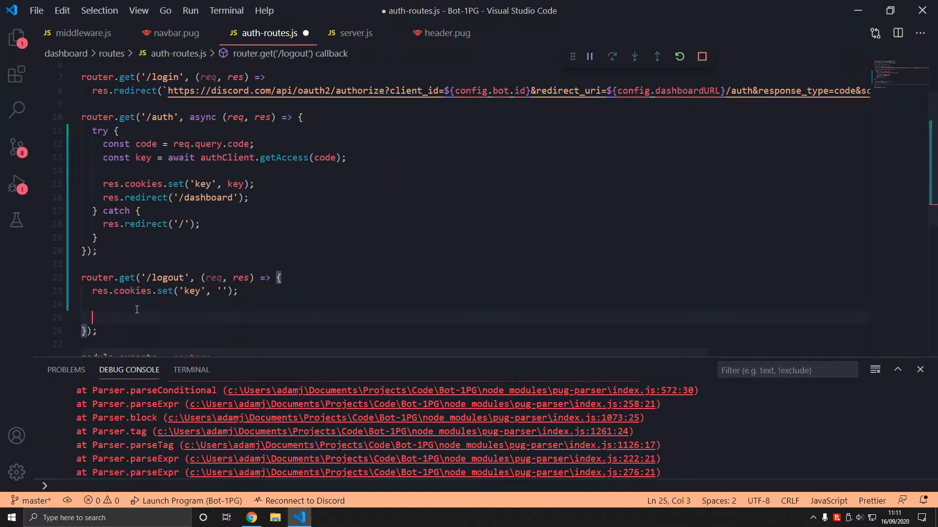
{"action": "type", "text": "res."}
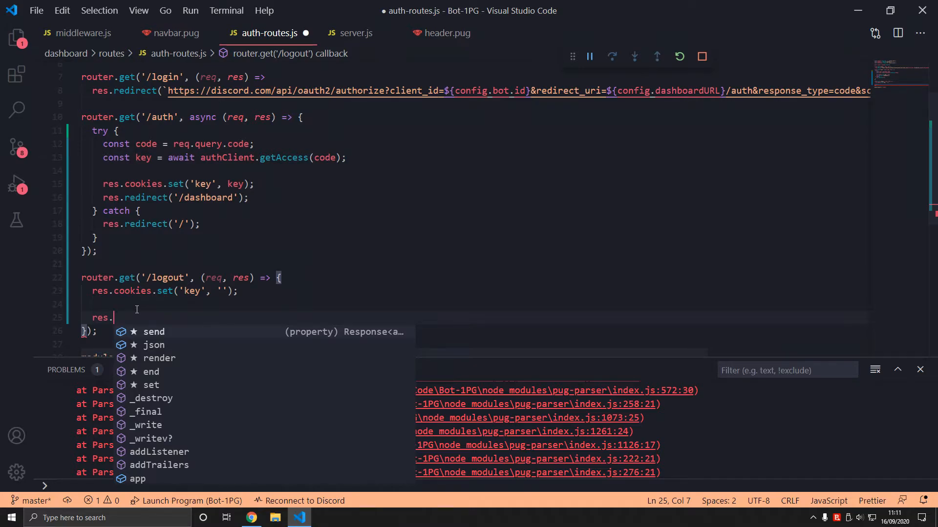
{"action": "type", "text": "redirect('/');"}
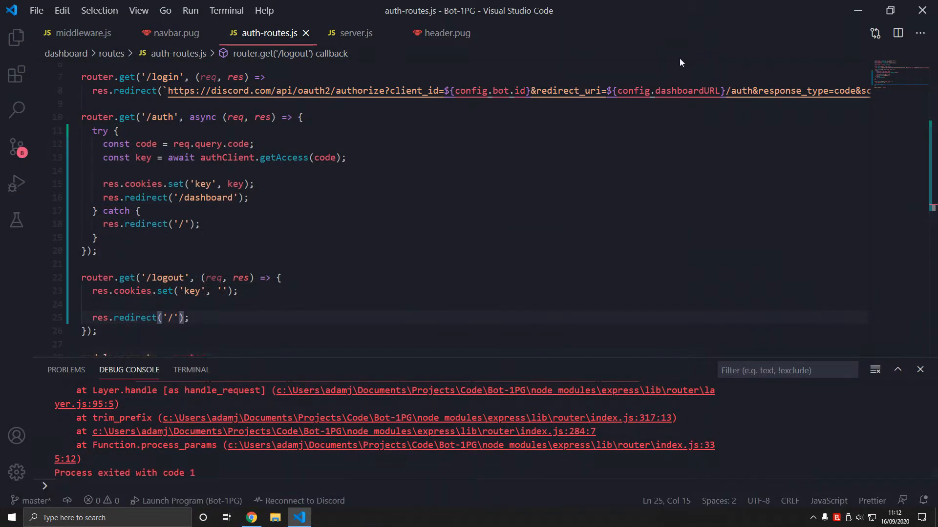
- Test logout in Chrome, see /dashboard rejected while logged out, then log back in and visit the dashboard
{"action": "left_click", "coordinate": [251, 518]}
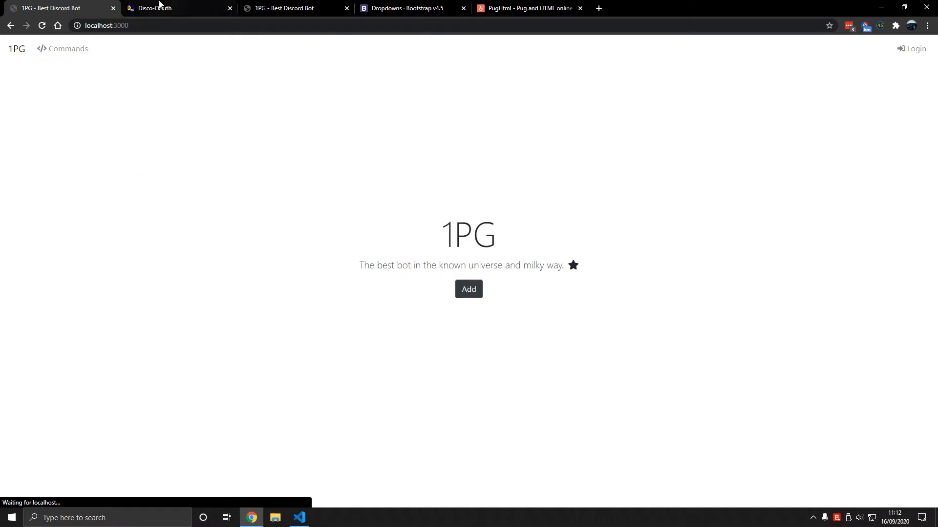
{"action": "left_click", "coordinate": [467, 289]}
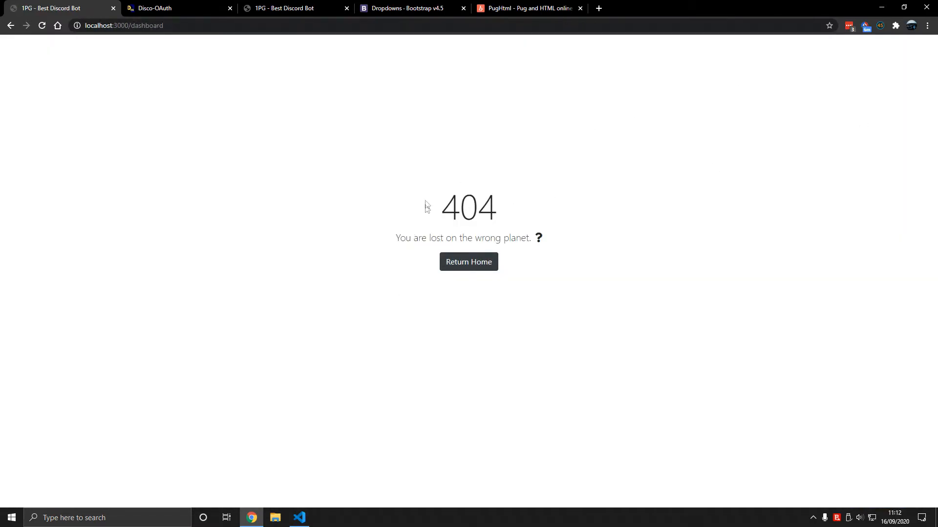
{"action": "left_click", "coordinate": [468, 261]}
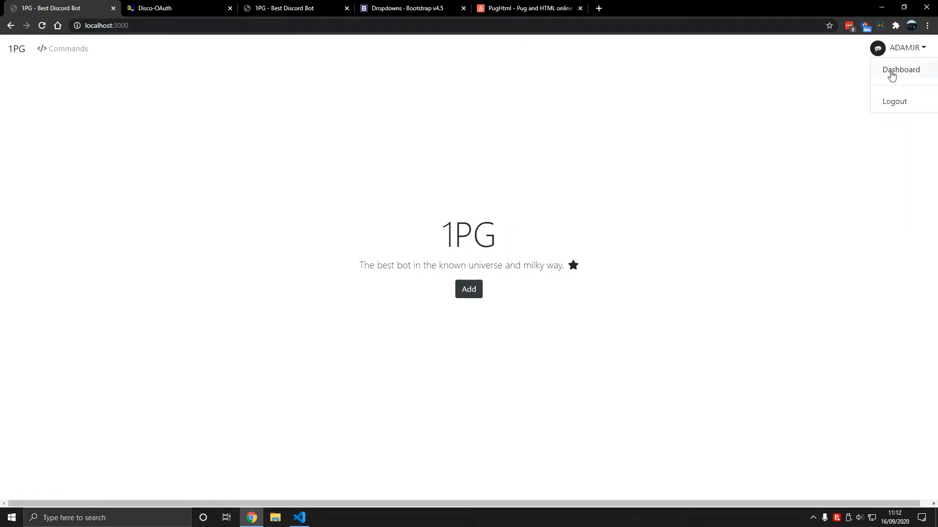
{"action": "left_click", "coordinate": [620, 99]}
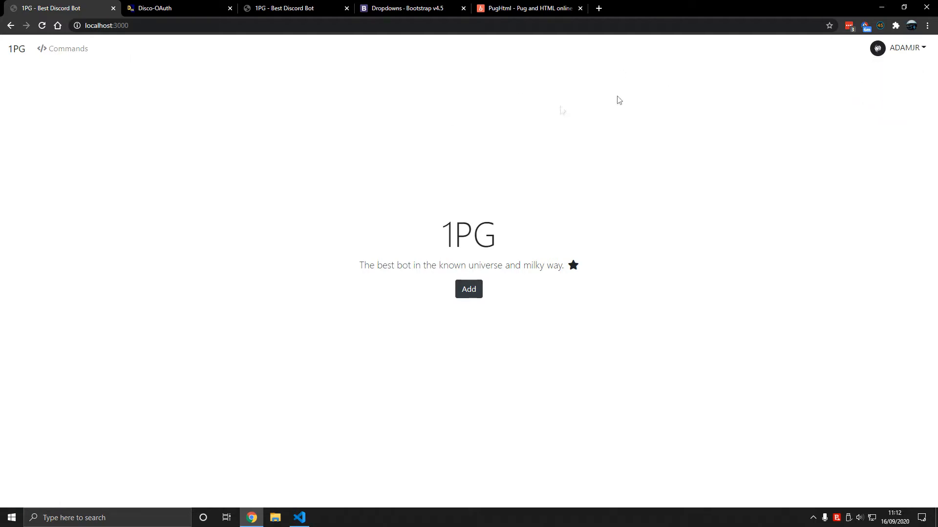
- Use the ADAMJR dropdown's items, notice the horizontal scroll, and return to the editor
{"action": "left_click", "coordinate": [899, 48]}
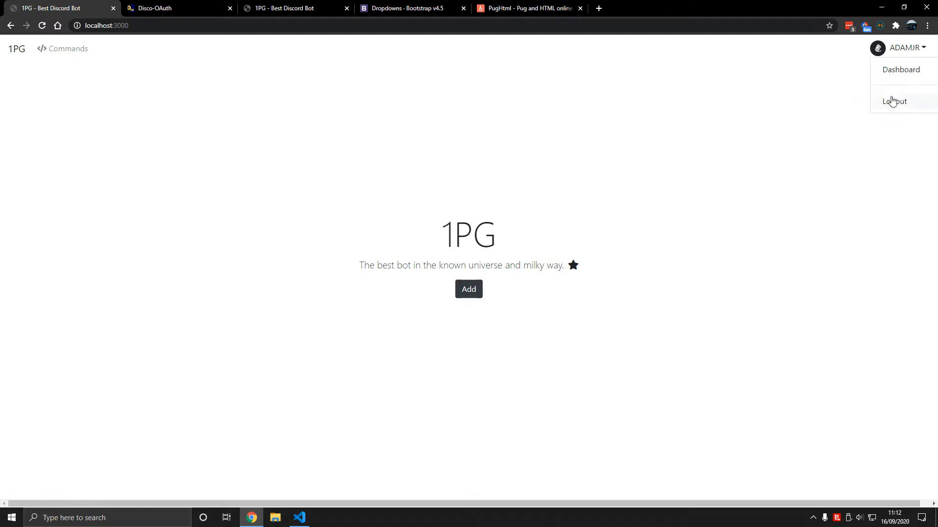
{"action": "mouse_move", "coordinate": [873, 483]}
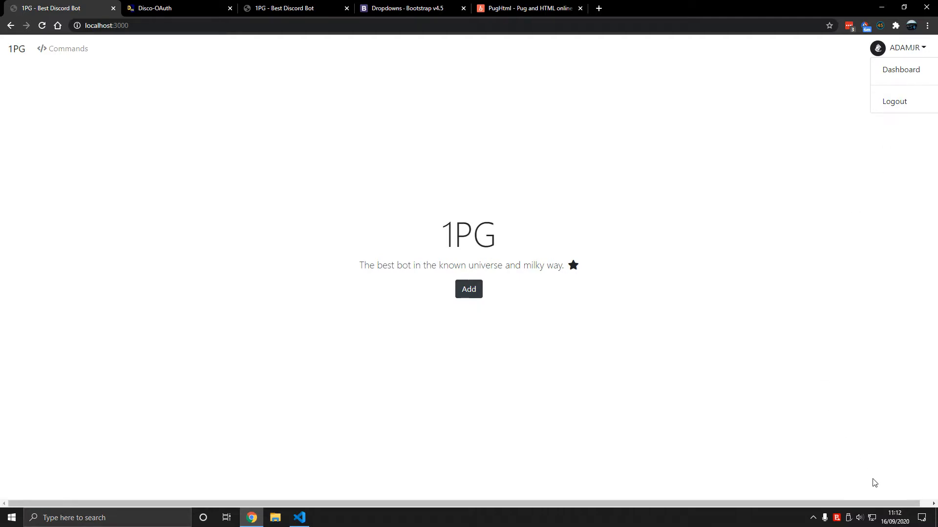
{"action": "scroll", "scroll_direction": "right", "scroll_amount": 3}
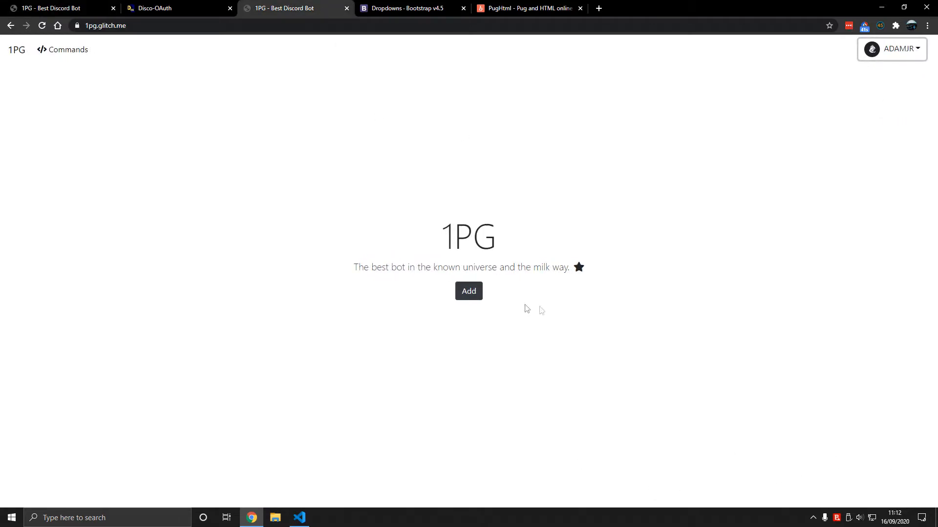
{"action": "left_click", "coordinate": [897, 49]}
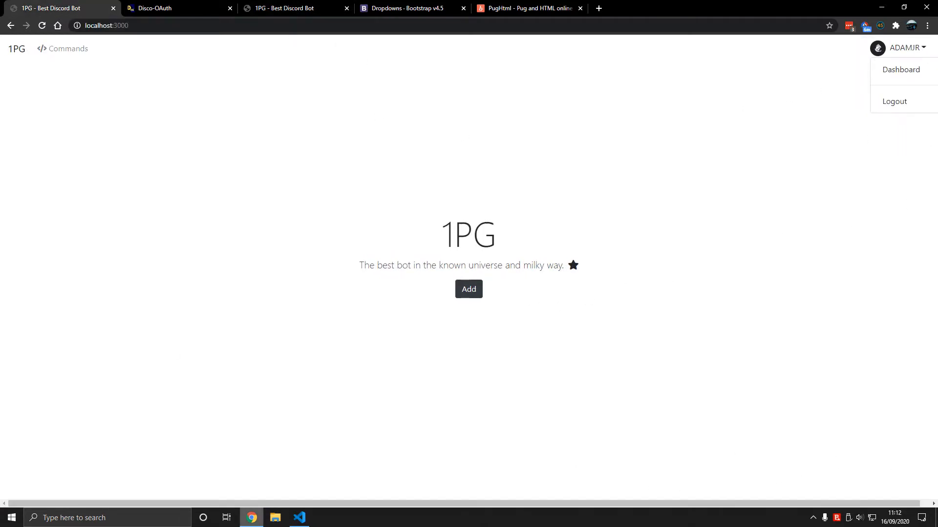
{"action": "left_click", "coordinate": [299, 517]}
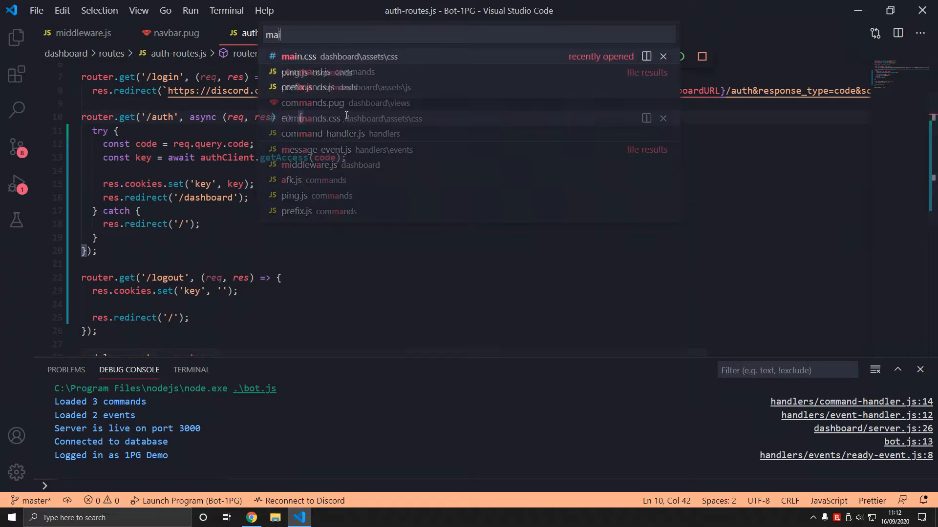
- Add a body rule with overflow-x to main.css and switch to Chrome to preview
{"action": "left_click", "coordinate": [299, 56]}
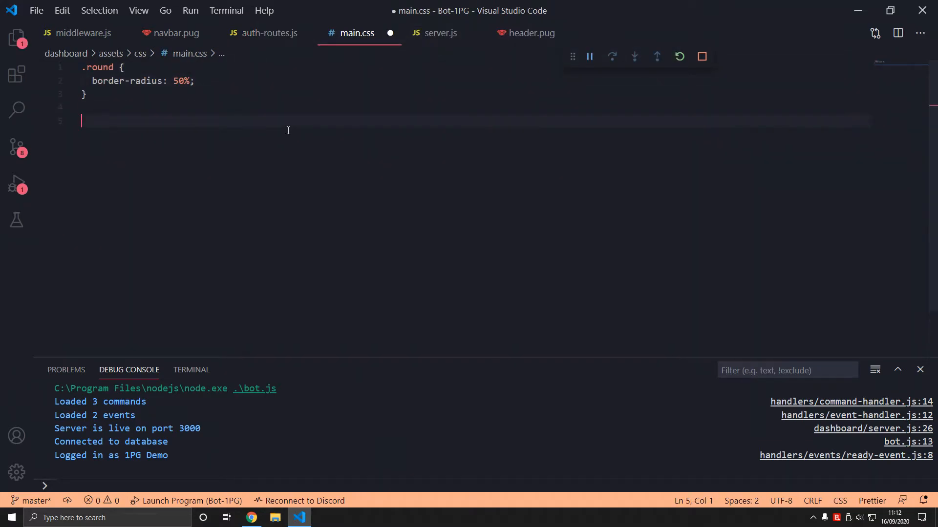
{"action": "type", "text": "body {"}
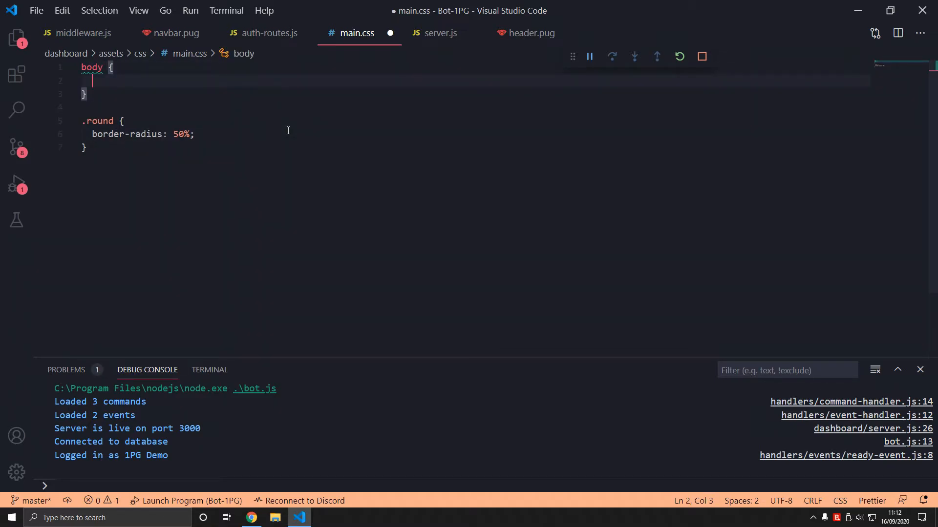
{"action": "type", "text": "overflow-x: ;"}
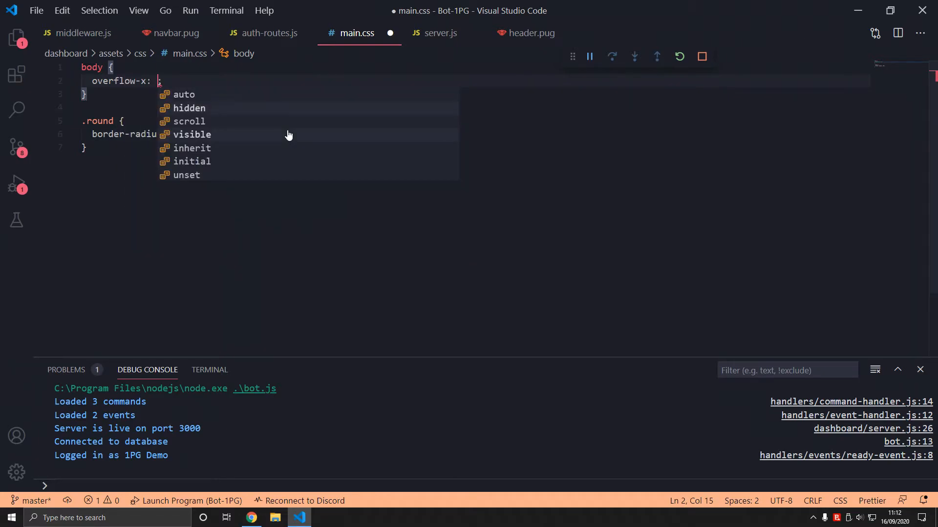
{"action": "left_click", "coordinate": [251, 518]}
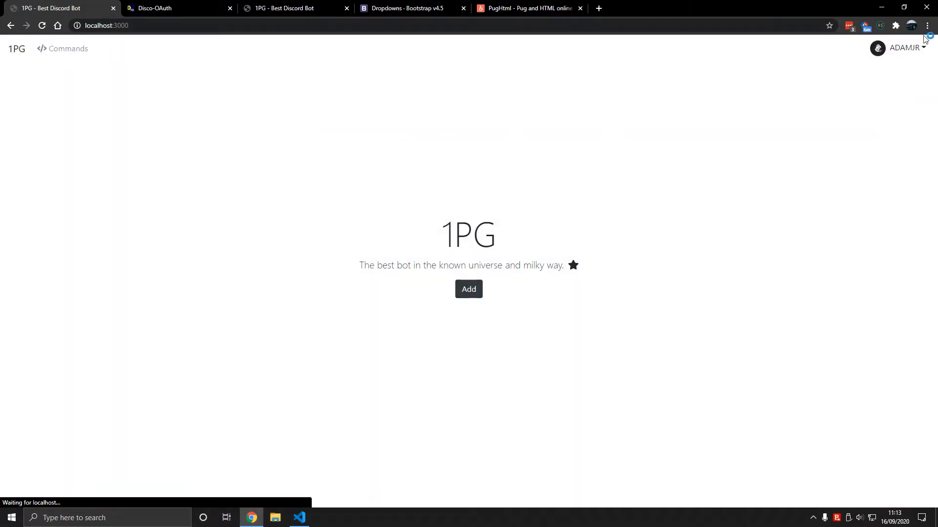
- Log out of the reloaded 1PG site from the ADAMJR avatar dropdown
{"action": "left_click", "coordinate": [899, 48]}
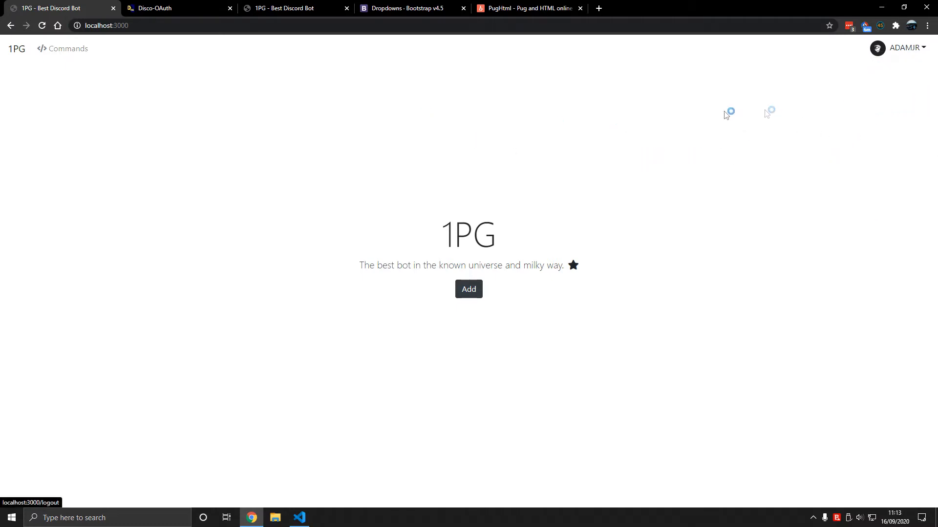
{"action": "left_click", "coordinate": [299, 518]}
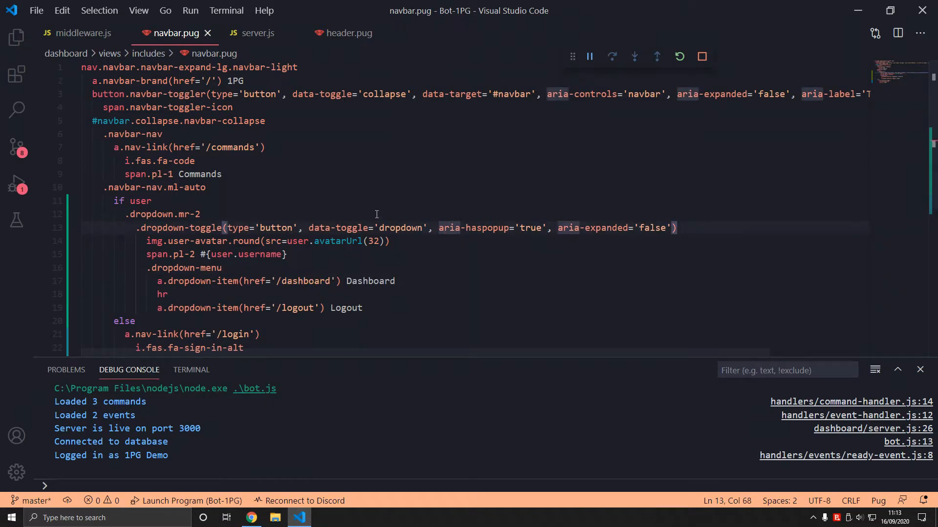
{"action": "mouse_move", "coordinate": [406, 228]}
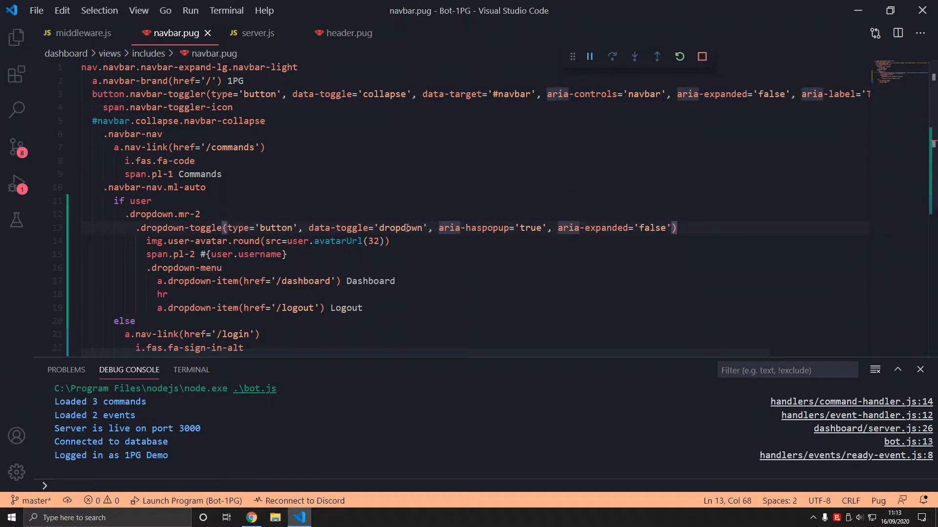
- Outdent the .dropdown-menu block beside the toggle in navbar.pug, save, and check in Chrome
{"action": "double_click", "coordinate": [448, 227]}
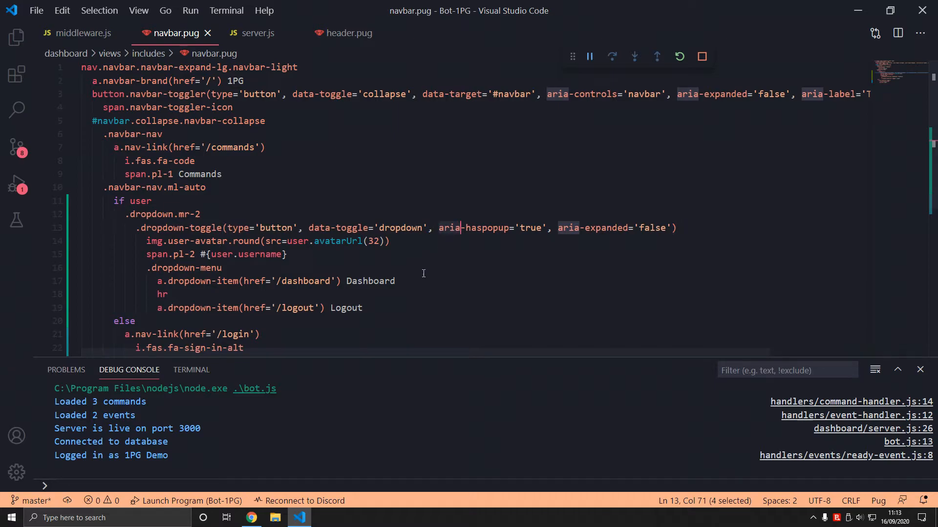
{"action": "mouse_move", "coordinate": [451, 232]}
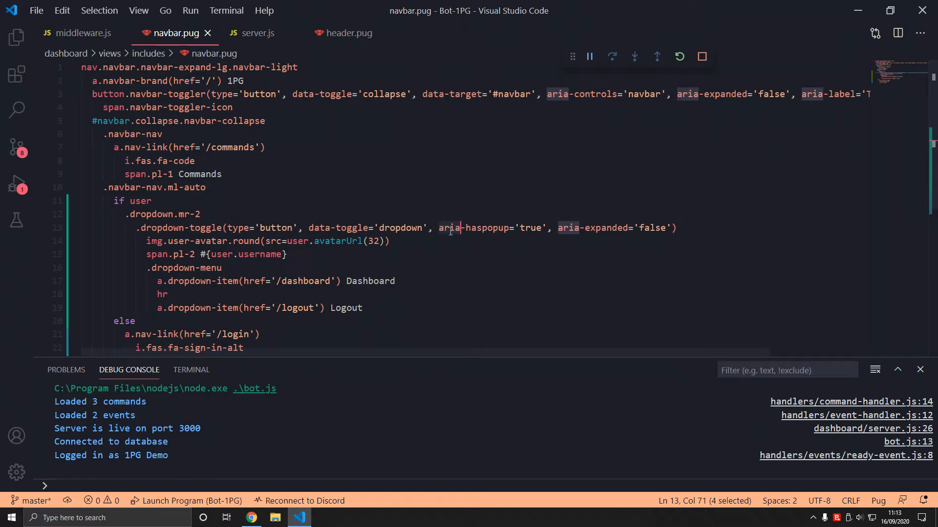
{"action": "left_click", "coordinate": [449, 227]}
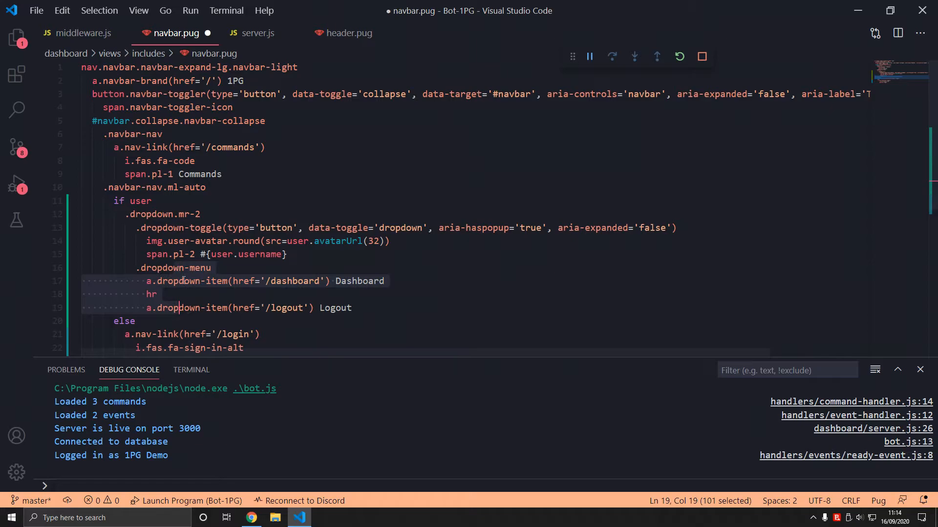
{"action": "left_click", "coordinate": [251, 517]}
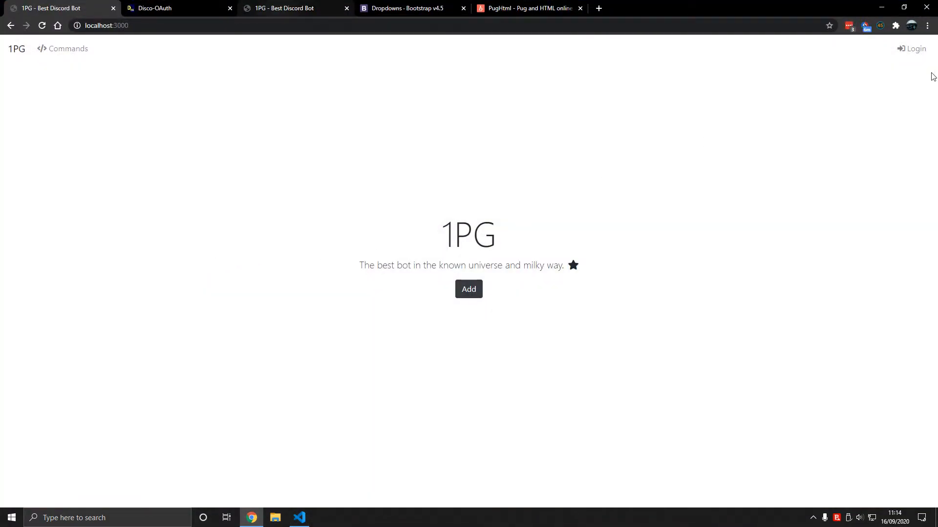
{"action": "left_click", "coordinate": [299, 517]}
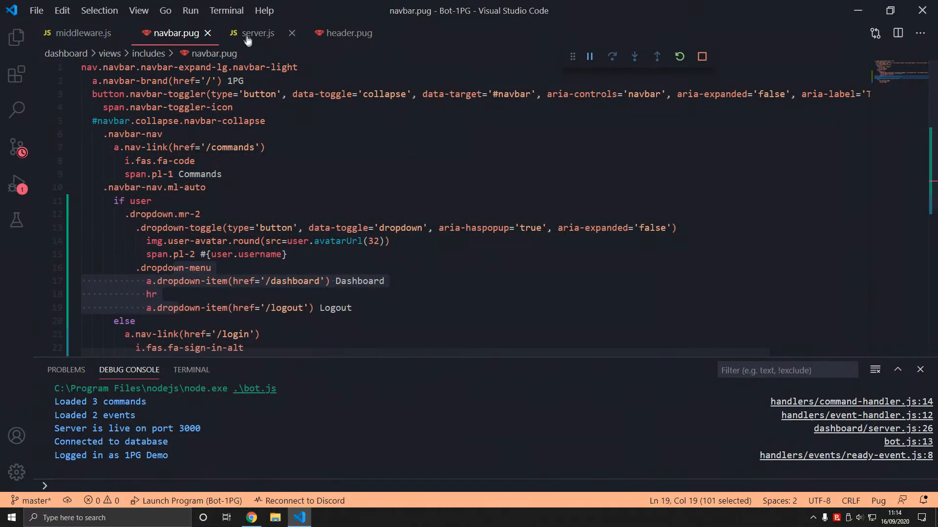
- Create routes/dashboard-routes.js from the root routes code, keeping one route rendering 'dashboard/index'
{"action": "left_click", "coordinate": [258, 33]}
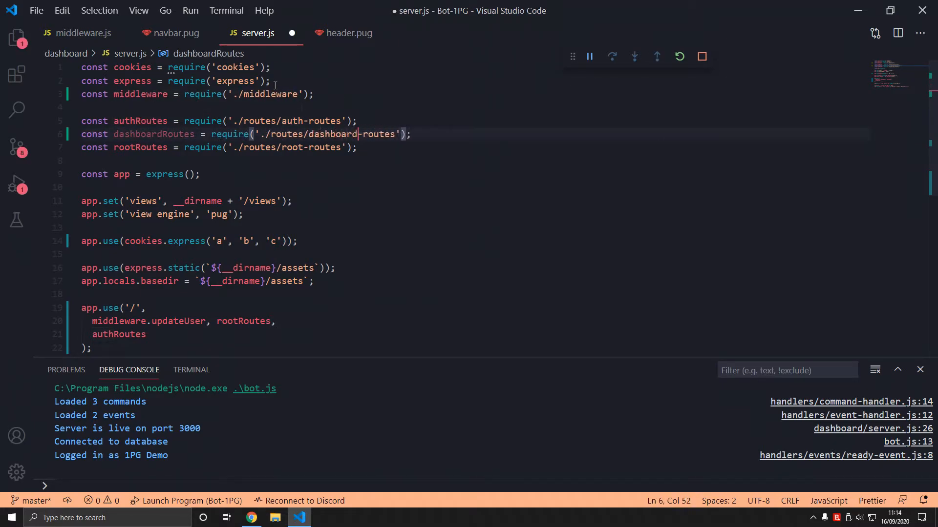
{"action": "left_click", "coordinate": [17, 38]}
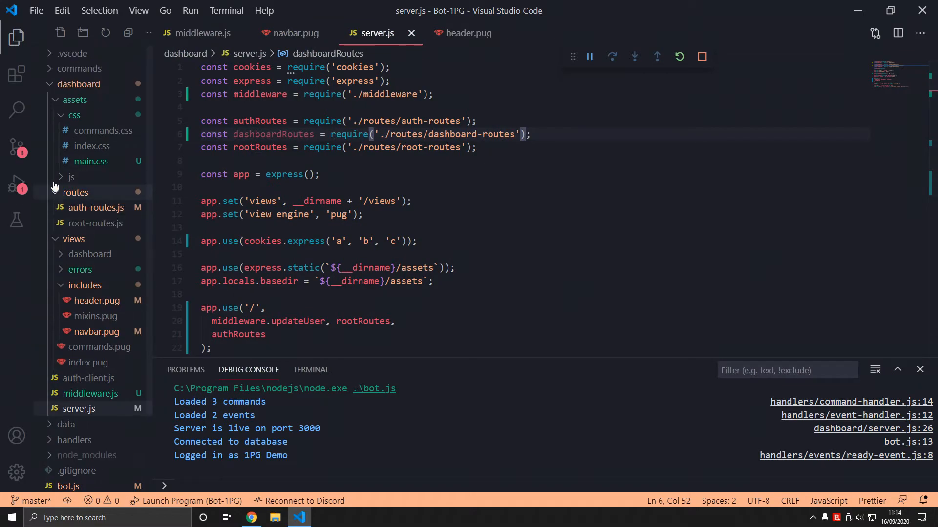
{"action": "left_click", "coordinate": [75, 115]}
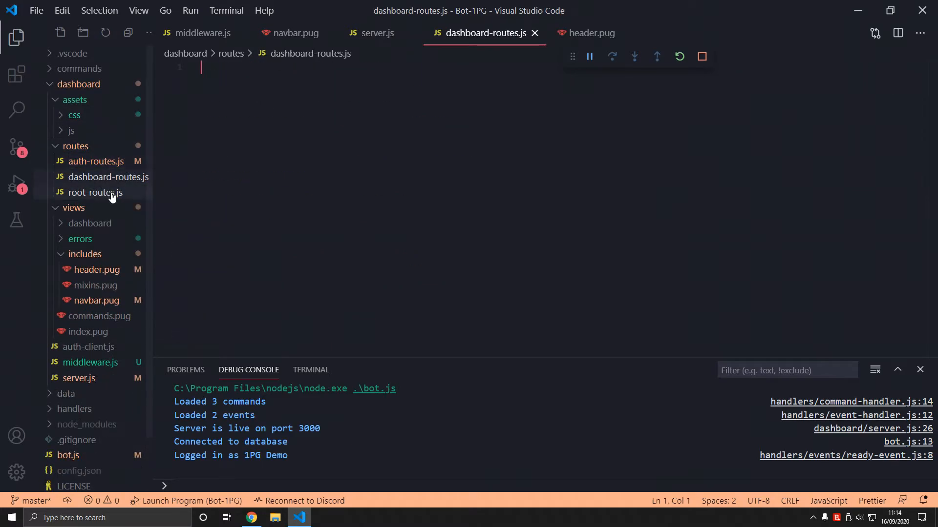
{"action": "left_click", "coordinate": [94, 192]}
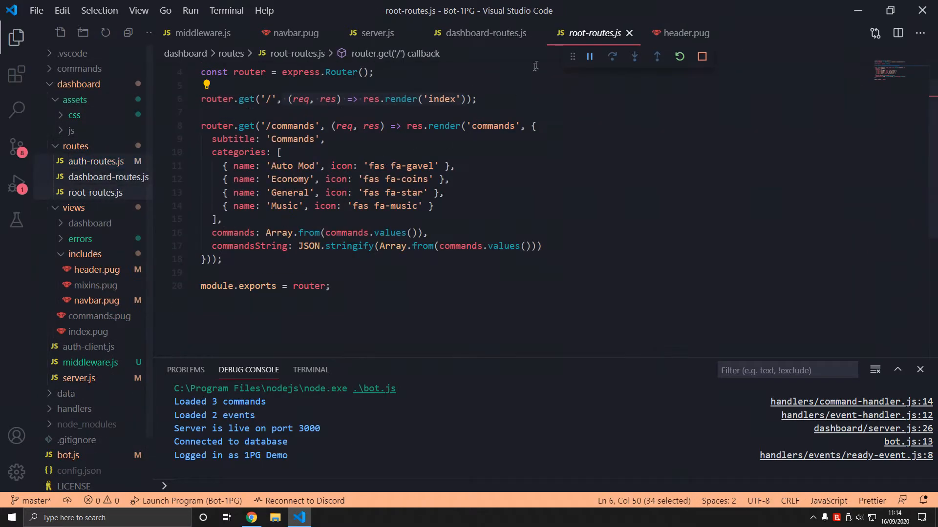
{"action": "left_click", "coordinate": [484, 34]}
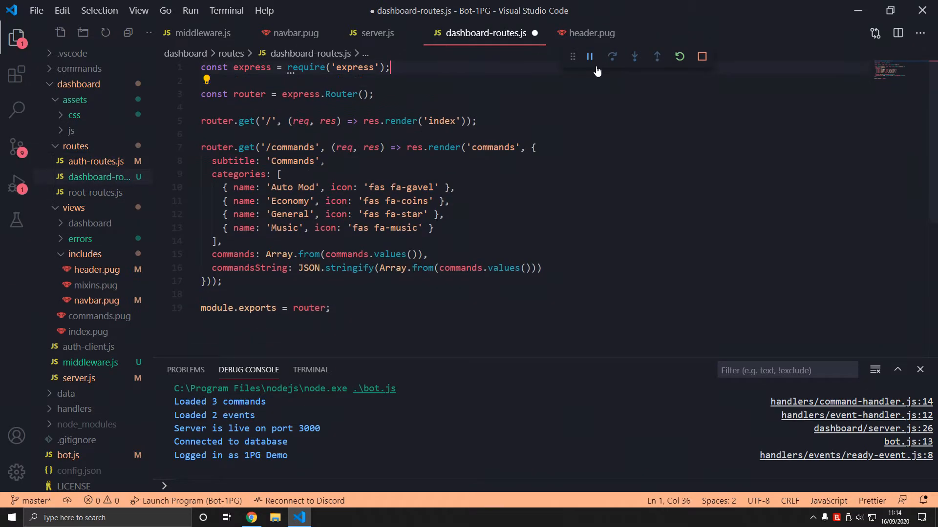
{"action": "left_click", "coordinate": [566, 281]}
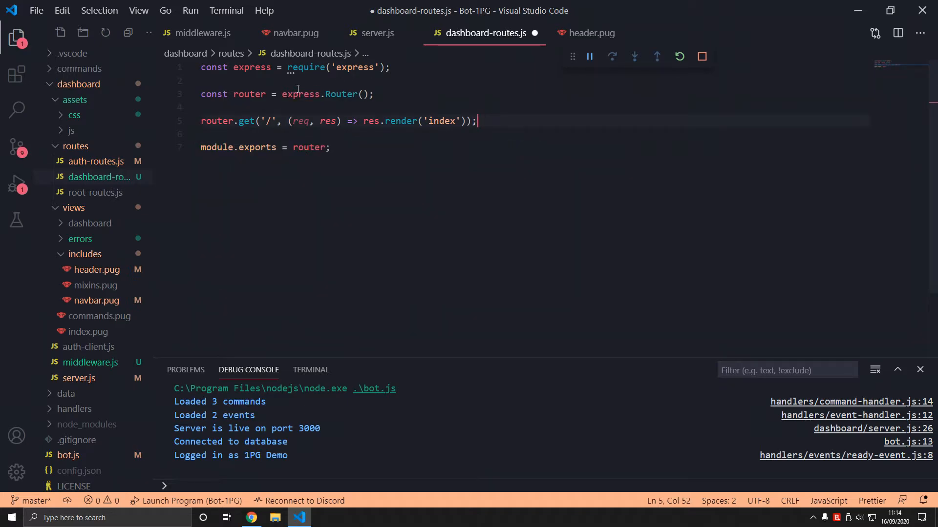
{"action": "double_click", "coordinate": [245, 121]}
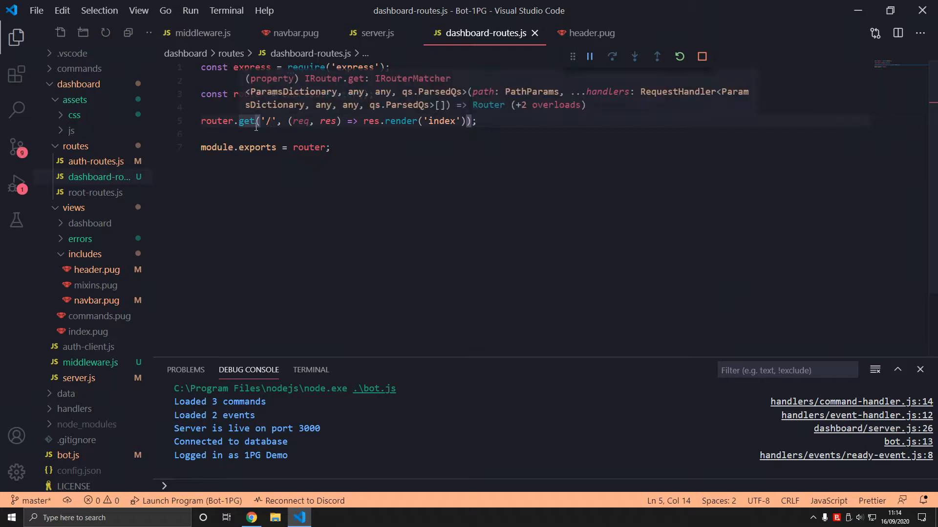
- In server.js require the dashboard router and mount it with app.use('/dashboard', …)
{"action": "left_click", "coordinate": [377, 33]}
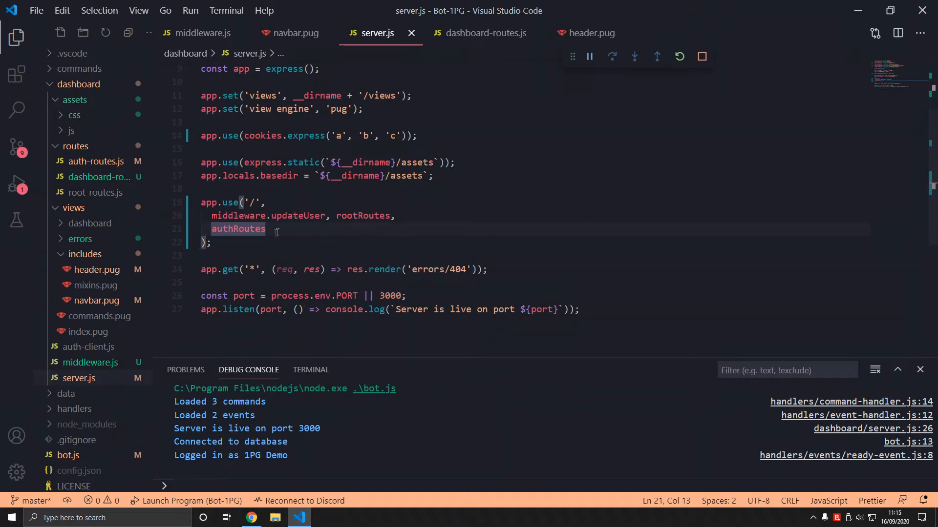
{"action": "type", "text": "app.use("}
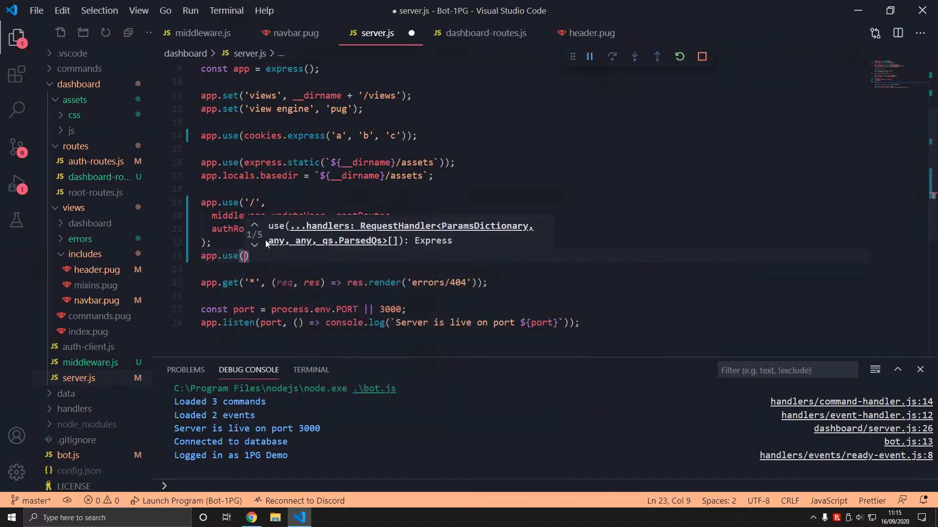
{"action": "type", "text": "'/dashboard'"}
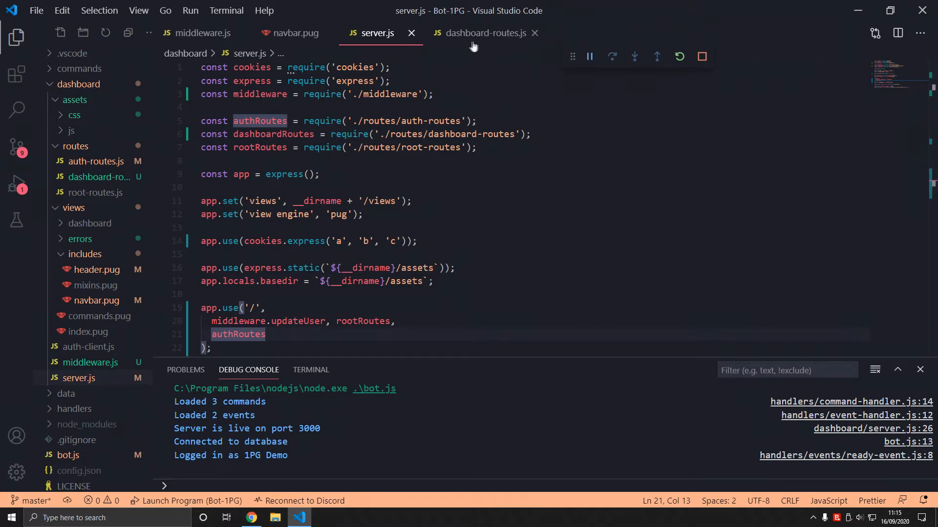
{"action": "left_click", "coordinate": [484, 33]}
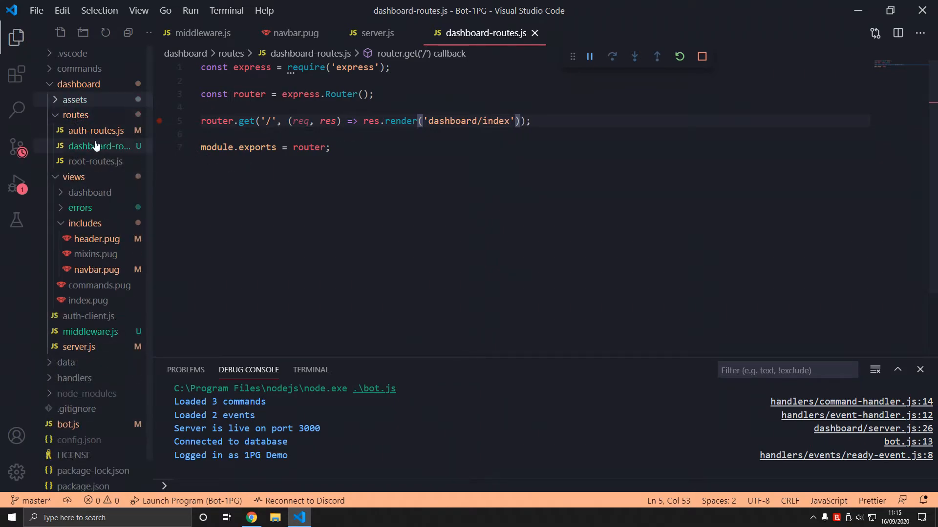
- Create views/dashboard/index.pug and copy the home page's index.pug content into it
{"action": "left_click", "coordinate": [75, 115]}
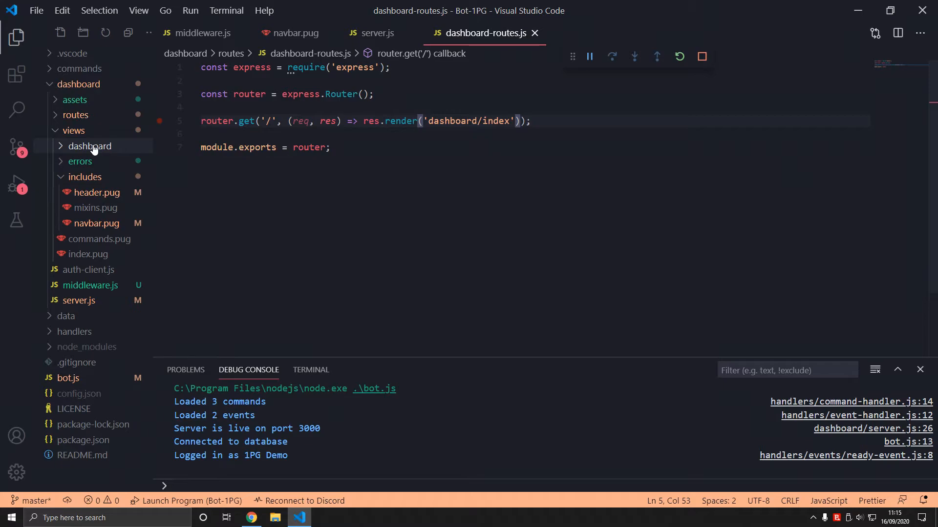
{"action": "left_click", "coordinate": [90, 145]}
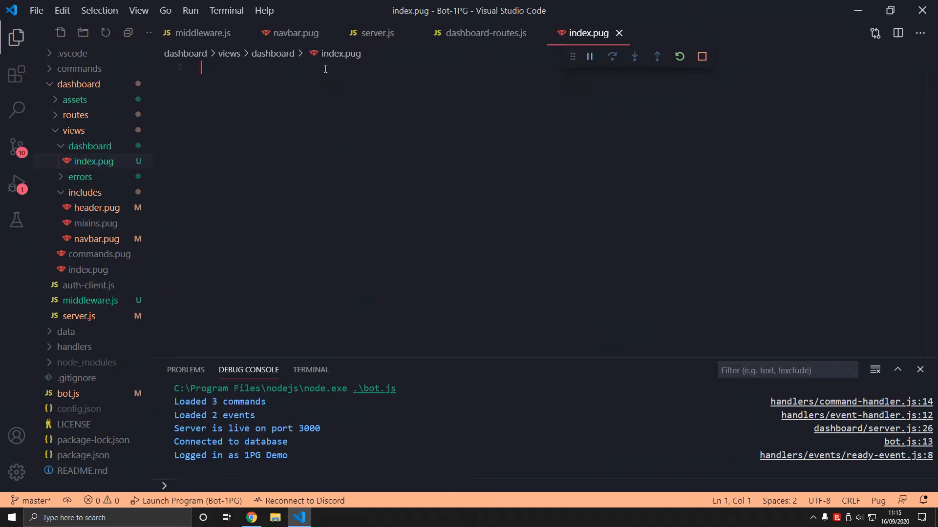
{"action": "mouse_move", "coordinate": [309, 52]}
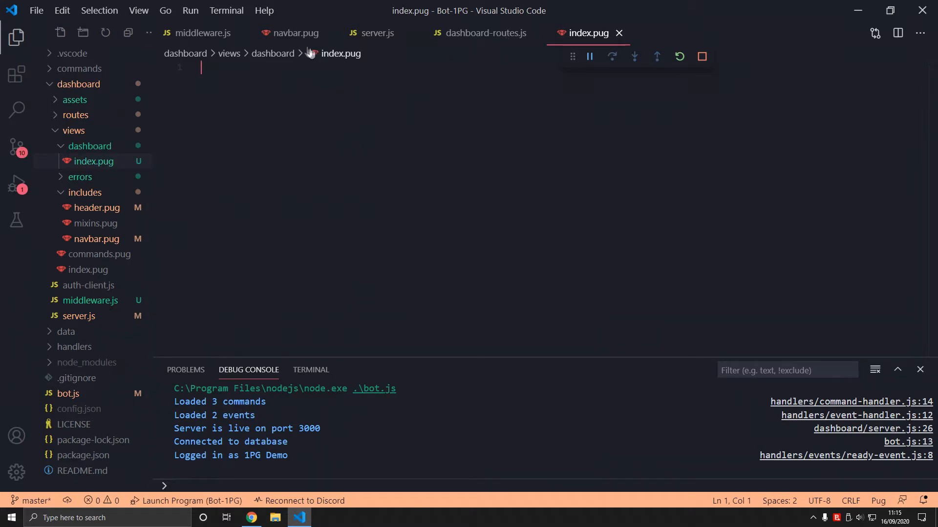
{"action": "key", "text": "Ctrl+p"}
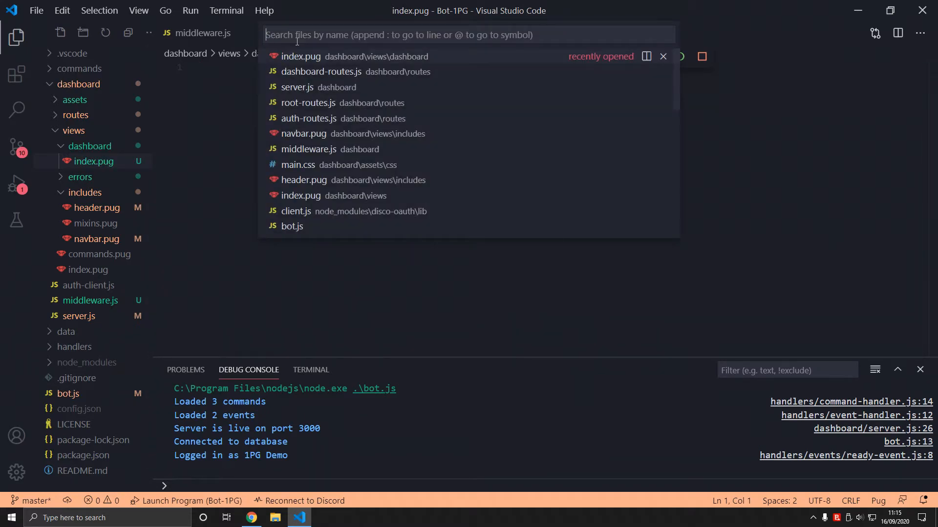
{"action": "type", "text": "index.css')"}
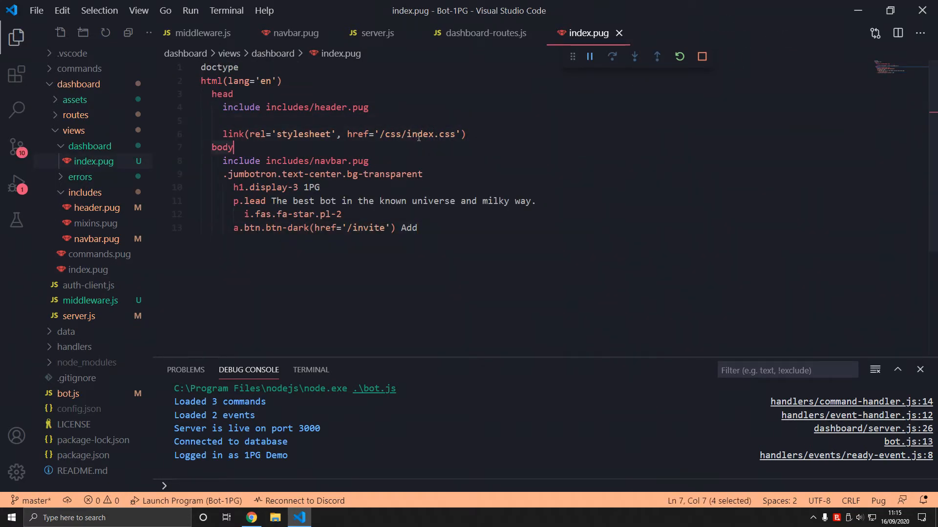
- Change the copied h1 heading text to Dashboard
{"action": "left_click", "coordinate": [323, 187]}
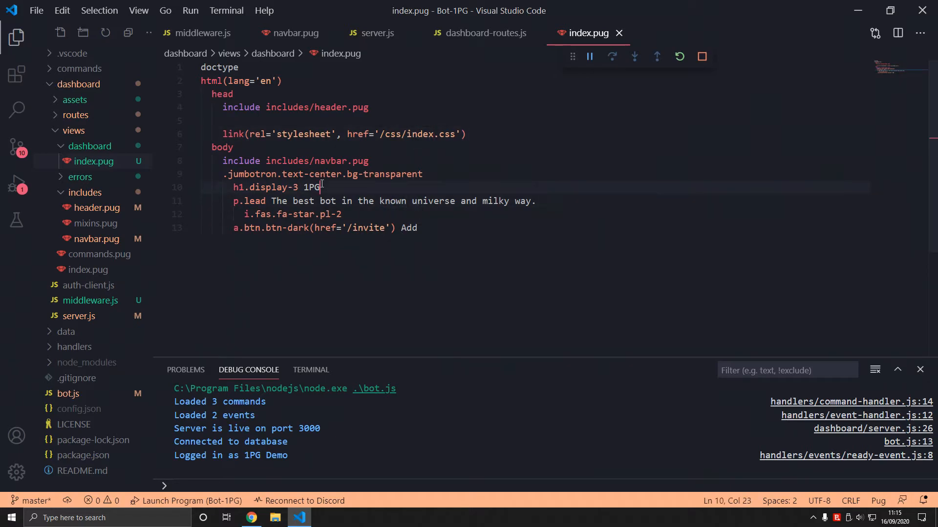
{"action": "type", "text": "Dasbha"}
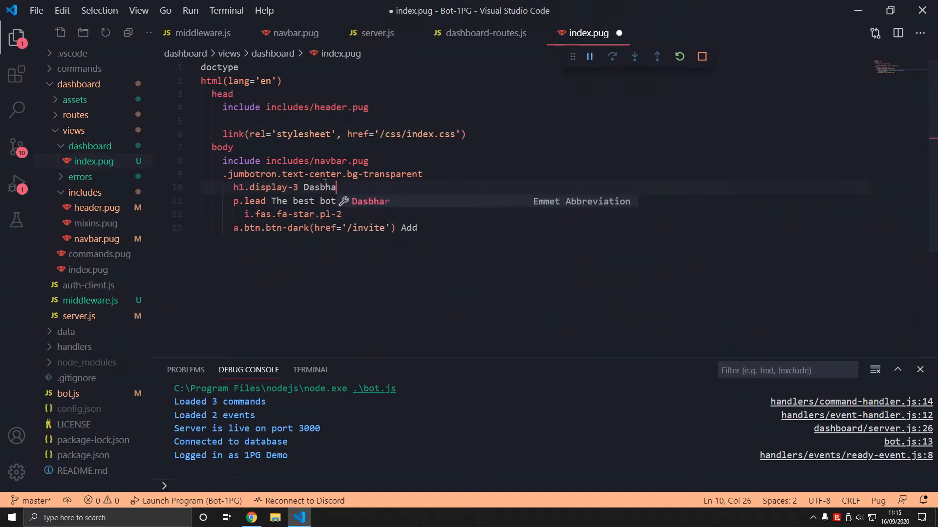
{"action": "type", "text": "oard"}
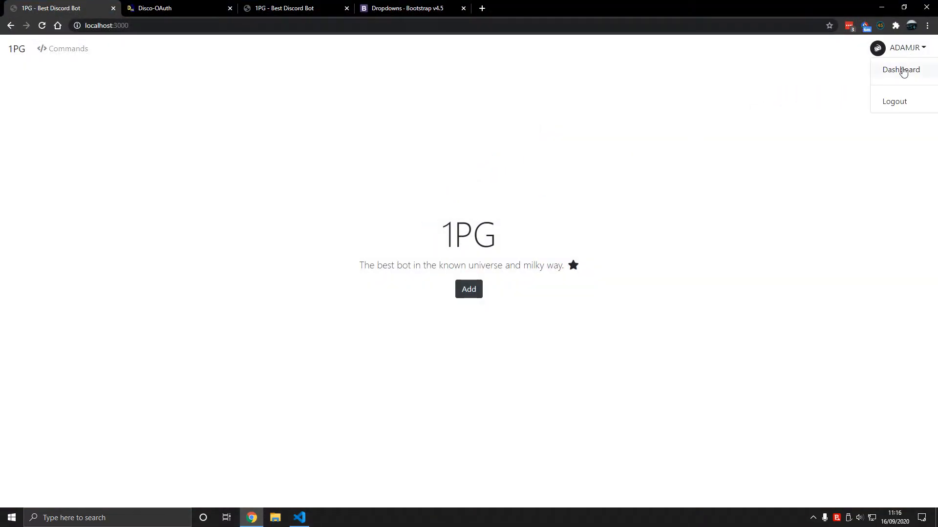
- Reload localhost:3000/dashboard until the Dashboard heading renders, then return to the 1PG home page
{"action": "left_click", "coordinate": [299, 517]}
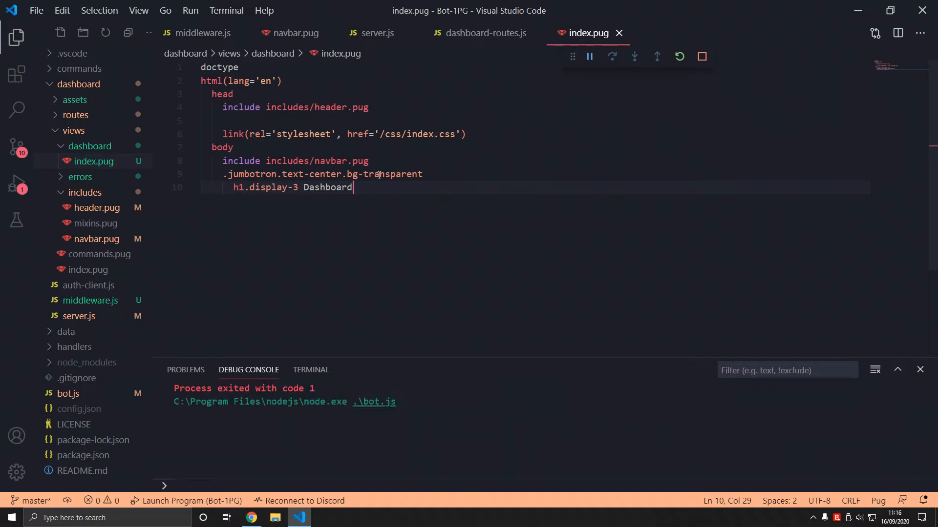
{"action": "left_click", "coordinate": [251, 518]}
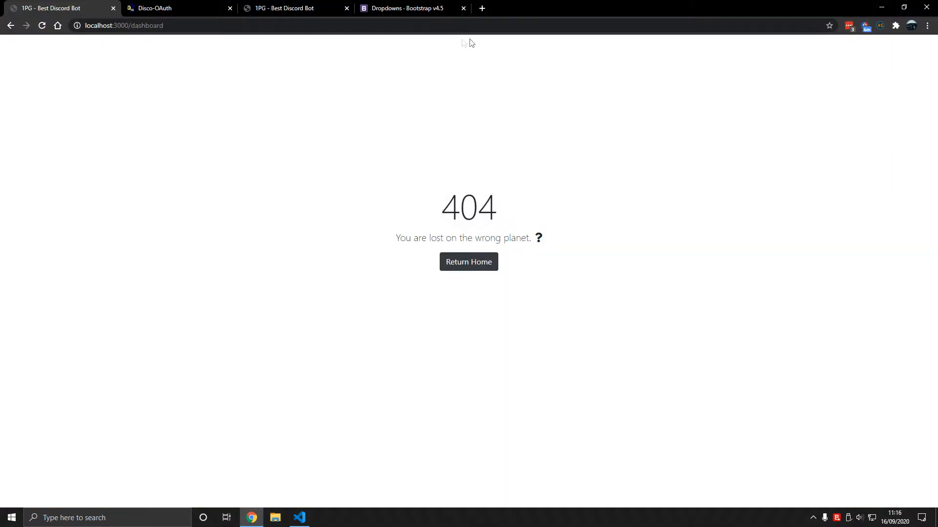
{"action": "left_click", "coordinate": [299, 518]}
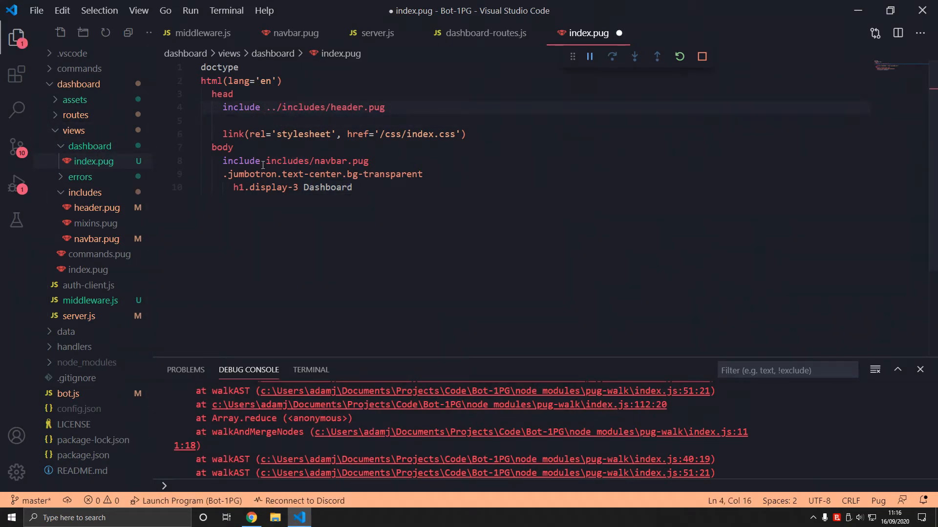
{"action": "left_click", "coordinate": [251, 517]}
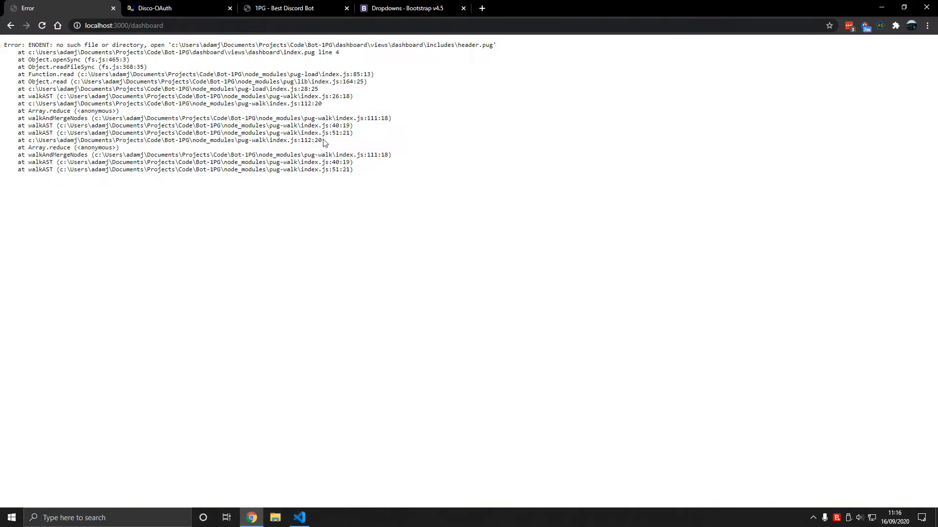
{"action": "left_click", "coordinate": [41, 25]}
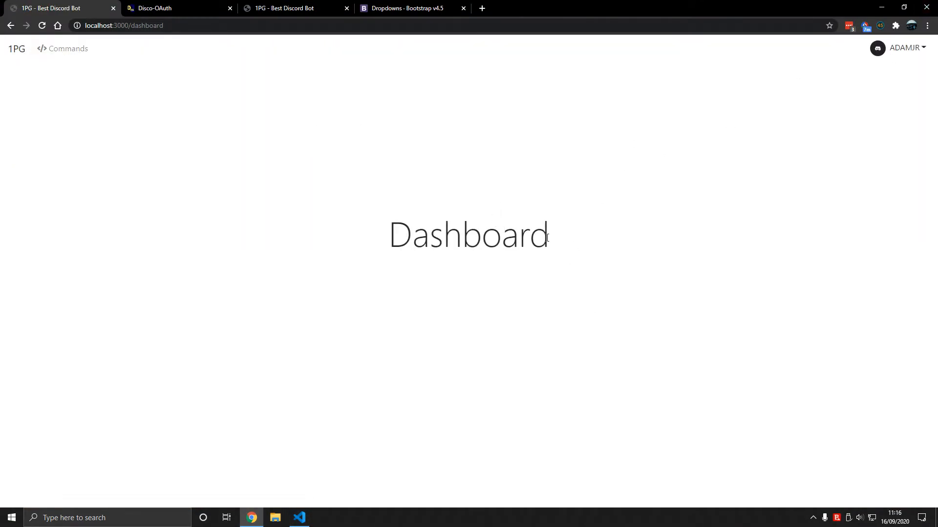
{"action": "mouse_move", "coordinate": [368, 241]}
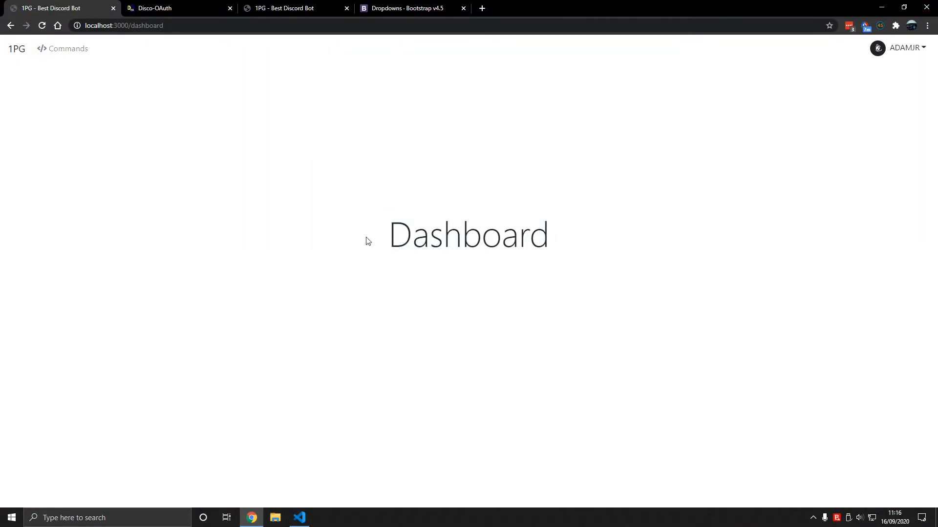
{"action": "left_click", "coordinate": [17, 49]}
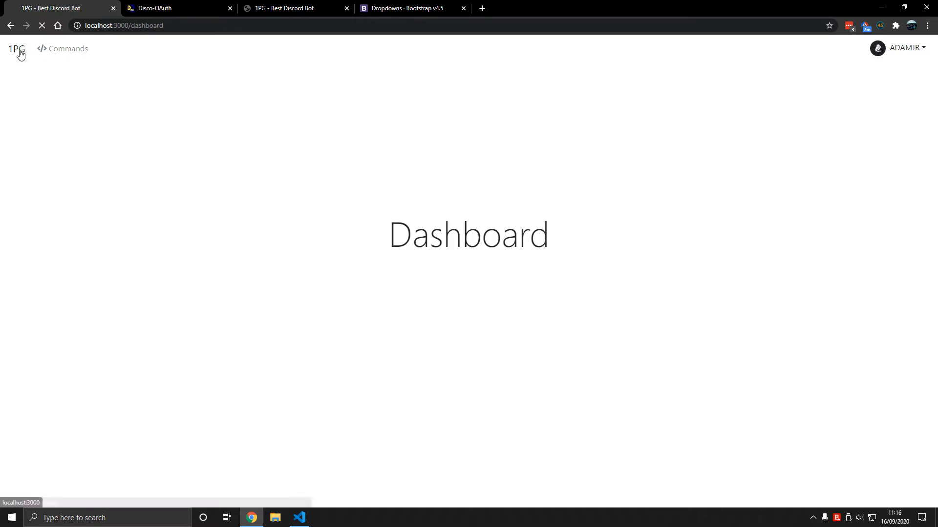
- Back in the editor, close the dashboard index, navbar and server files
{"action": "left_click", "coordinate": [298, 518]}
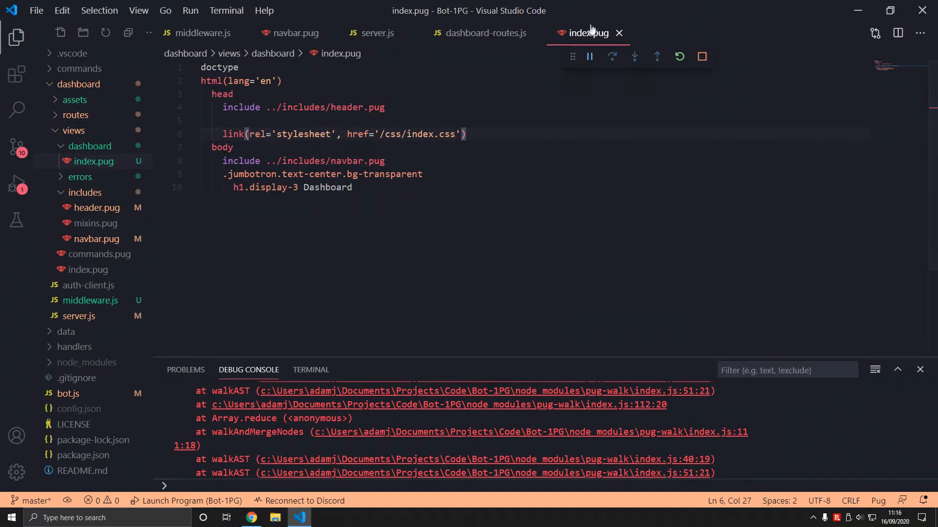
{"action": "left_click", "coordinate": [484, 33]}
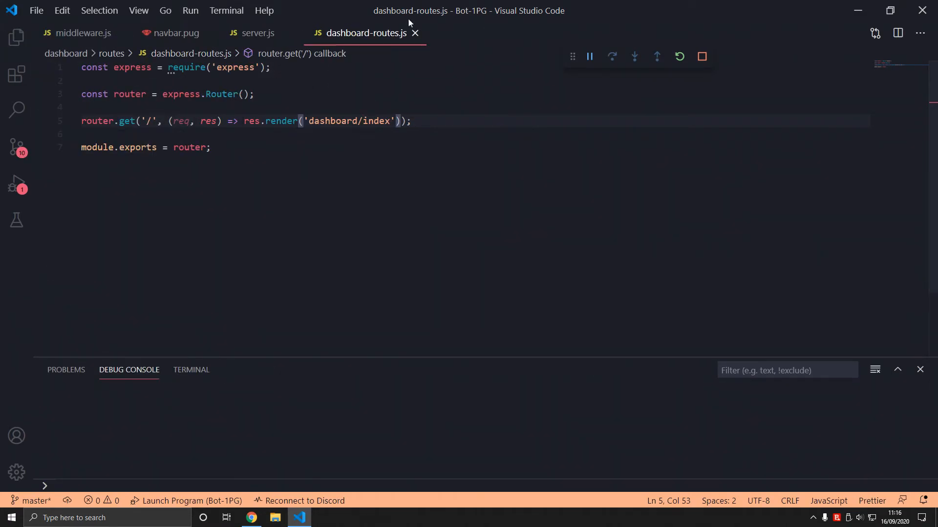
{"action": "left_click", "coordinate": [177, 33]}
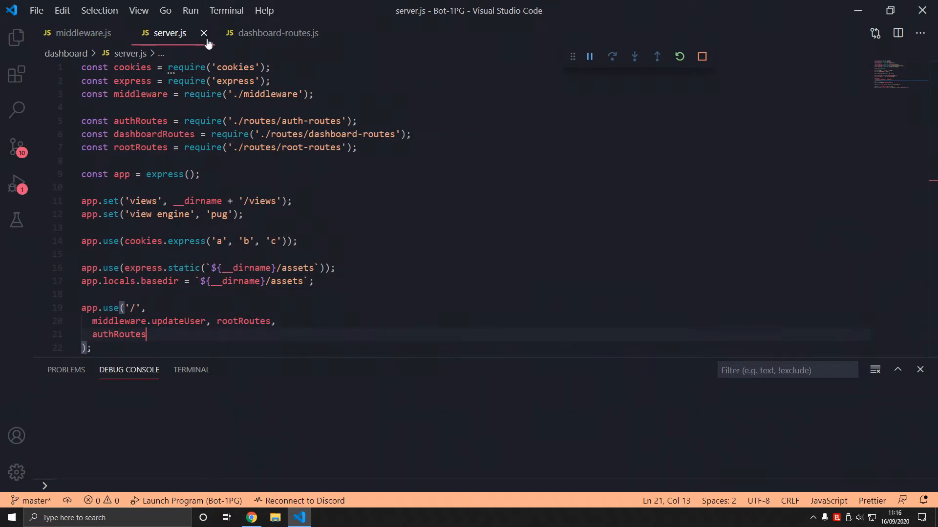
{"action": "left_click", "coordinate": [251, 517]}
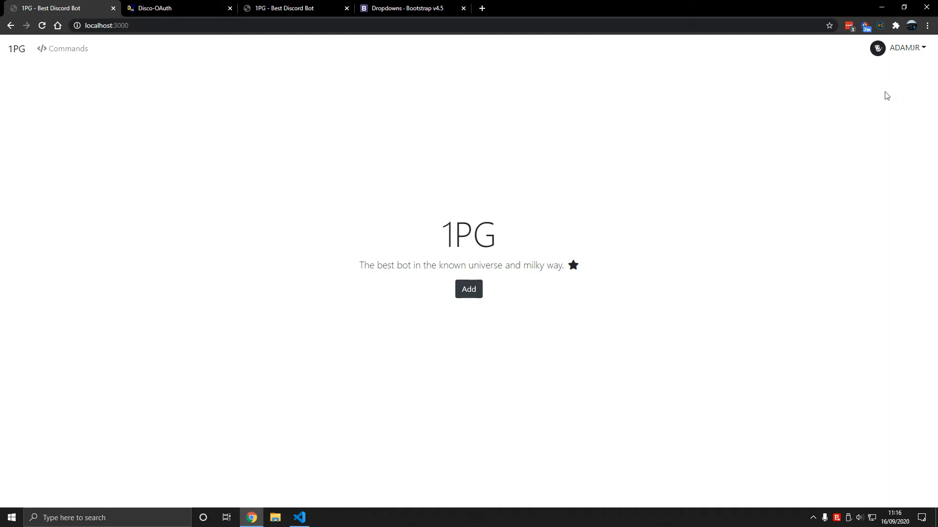
- Declare module.exports.validateUser = async (req, res, next) with a try/catch body
{"action": "left_click", "coordinate": [299, 518]}
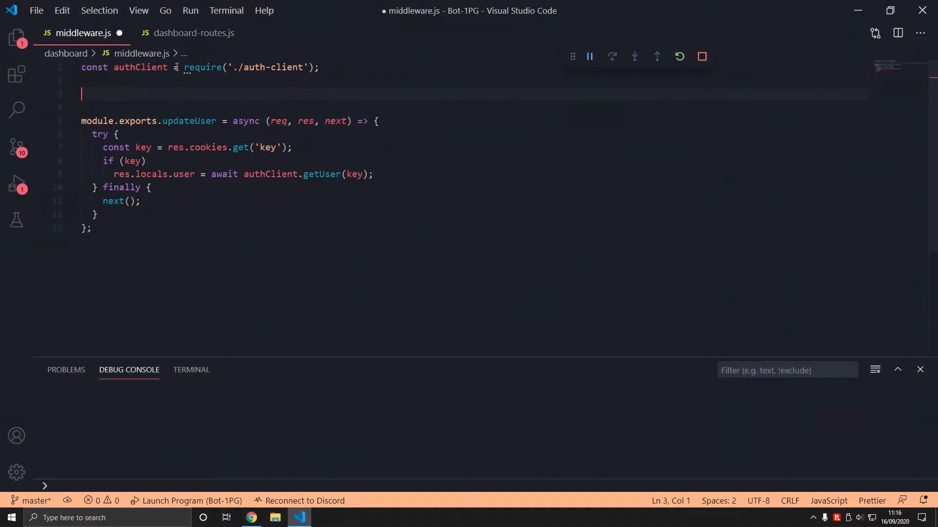
{"action": "type", "text": "module.expo"}
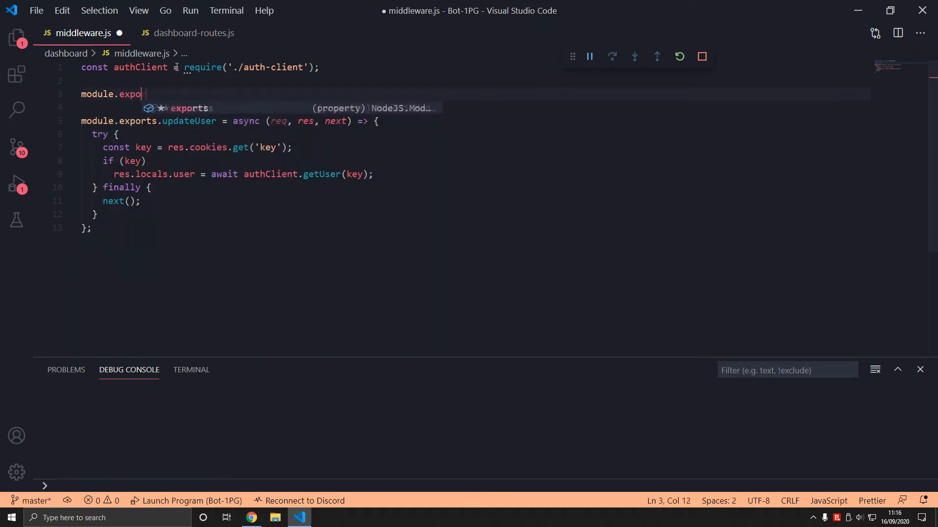
{"action": "type", "text": "rts."}
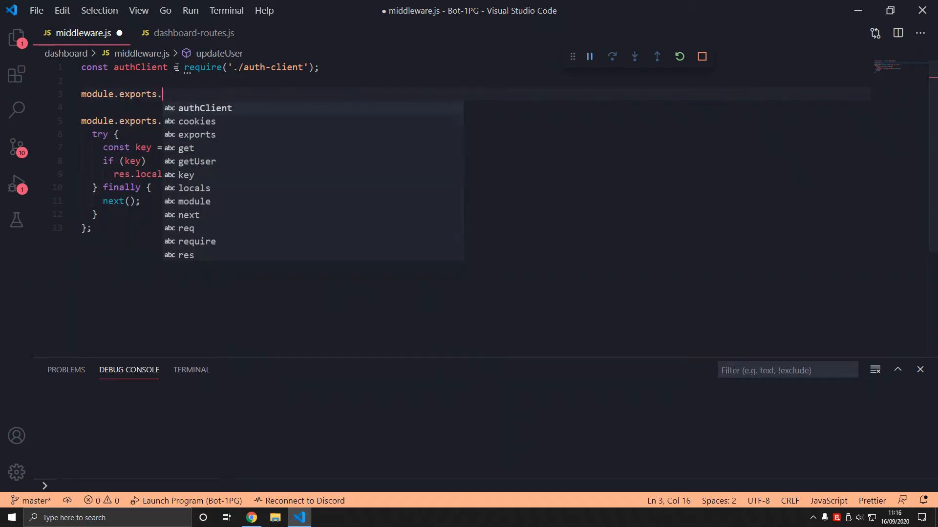
{"action": "type", "text": "validateUser"}
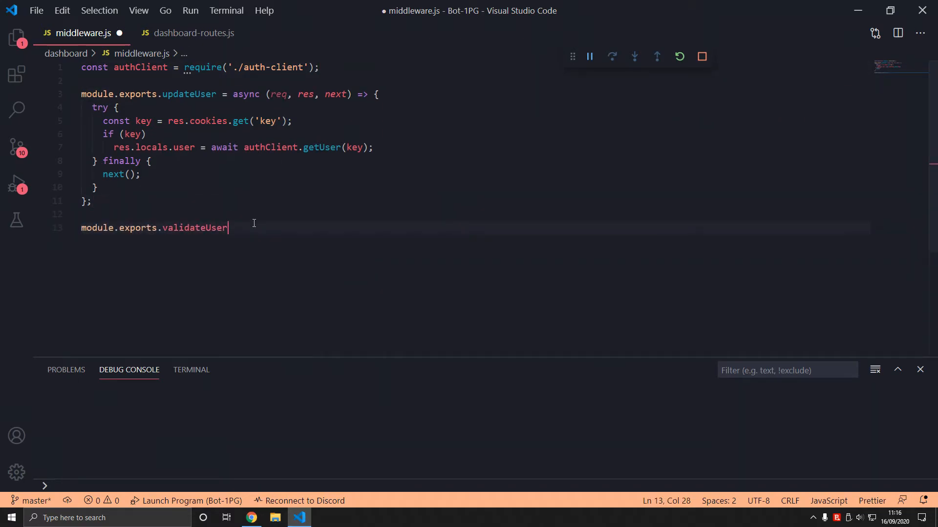
{"action": "type", "text": "= async"}
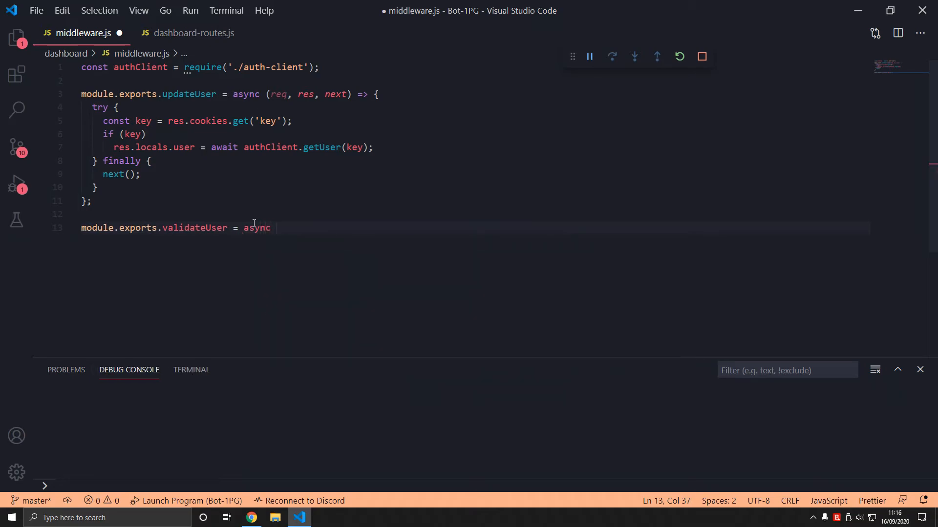
{"action": "type", "text": "(req, res"}
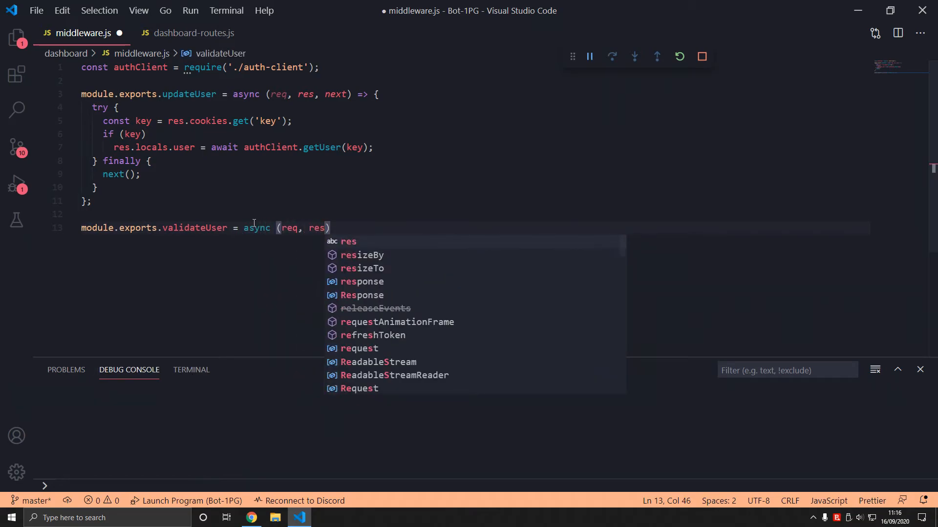
{"action": "type", "text": ", ne"}
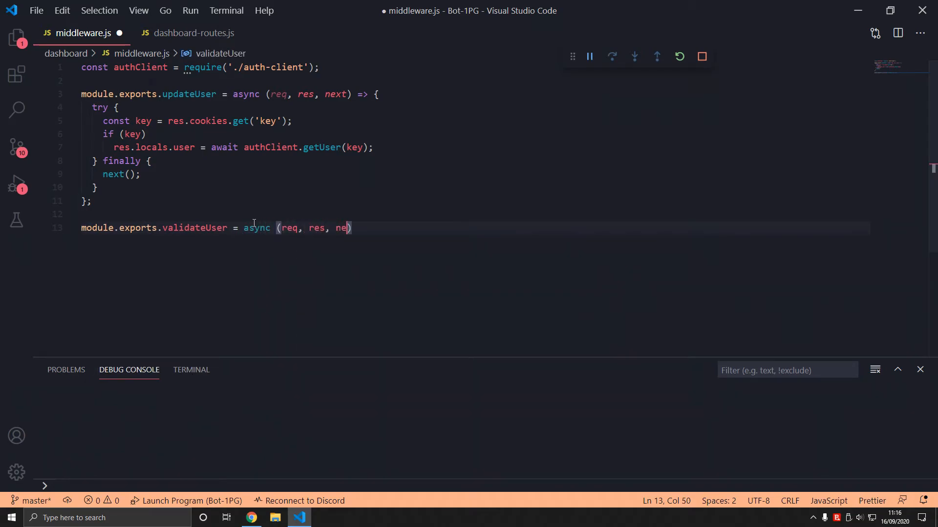
{"action": "type", "text": "xt) => {"}
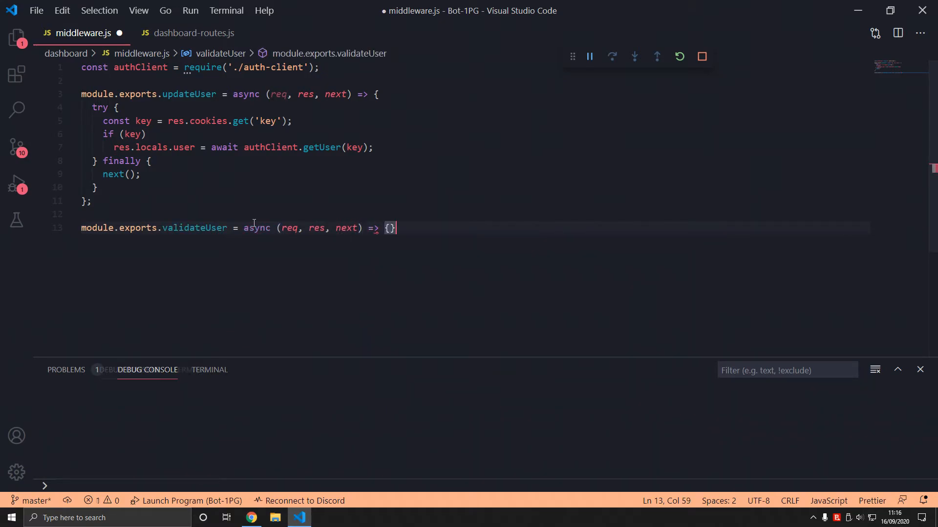
{"action": "key", "text": "Enter"}
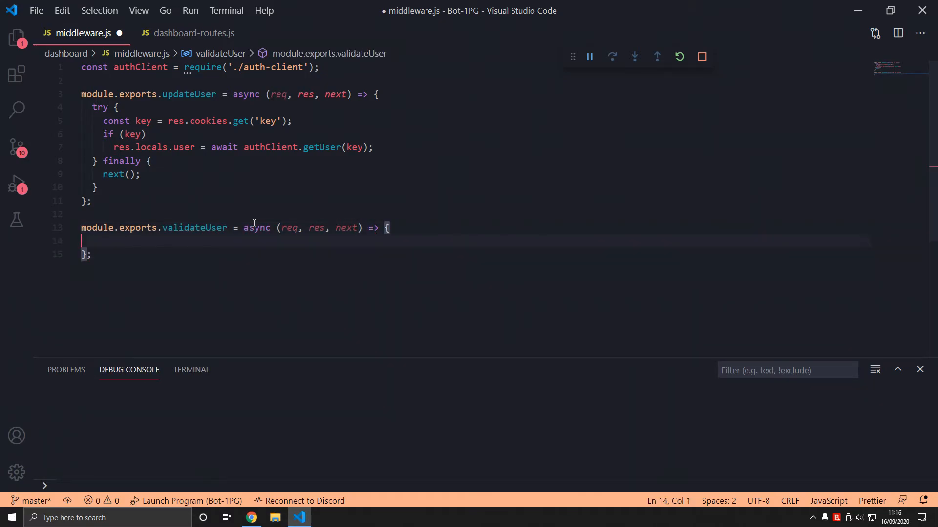
{"action": "type", "text": "try {"}
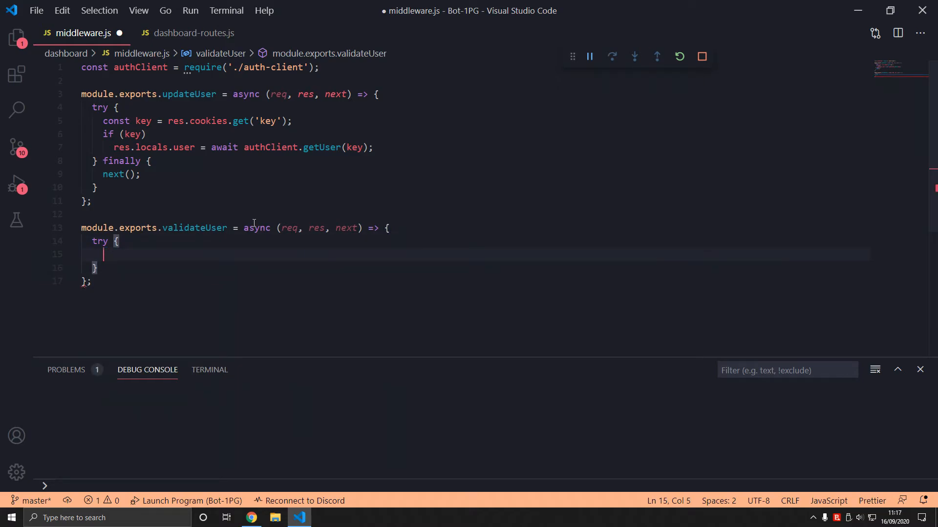
{"action": "type", "text": "} catch"}
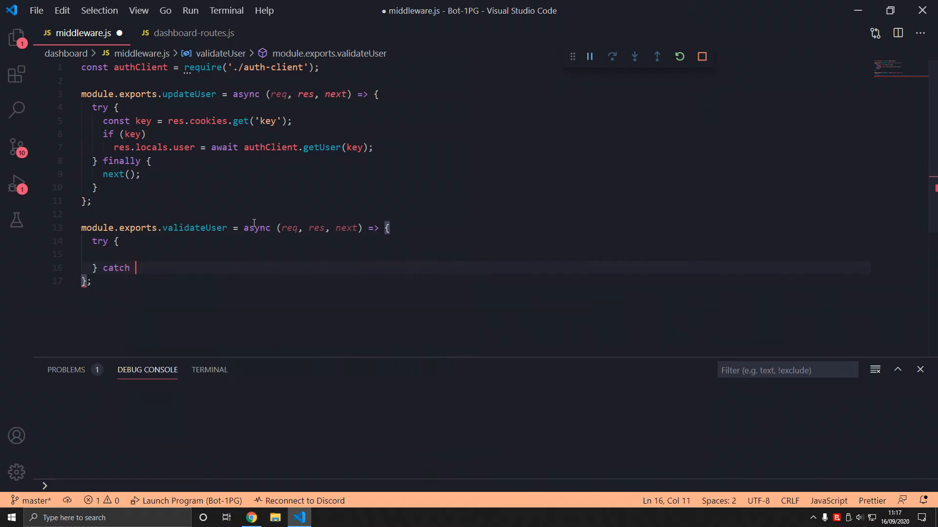
{"action": "type", "text": "{"}
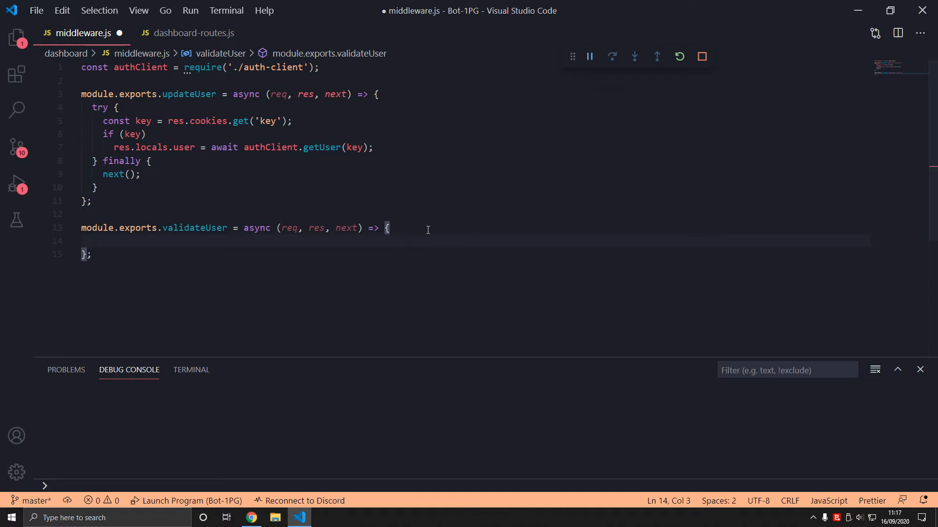
- Fill validateUser with res.cookies.get('key') ? next() : res.render('401') and save
{"action": "left_click", "coordinate": [388, 227]}
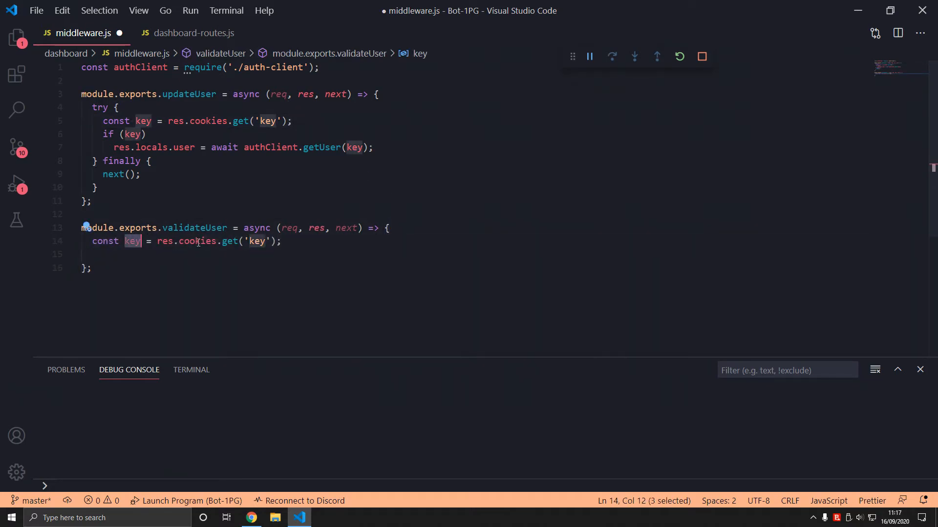
{"action": "left_click", "coordinate": [275, 241]}
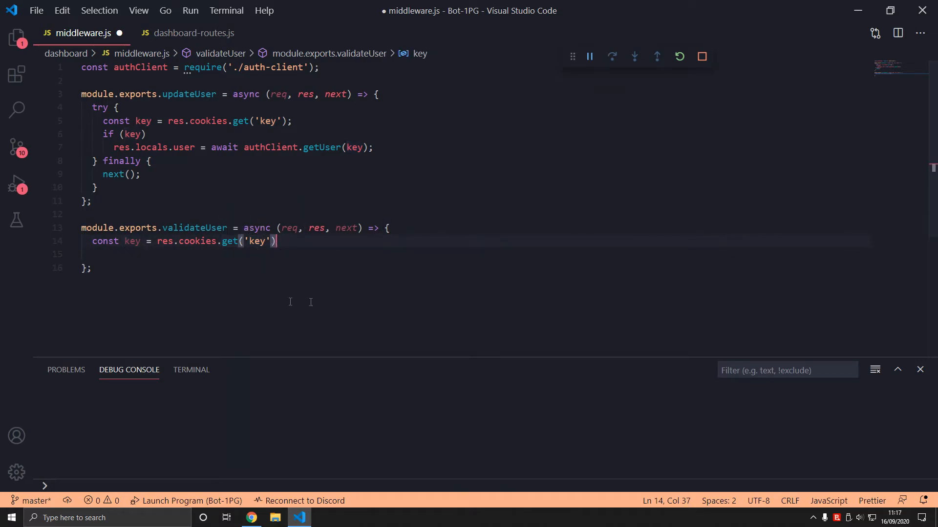
{"action": "mouse_move", "coordinate": [258, 255]}
{"action": "type", "text": "?"}
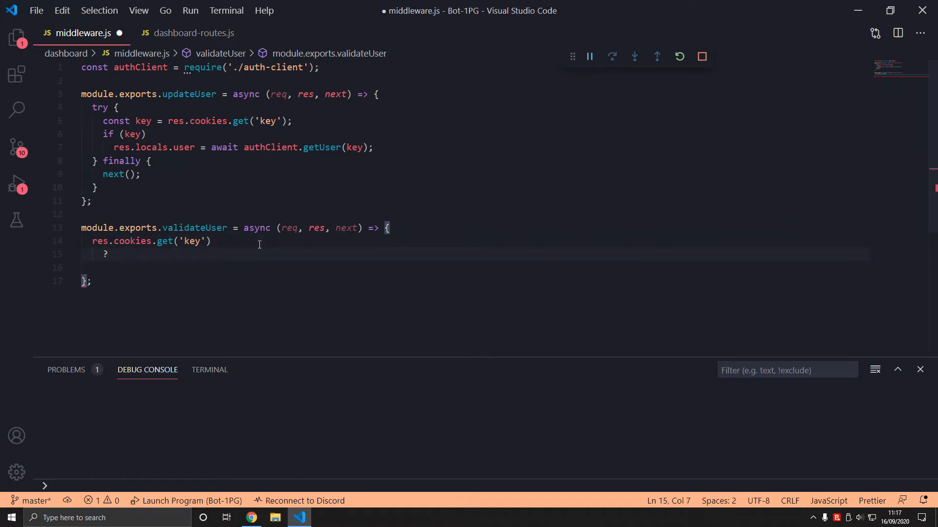
{"action": "key", "text": "Backspace"}
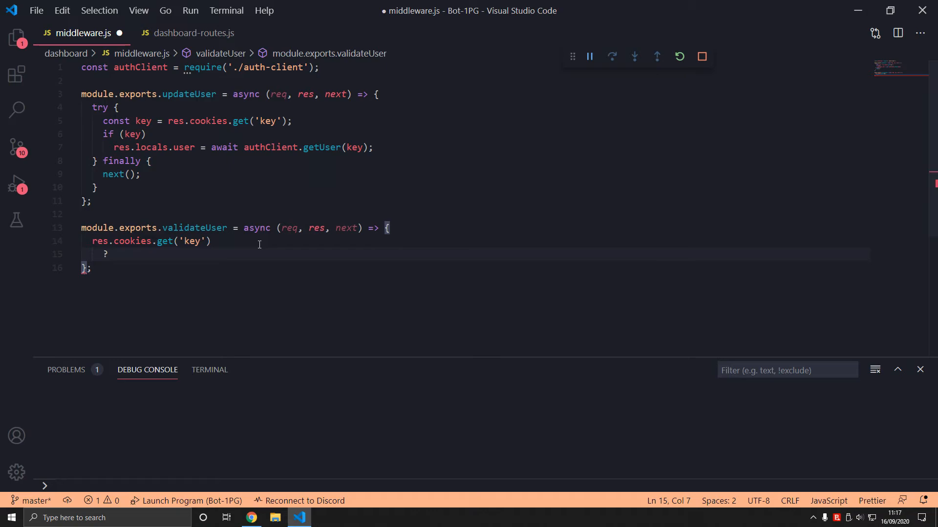
{"action": "mouse_move", "coordinate": [225, 241]}
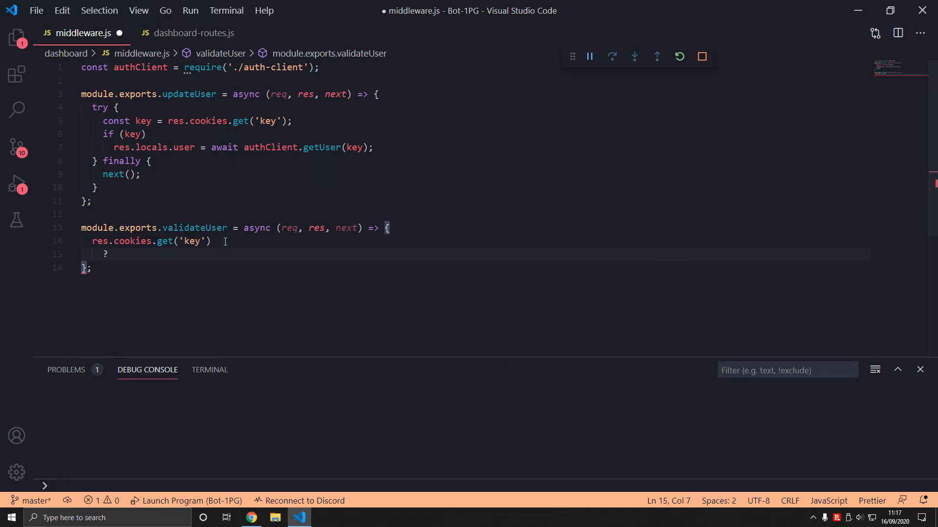
{"action": "type", "text": "next()"}
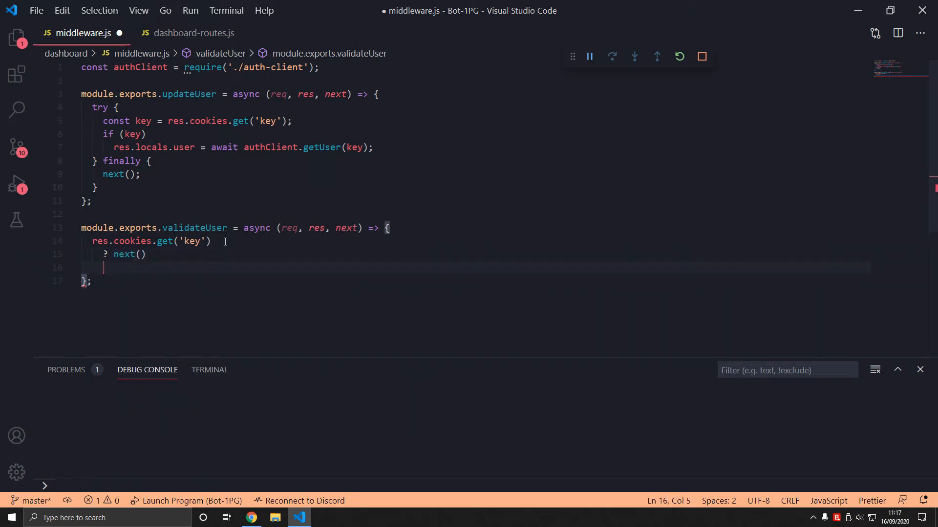
{"action": "type", "text": ":"}
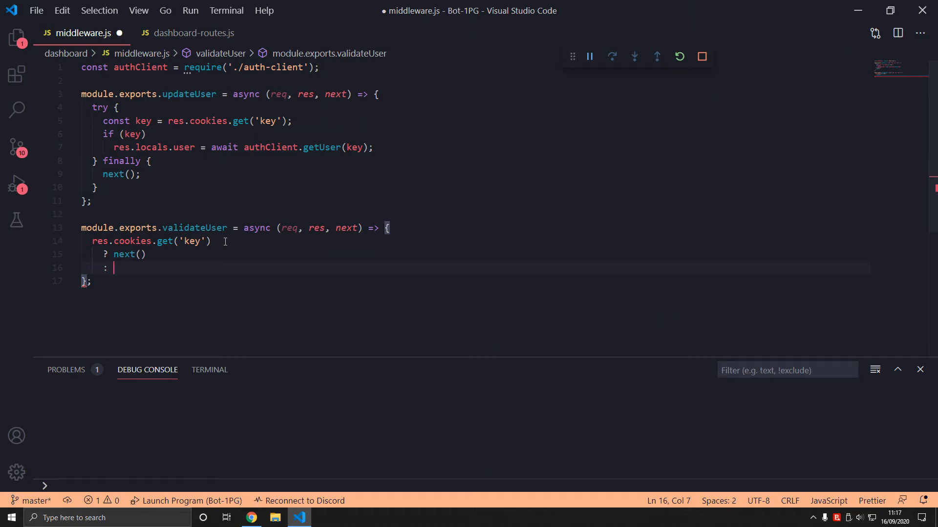
{"action": "mouse_move", "coordinate": [210, 240]}
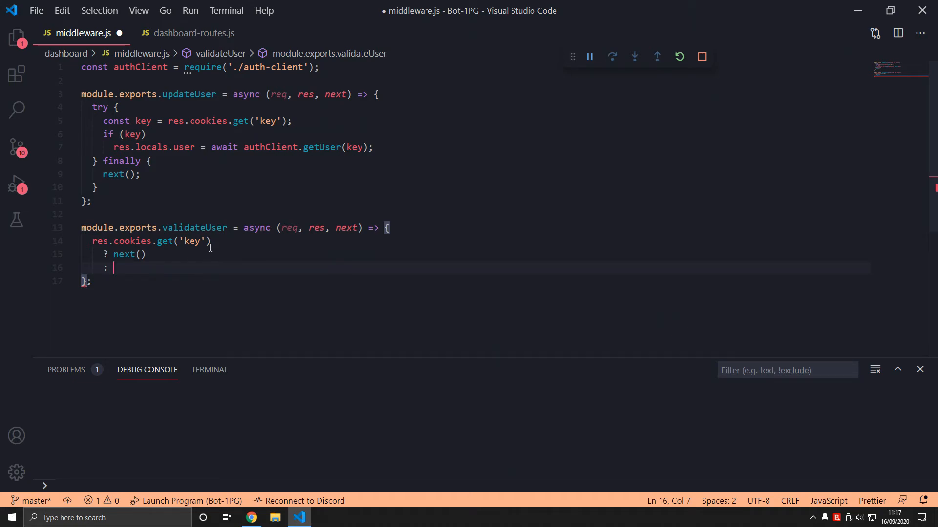
{"action": "type", "text": "res.redi"}
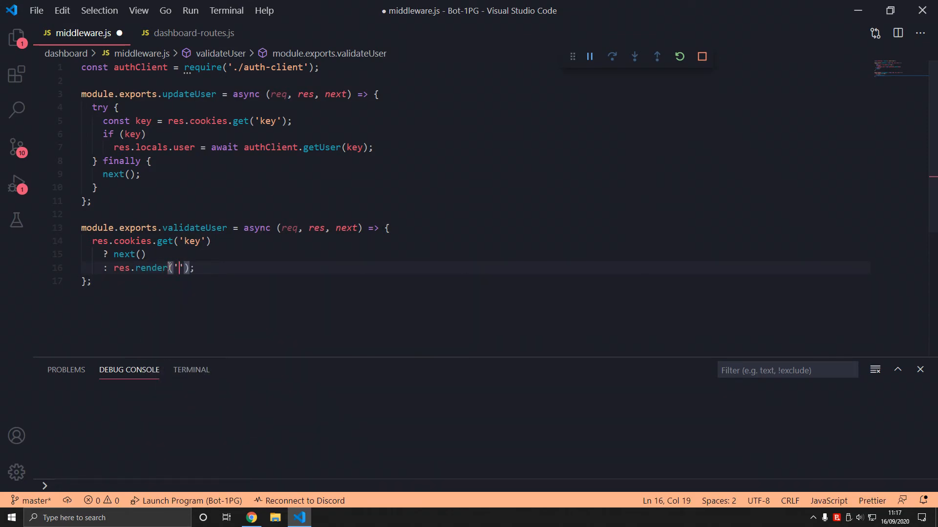
{"action": "type", "text": "401"}
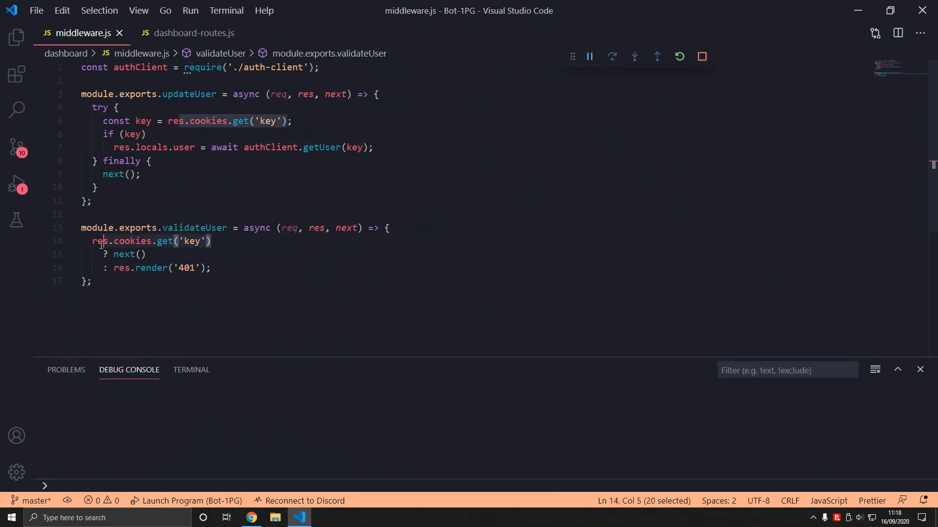
{"action": "left_click", "coordinate": [251, 517]}
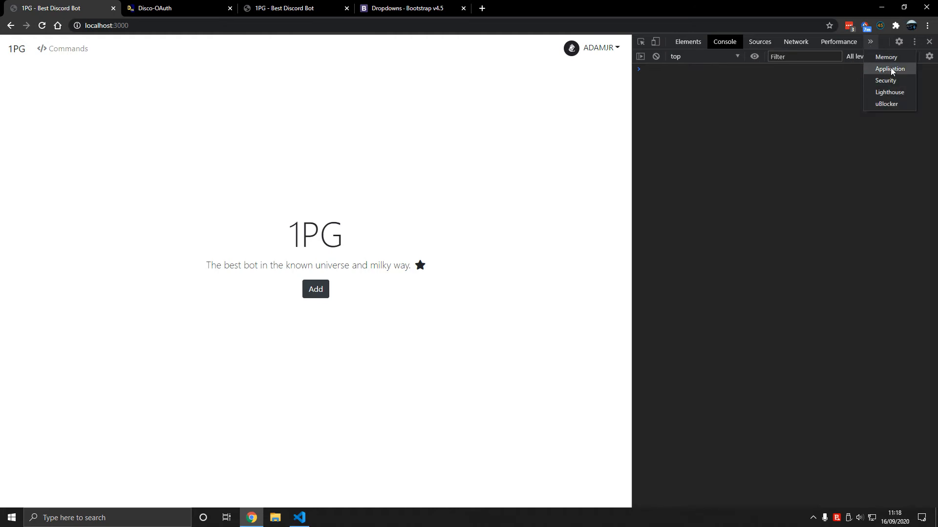
- Confirm no site cookie in DevTools, request /dashboard logged out, and switch back to the editor
{"action": "left_click", "coordinate": [889, 68]}
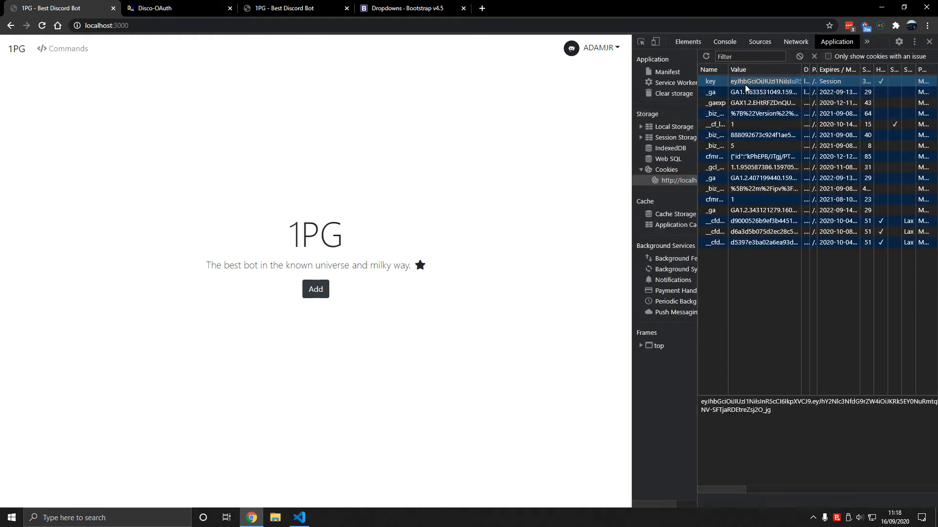
{"action": "type", "text": "sadsadlksadjkdsa"}
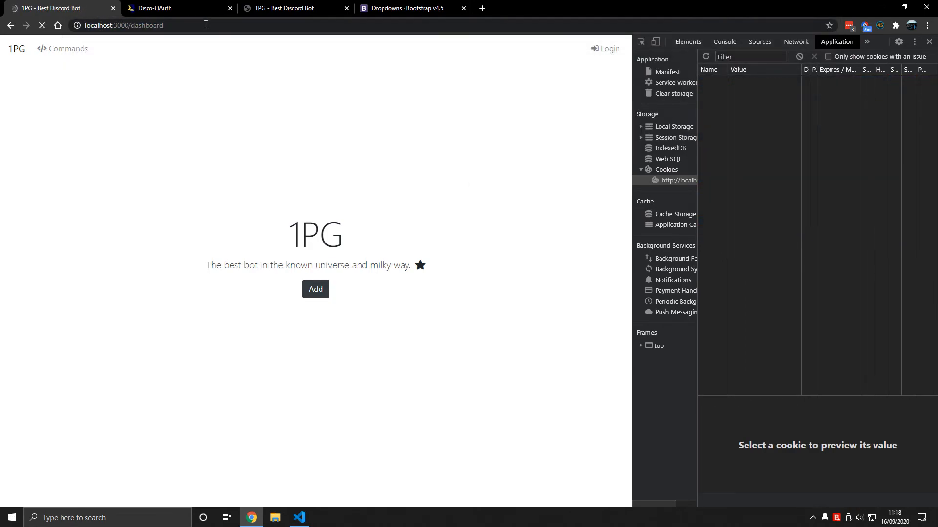
{"action": "left_click", "coordinate": [299, 517]}
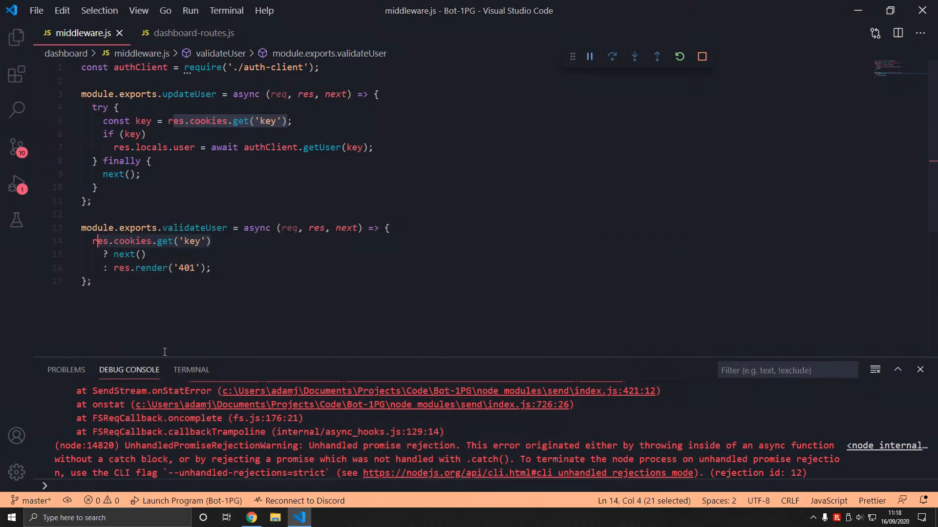
- Replace the cookie check with res.locals.user in validateUser, save, and restart the bot server
{"action": "key", "text": "Backspace"}
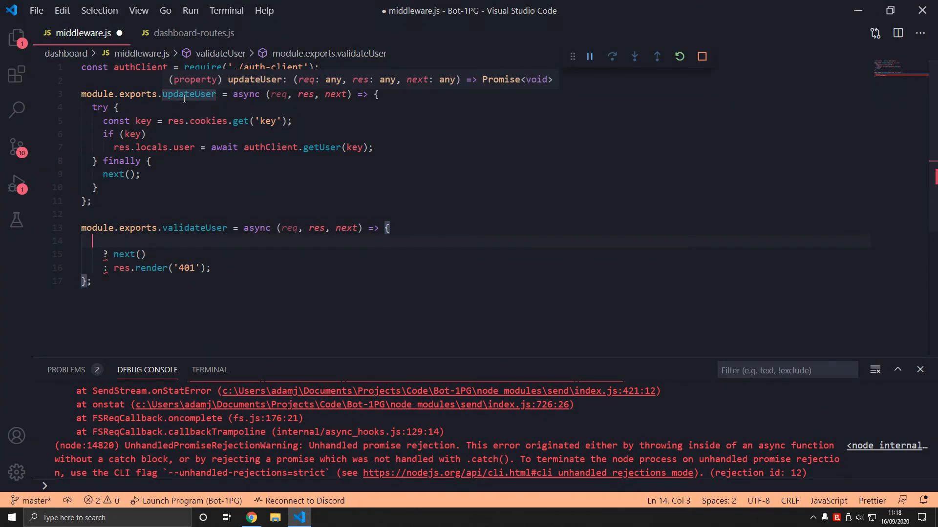
{"action": "type", "text": "res.locals.user"}
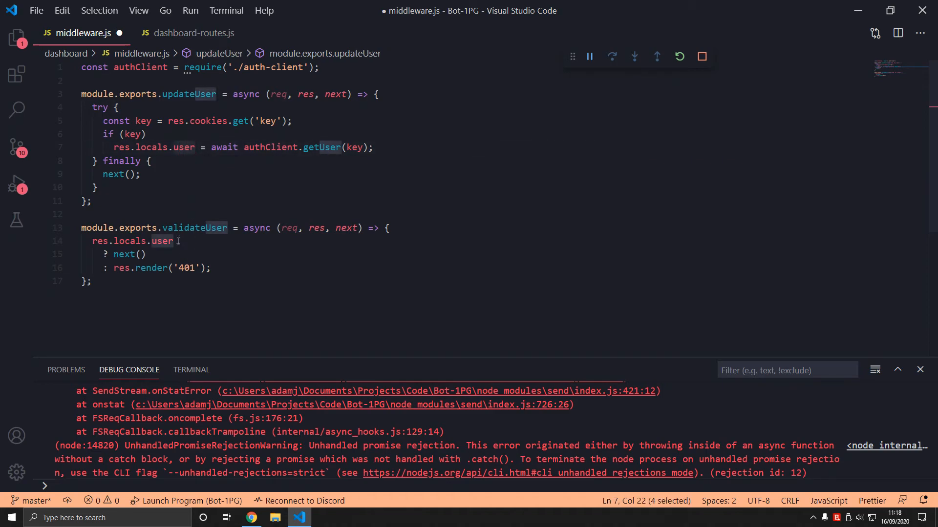
{"action": "left_click", "coordinate": [174, 241]}
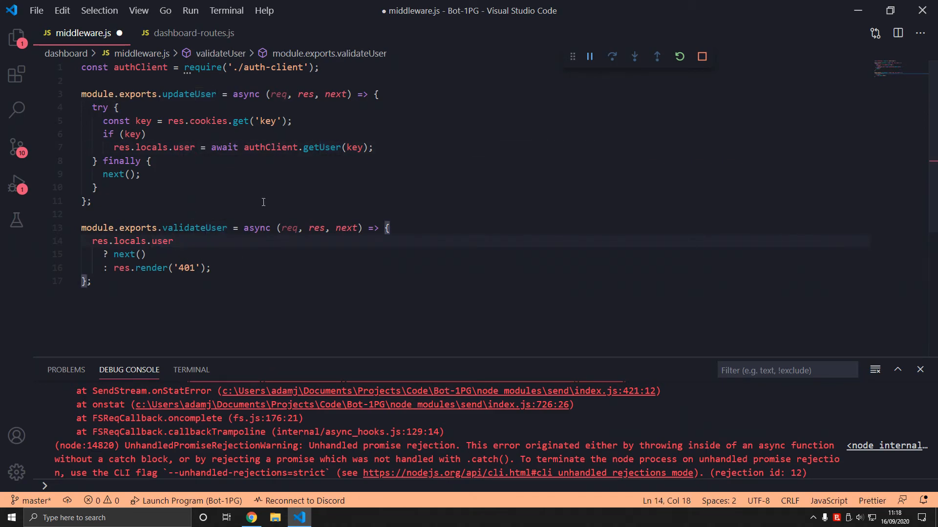
{"action": "mouse_move", "coordinate": [159, 273]}
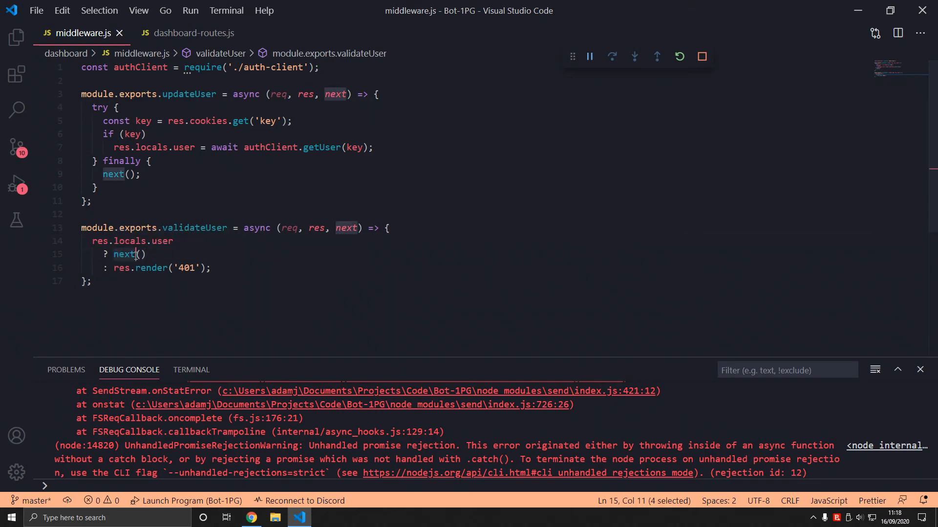
{"action": "double_click", "coordinate": [121, 268]}
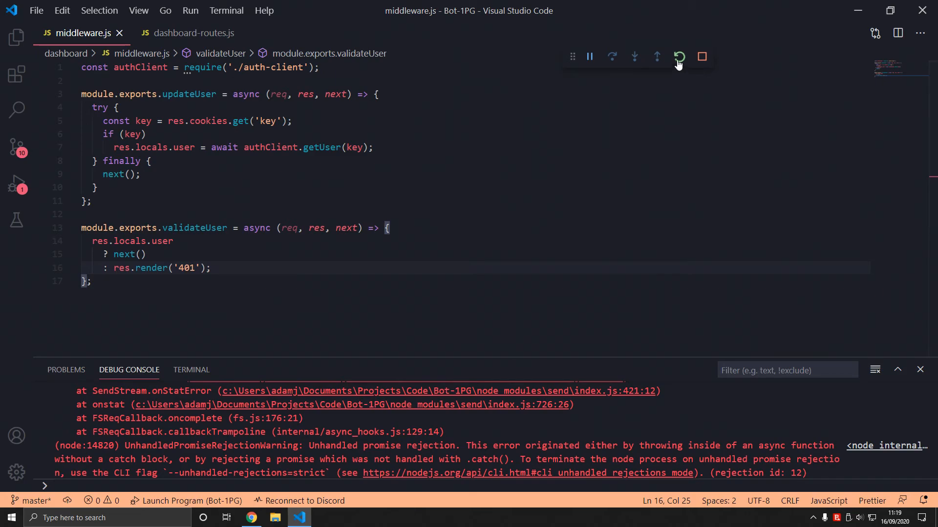
{"action": "left_click", "coordinate": [194, 33]}
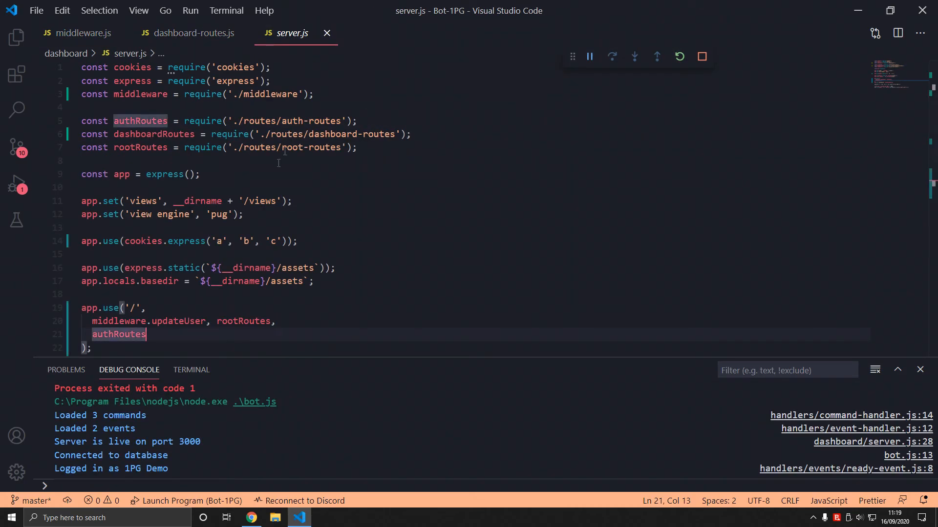
- Insert middleware.validateUser into app.use('/dashboard', …) in server.js, save and restart the server
{"action": "scroll", "scroll_direction": "down", "scroll_amount": 3}
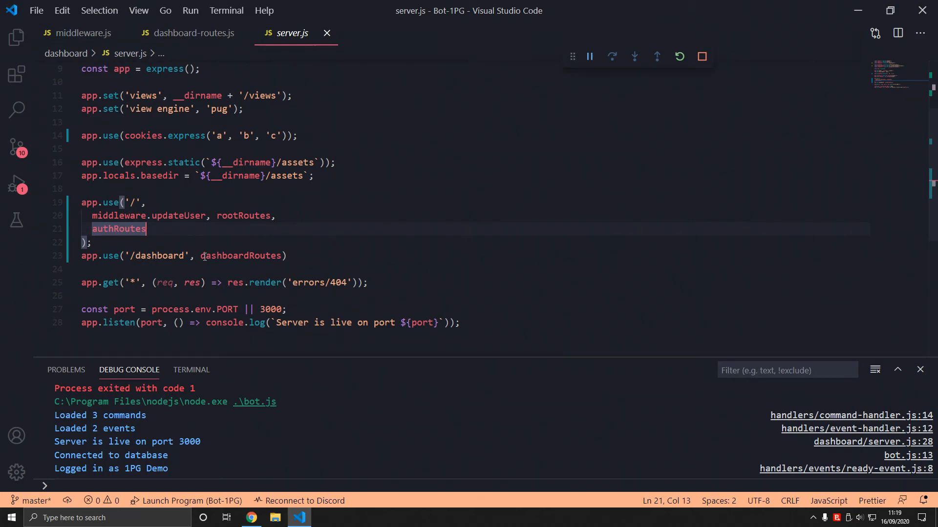
{"action": "type", "text": "m"}
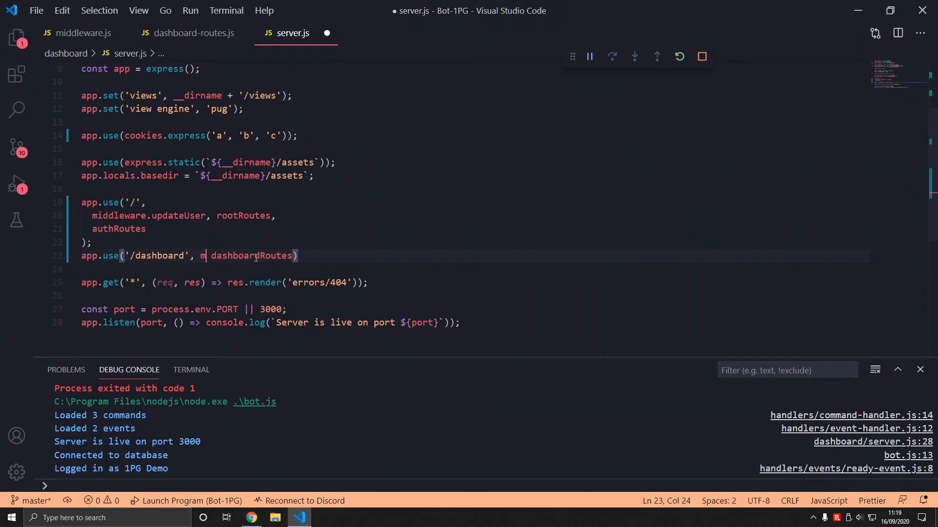
{"action": "type", "text": "iddleware.validateUser,"}
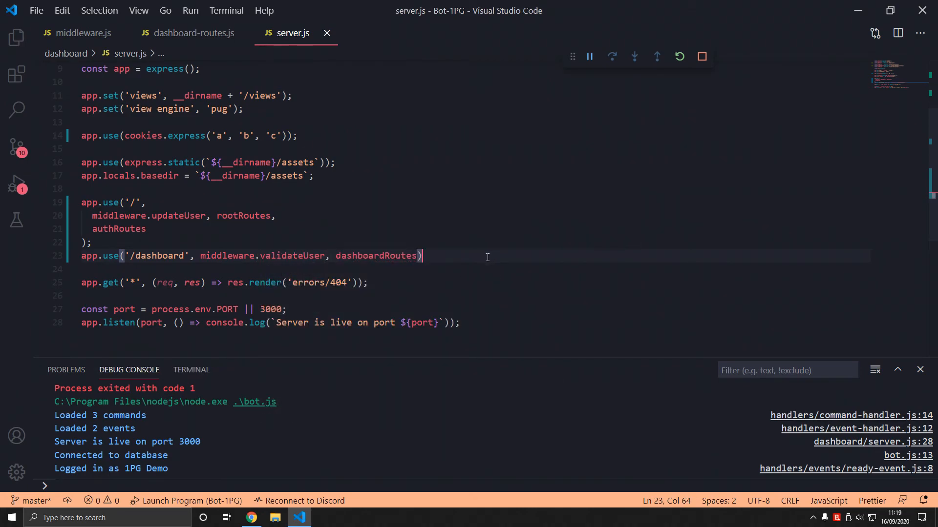
{"action": "left_click", "coordinate": [251, 517]}
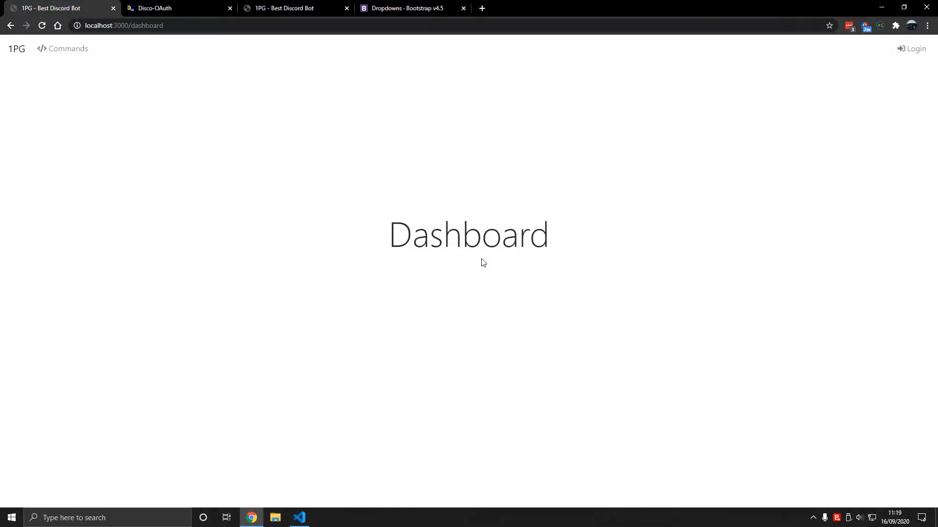
{"action": "left_click", "coordinate": [299, 518]}
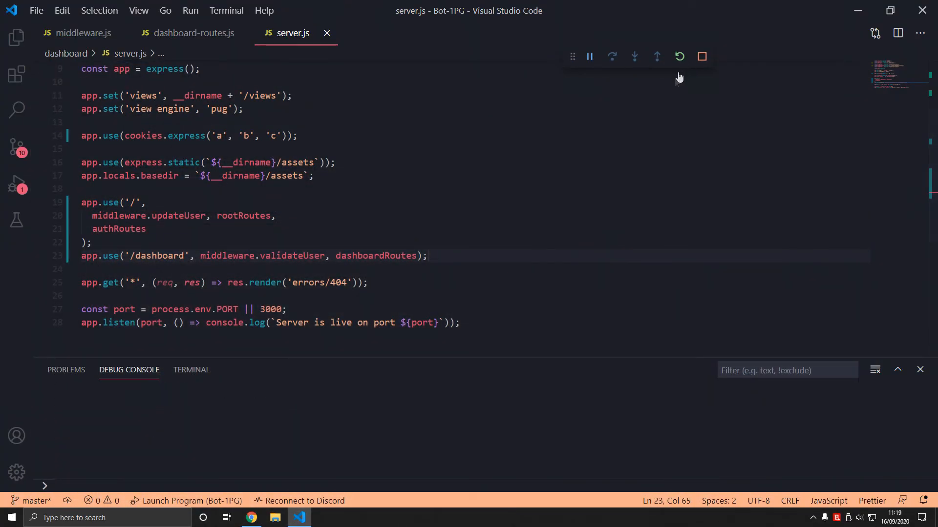
{"action": "left_click", "coordinate": [251, 518]}
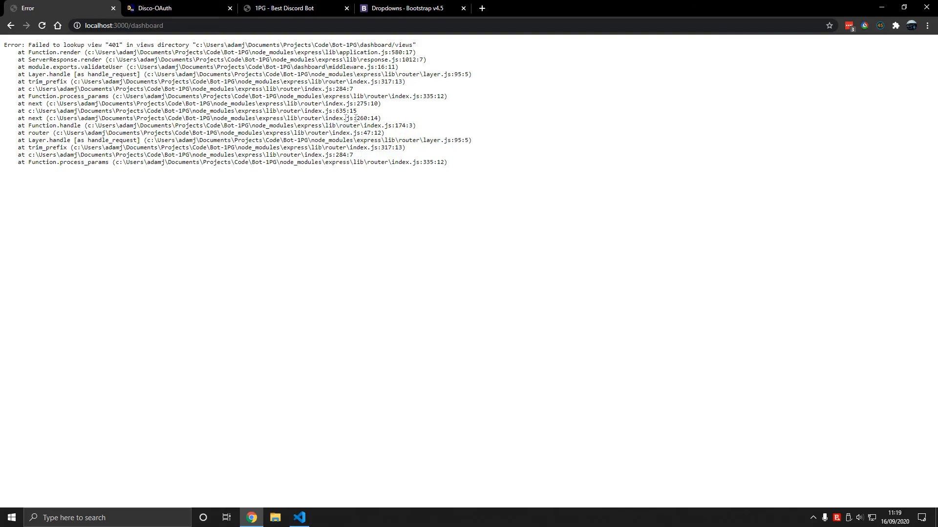
- Point validateUser's render at 'errors/401', reload /dashboard to see the 401 page, then Return Home
{"action": "left_click", "coordinate": [299, 518]}
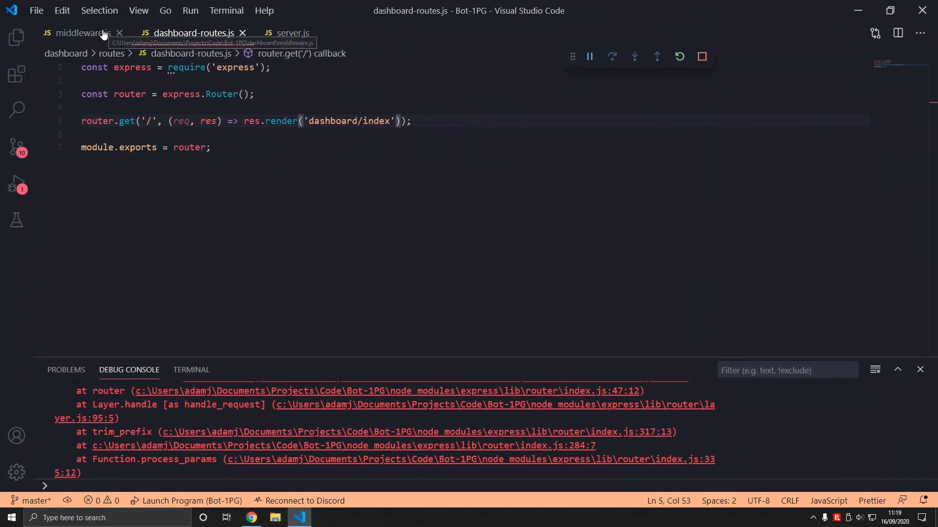
{"action": "left_click", "coordinate": [78, 33]}
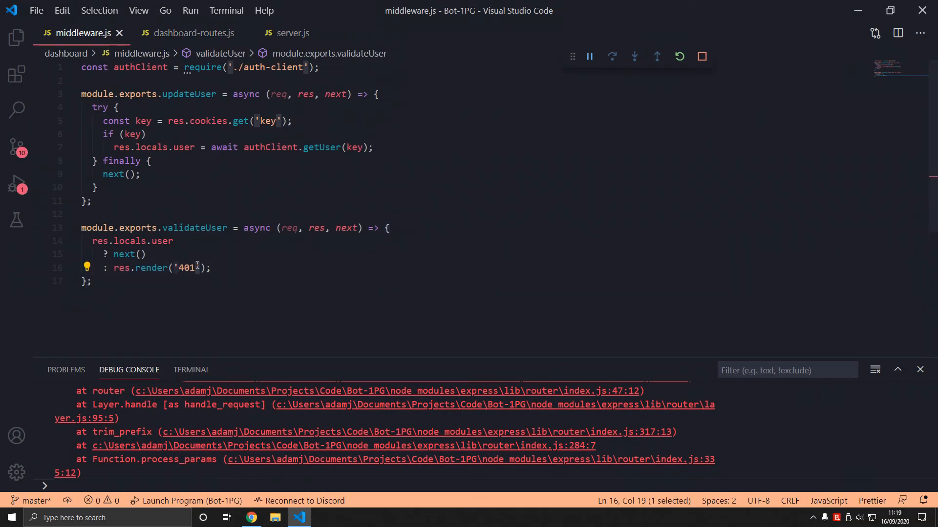
{"action": "type", "text": "errors/"}
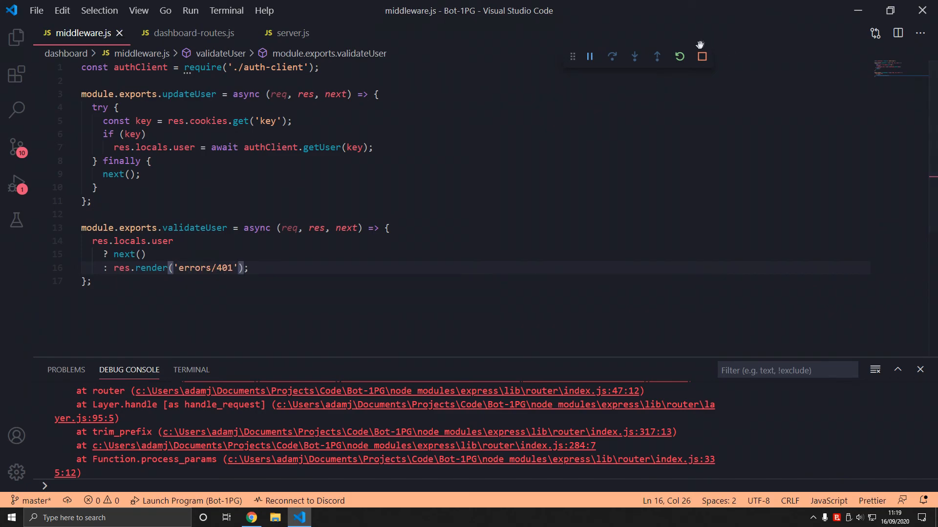
{"action": "left_click", "coordinate": [251, 517]}
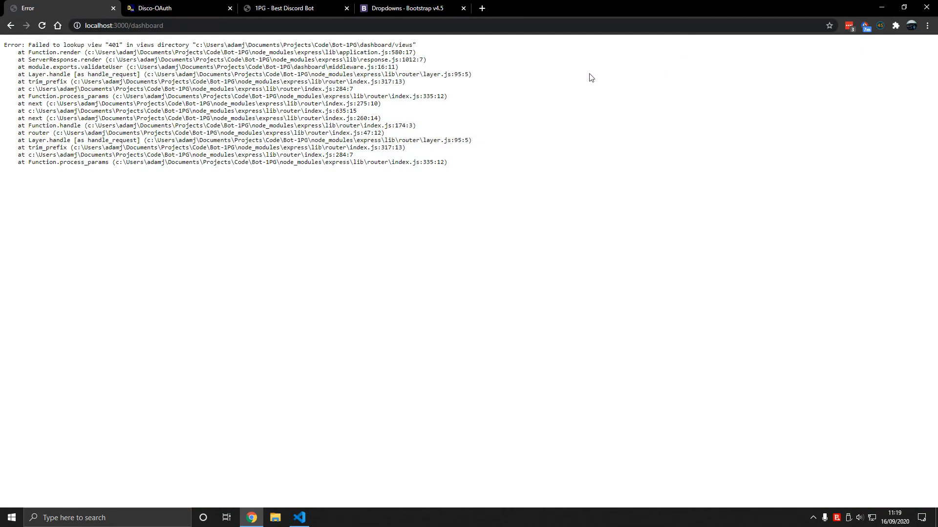
{"action": "mouse_move", "coordinate": [457, 231]}
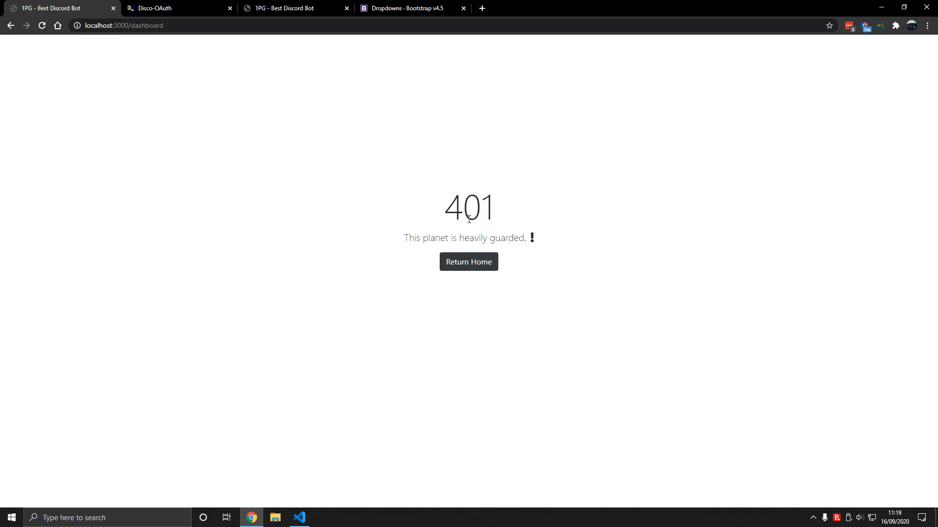
{"action": "left_click", "coordinate": [468, 261]}
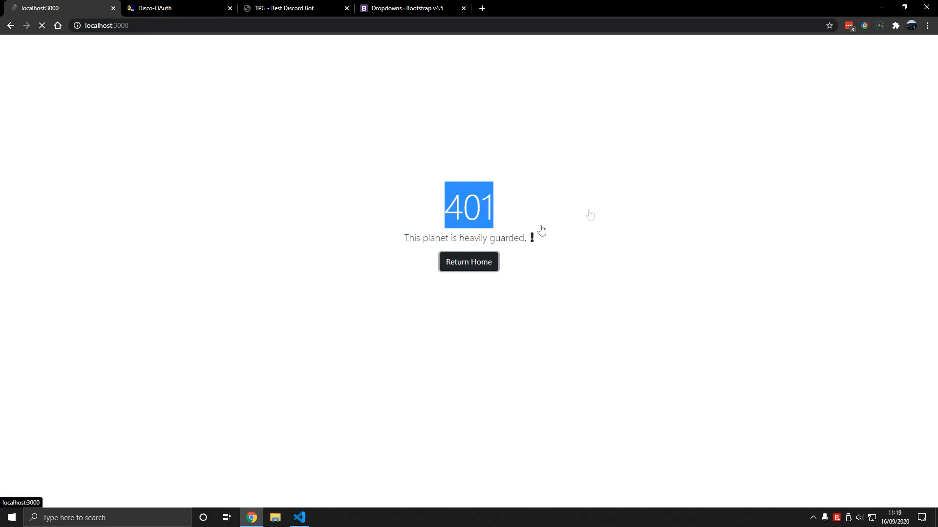
- Log in via the Login link and open /dashboard to see the Dashboard page instead of 401
{"action": "left_click", "coordinate": [468, 262]}
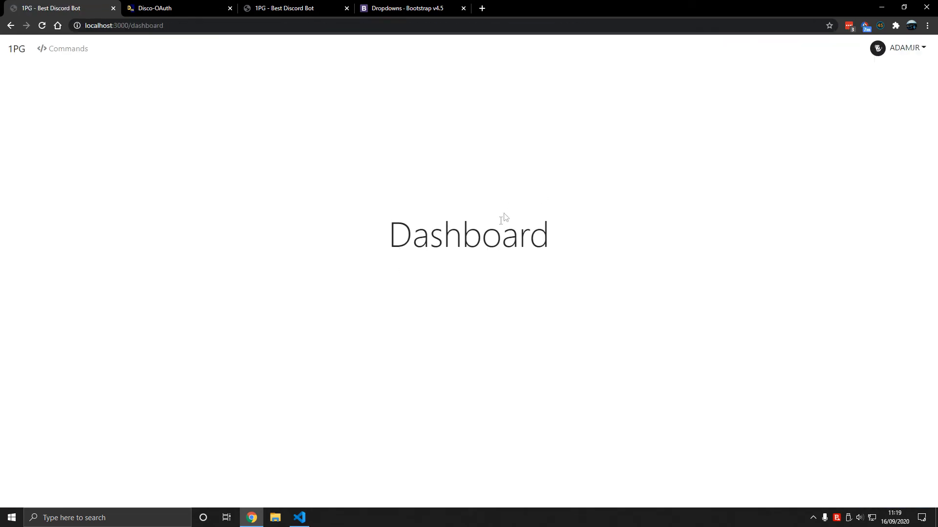
{"action": "double_click", "coordinate": [467, 234]}
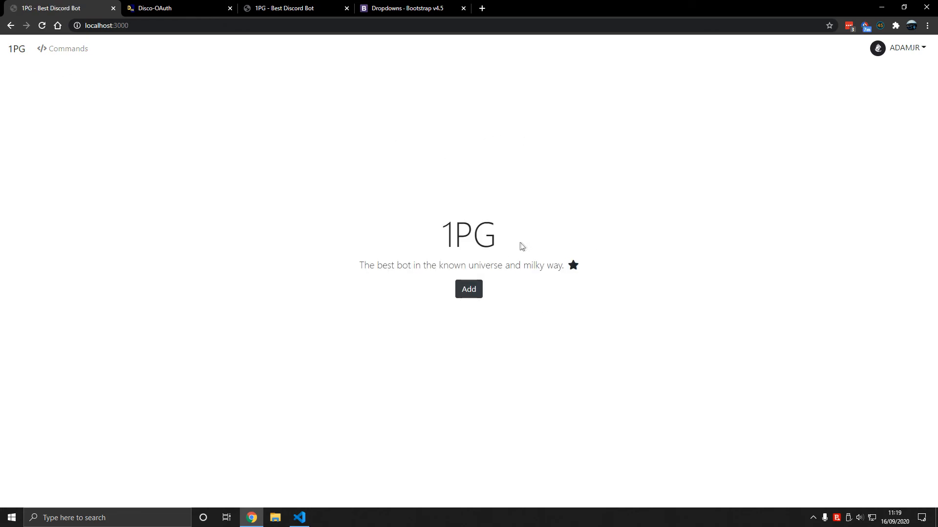
{"action": "mouse_move", "coordinate": [58, 53]}
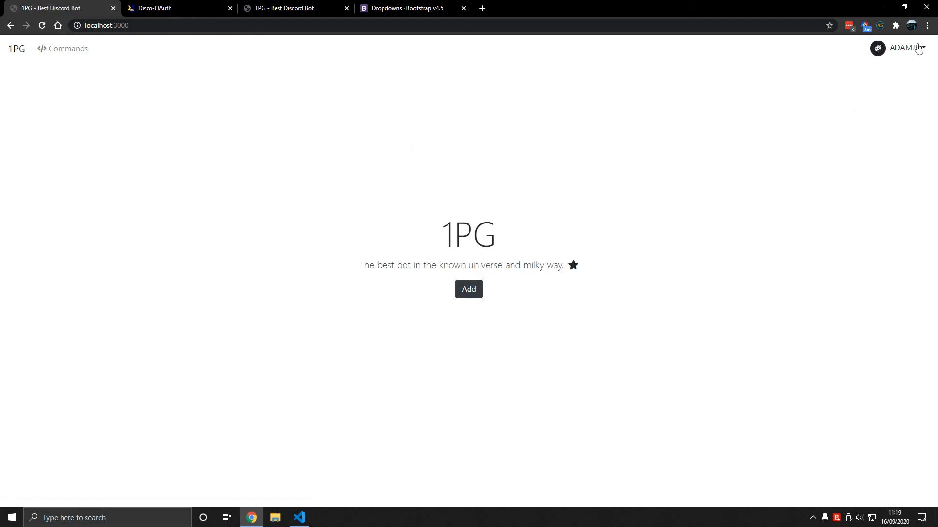
{"action": "mouse_move", "coordinate": [402, 137]}
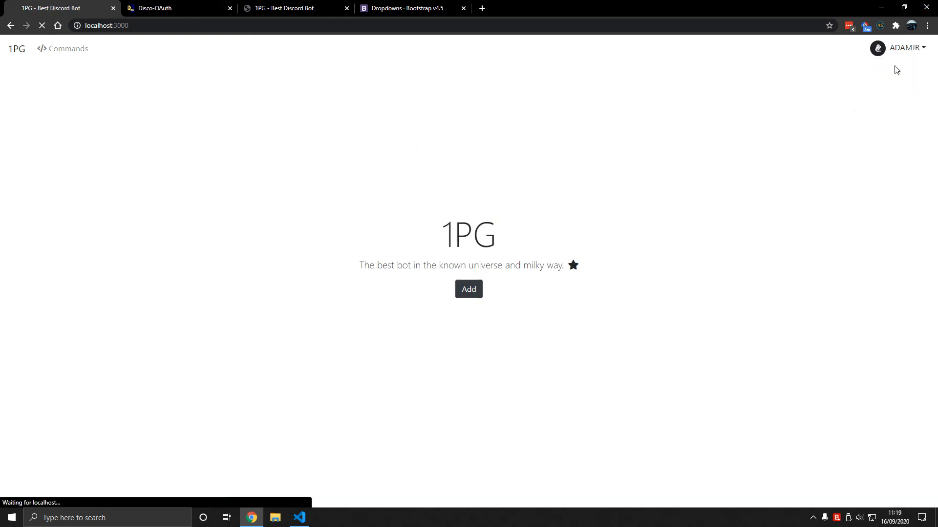
{"action": "left_click", "coordinate": [468, 289]}
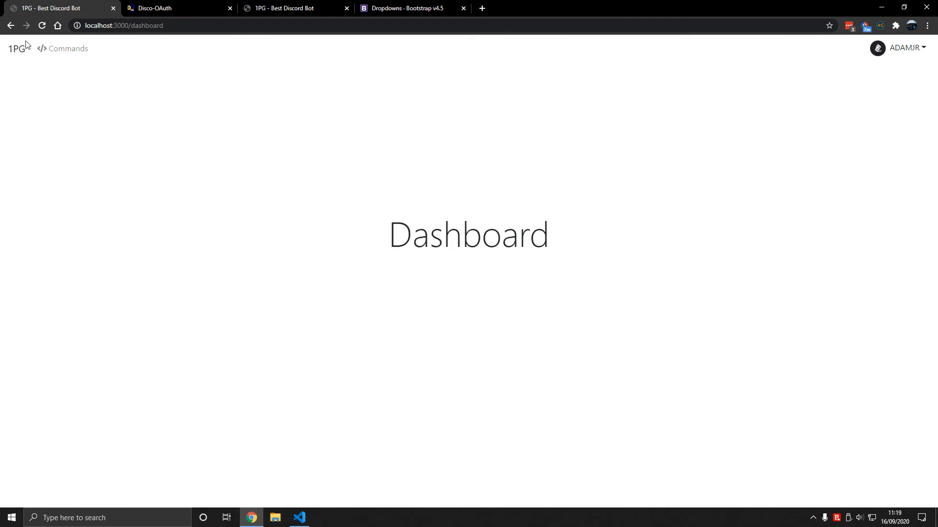
{"action": "left_click", "coordinate": [177, 8]}
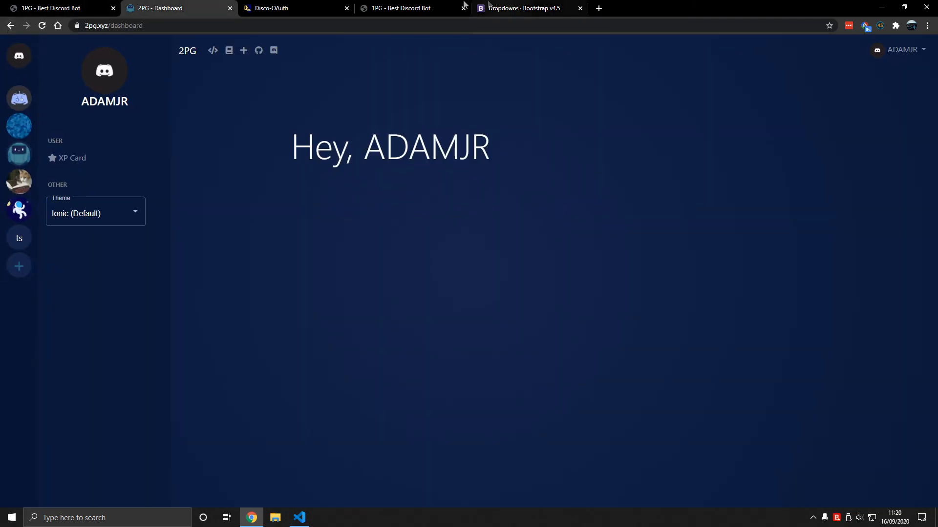
- View the live 1pg.glitch.me server-picker dashboard, then return to the 2PG Dashboard tab
{"action": "left_click", "coordinate": [401, 8]}
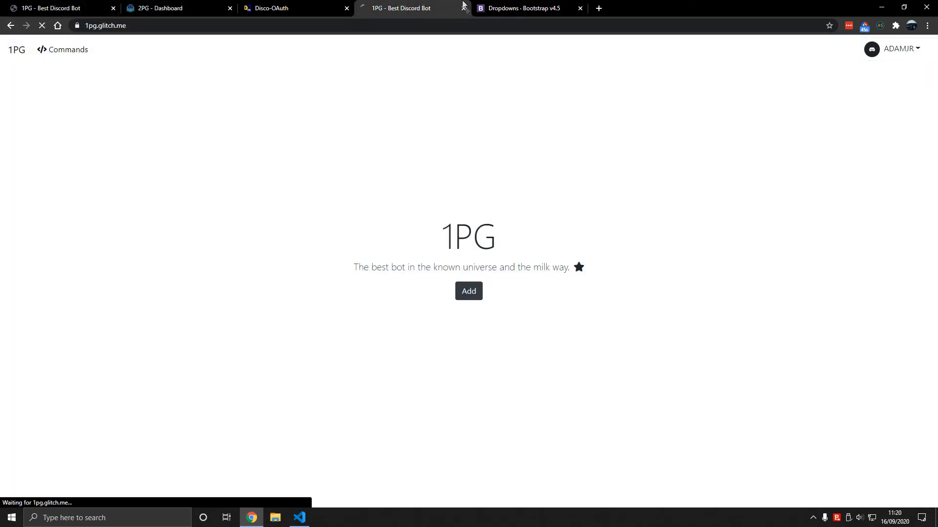
{"action": "left_click", "coordinate": [467, 291]}
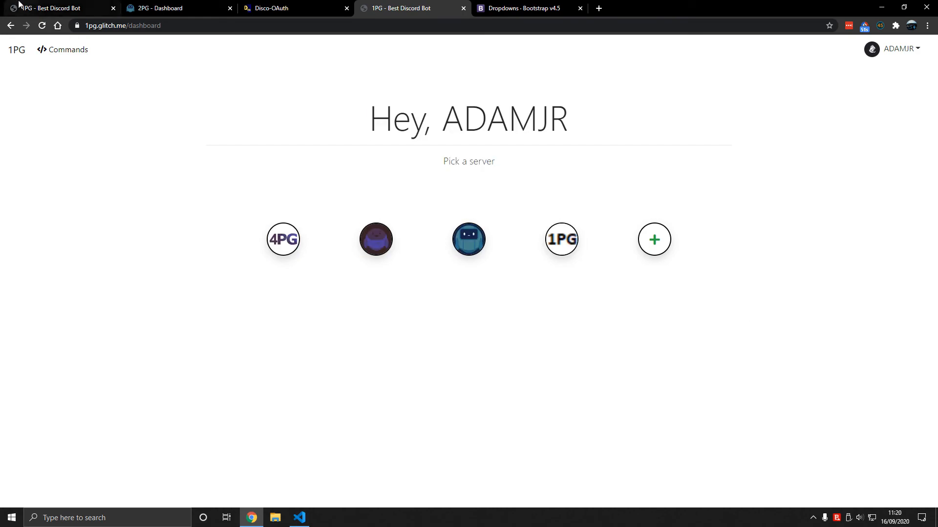
{"action": "left_click", "coordinate": [174, 7]}
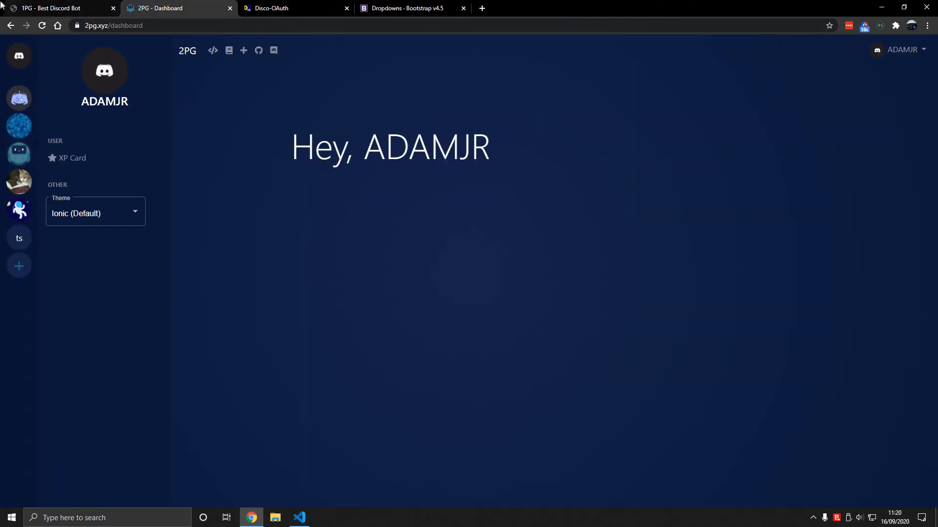
{"action": "mouse_move", "coordinate": [37, 166]}
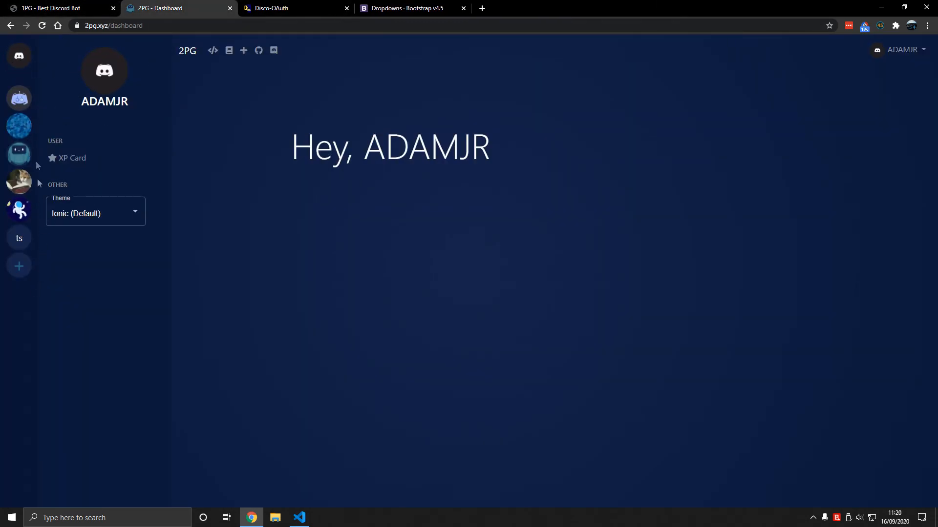